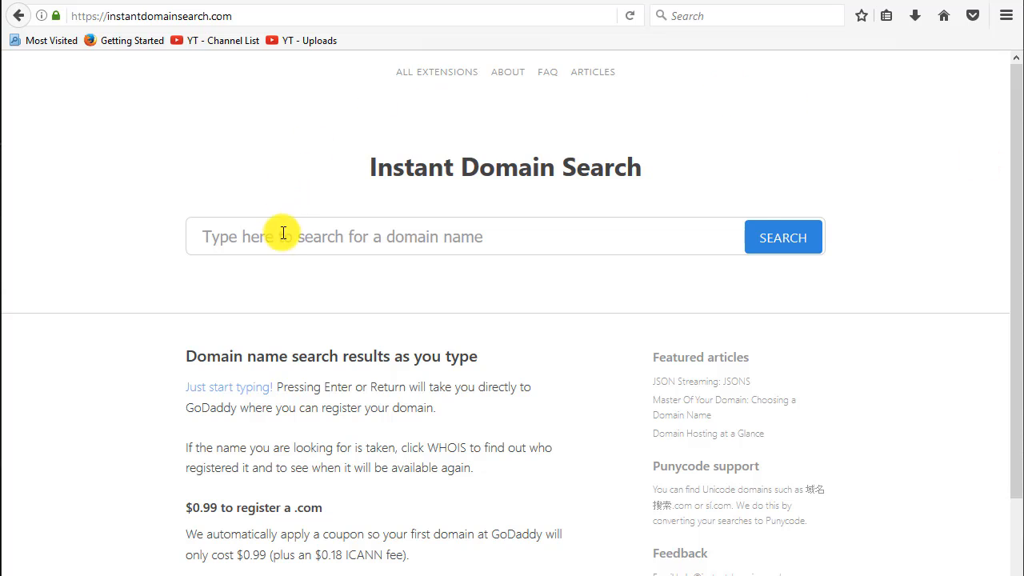
{"action": "mouse_move", "coordinate": [787, 177]}
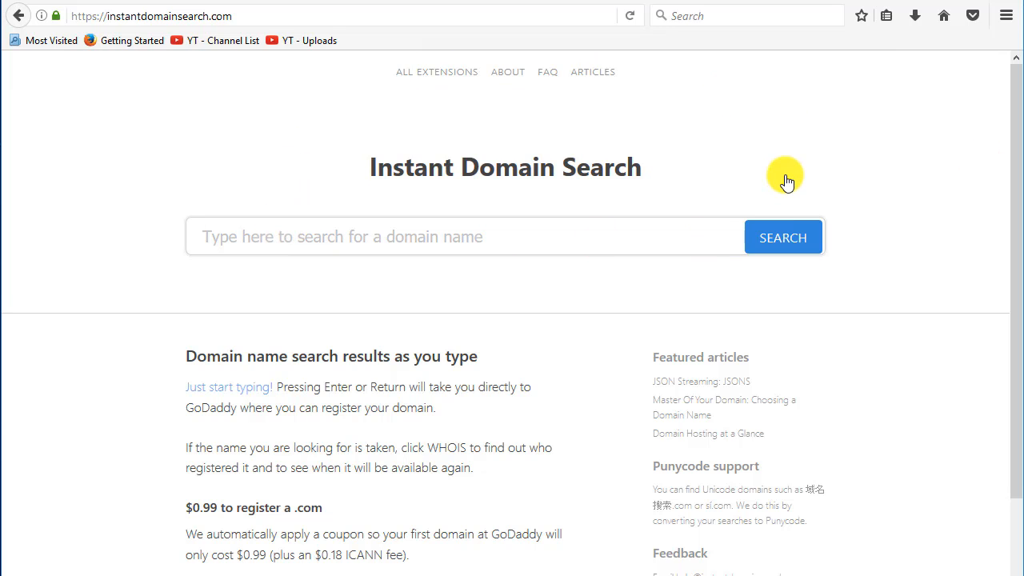
- Check that wpfunneldemo.com shows as available in Instant Domain Search
{"action": "type", "text": "wpfunneldem"}
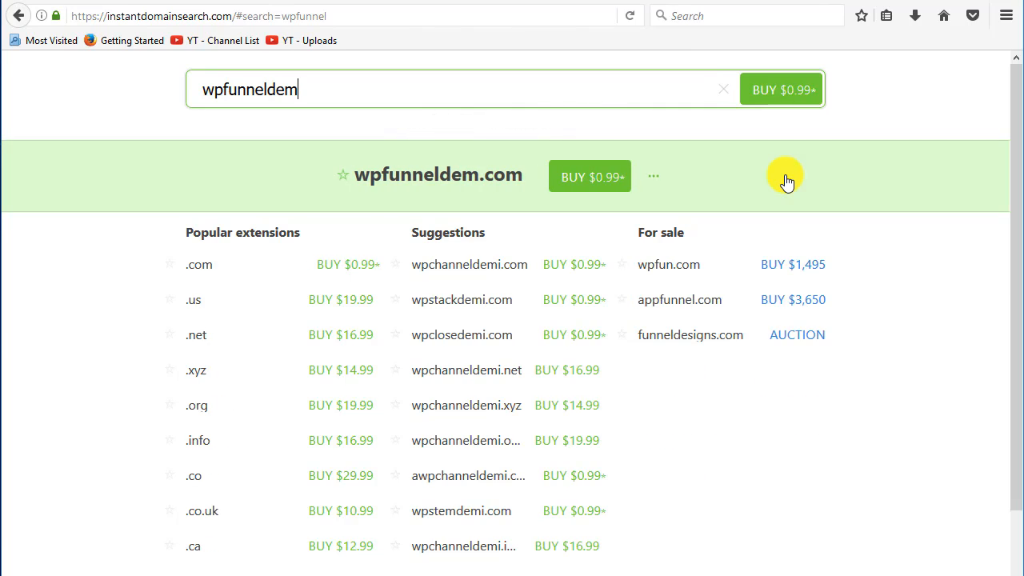
{"action": "type", "text": "o"}
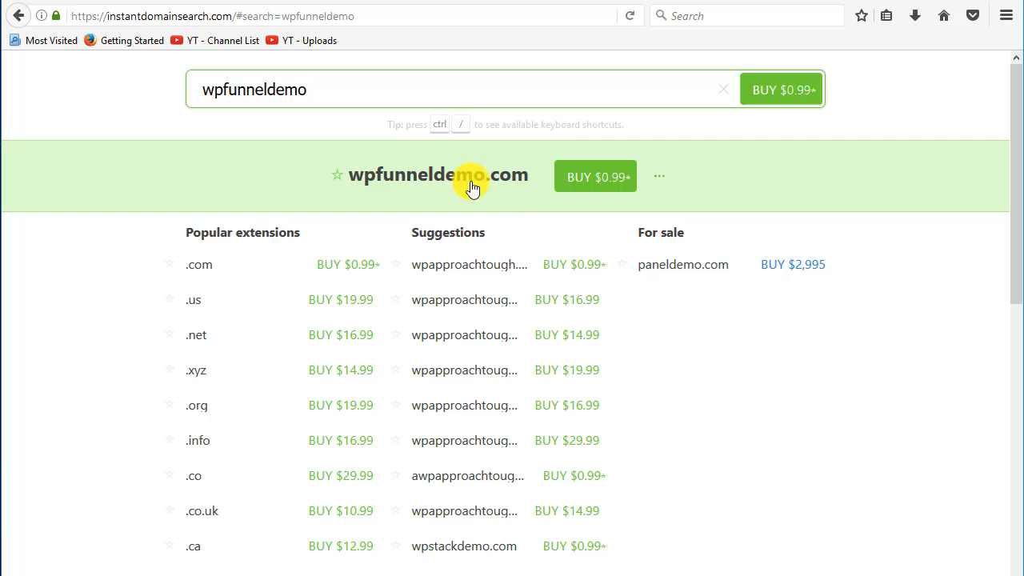
{"action": "mouse_move", "coordinate": [776, 228]}
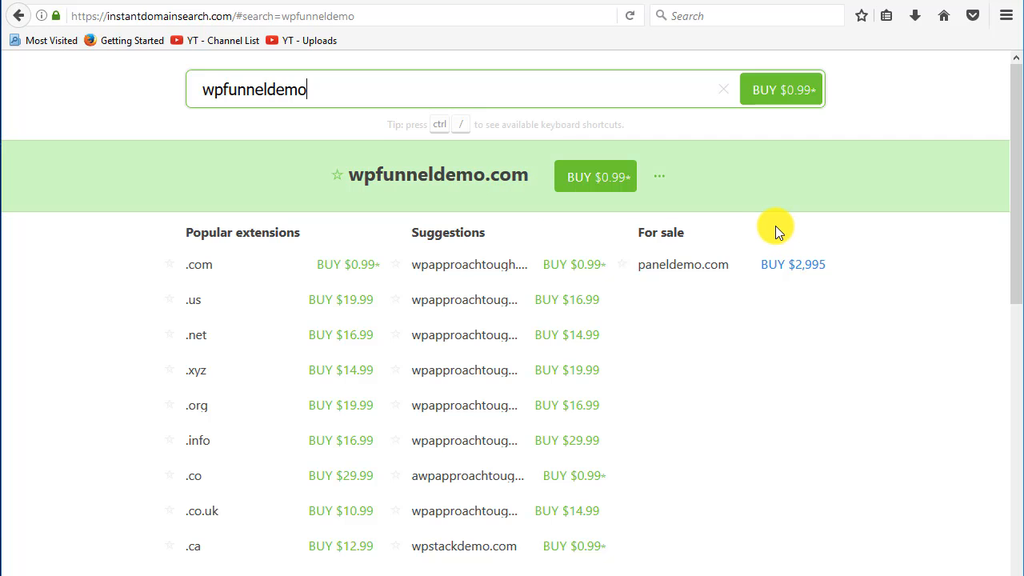
{"action": "mouse_move", "coordinate": [803, 227]}
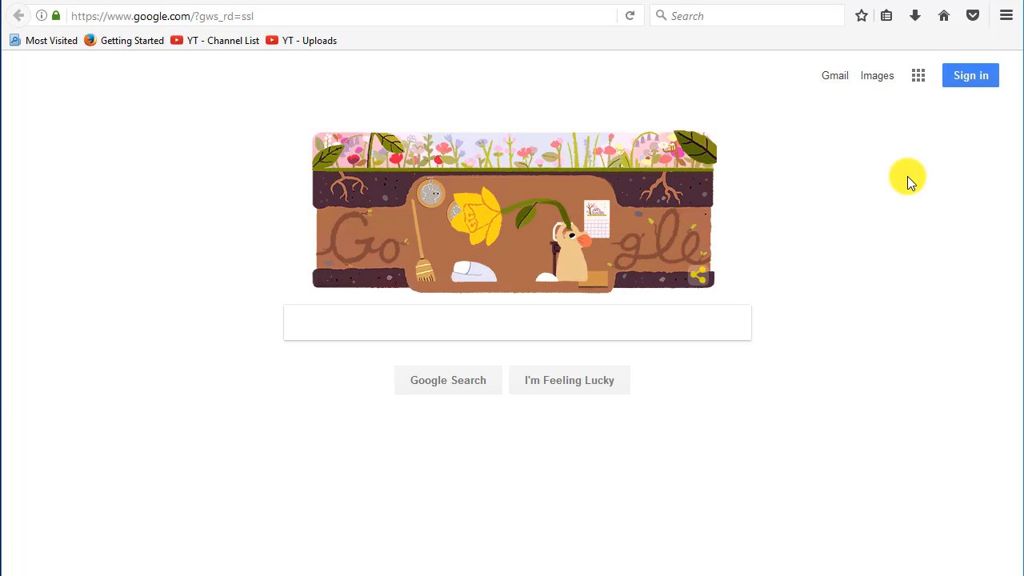
- From Google's homepage reach Gmail and start creating a new Google account
{"action": "left_click", "coordinate": [835, 75]}
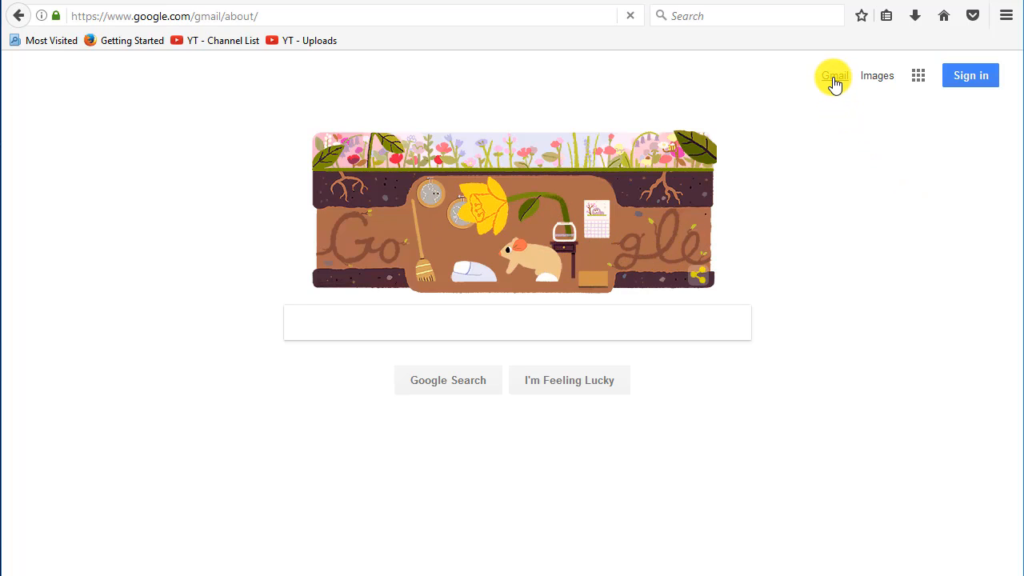
{"action": "left_click", "coordinate": [835, 75]}
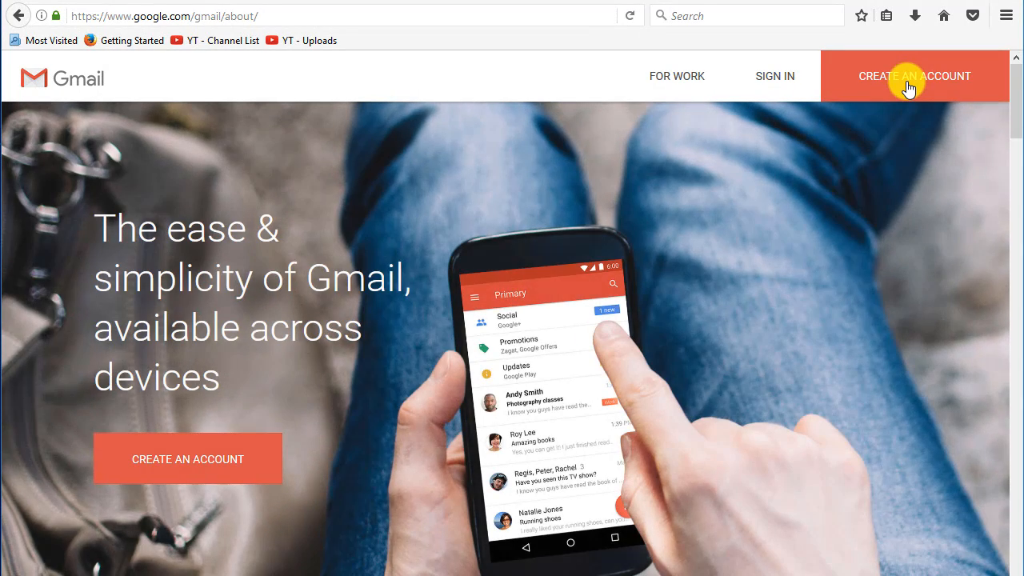
{"action": "left_click", "coordinate": [915, 77]}
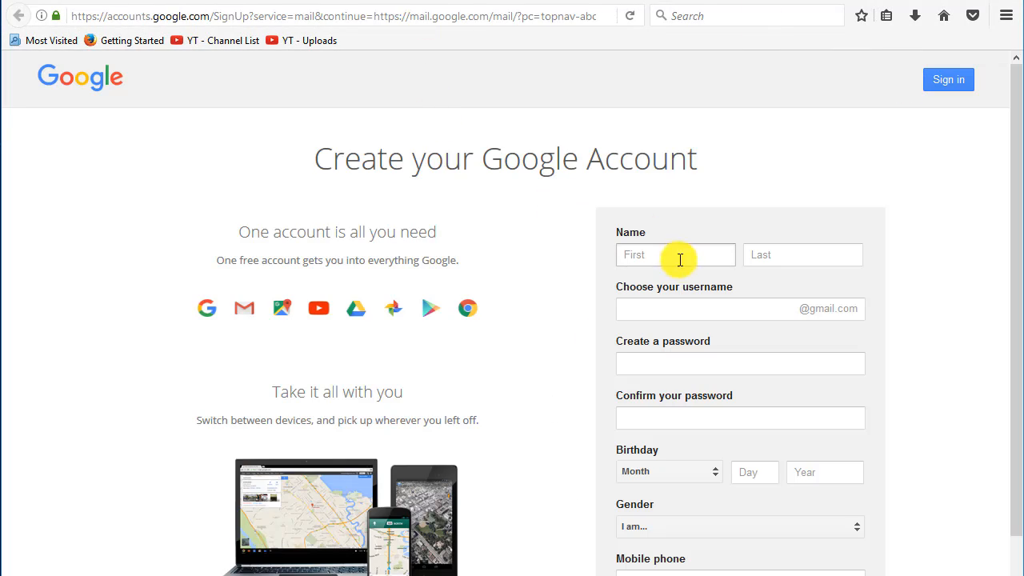
- Enter the name Steve Chase and the username wpfunneldemo on the sign-up form
{"action": "left_click", "coordinate": [675, 255]}
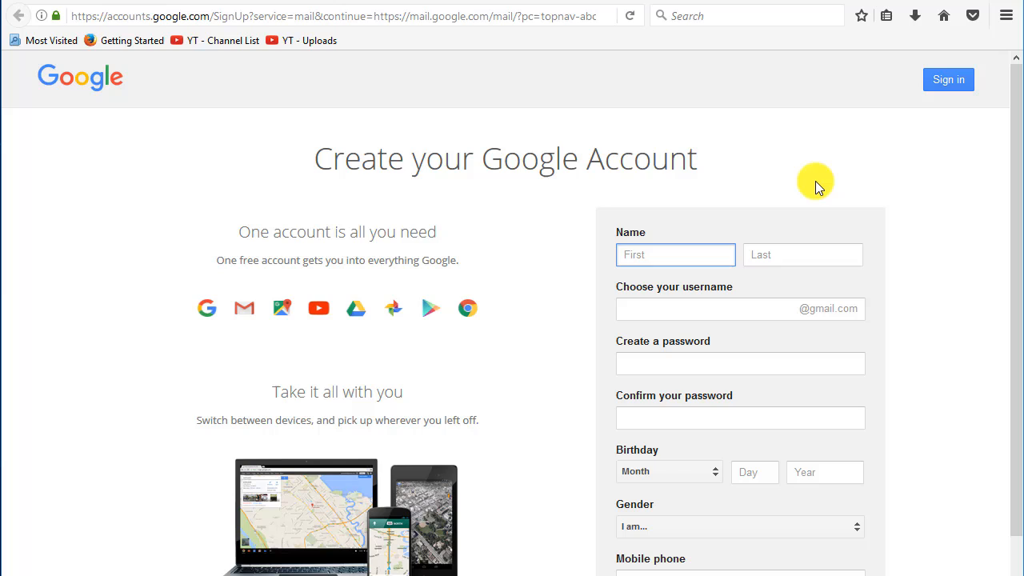
{"action": "type", "text": "Steve"}
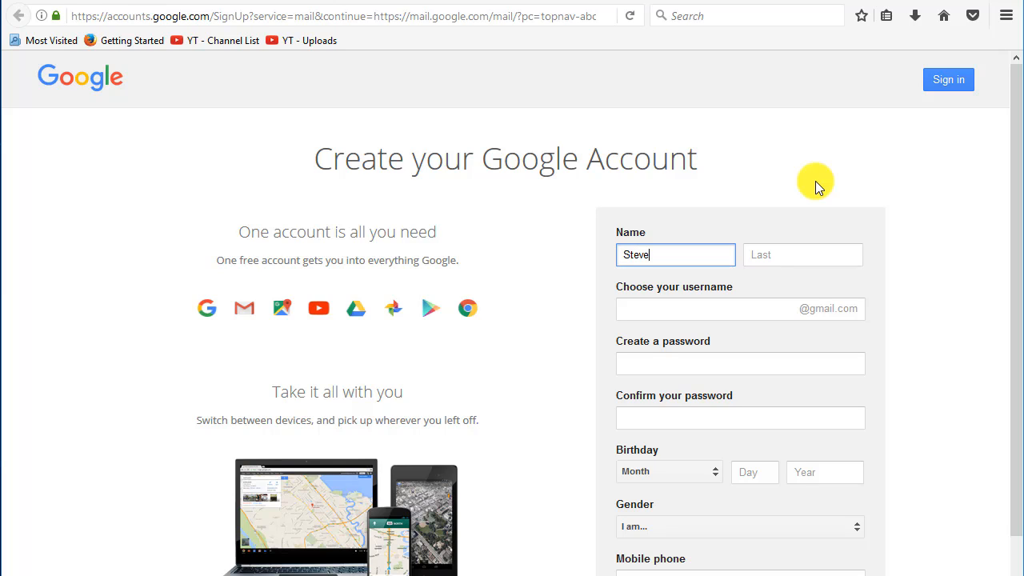
{"action": "type", "text": "Chase"}
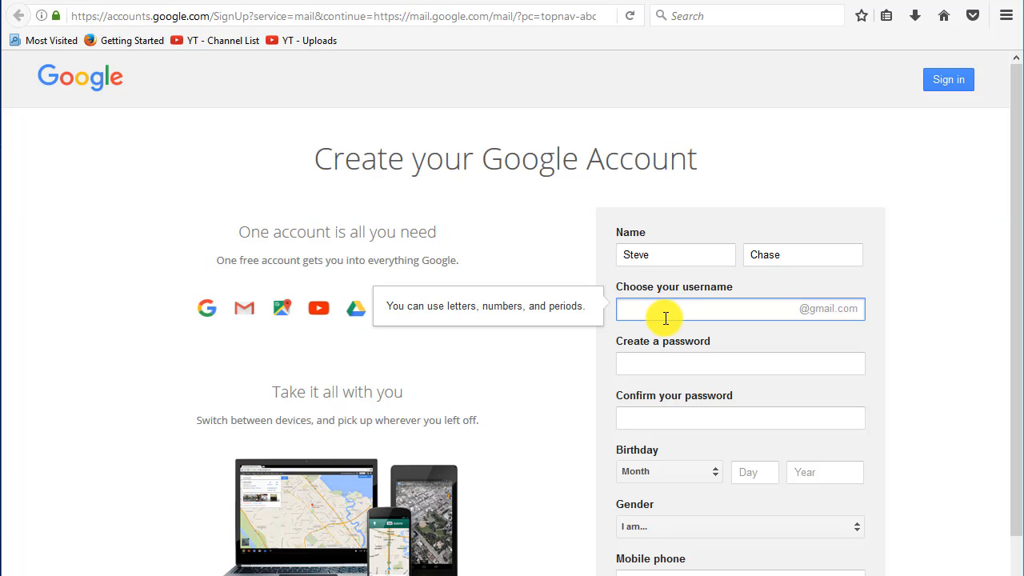
{"action": "type", "text": "wpfunneldemo.com"}
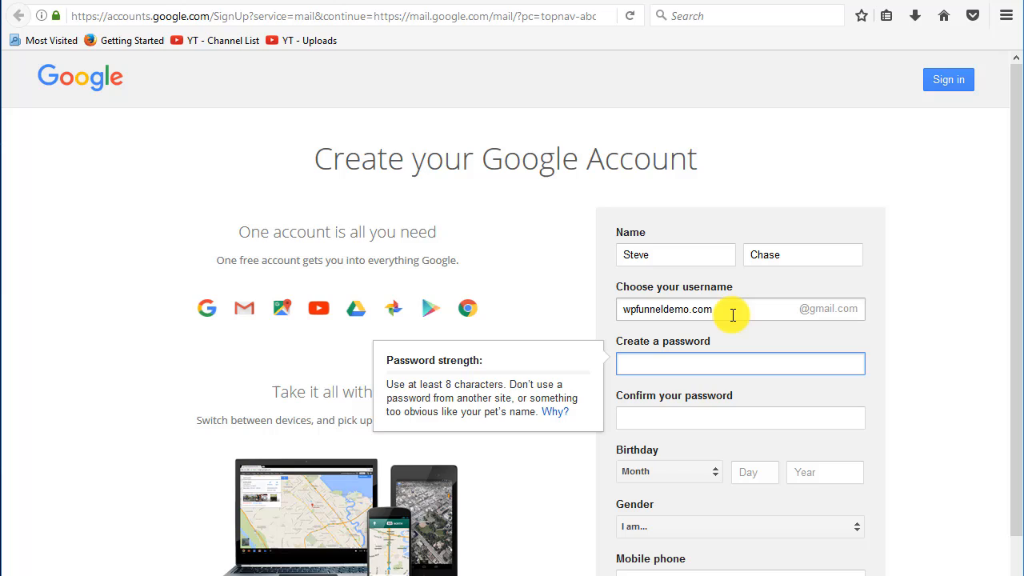
{"action": "mouse_move", "coordinate": [723, 311]}
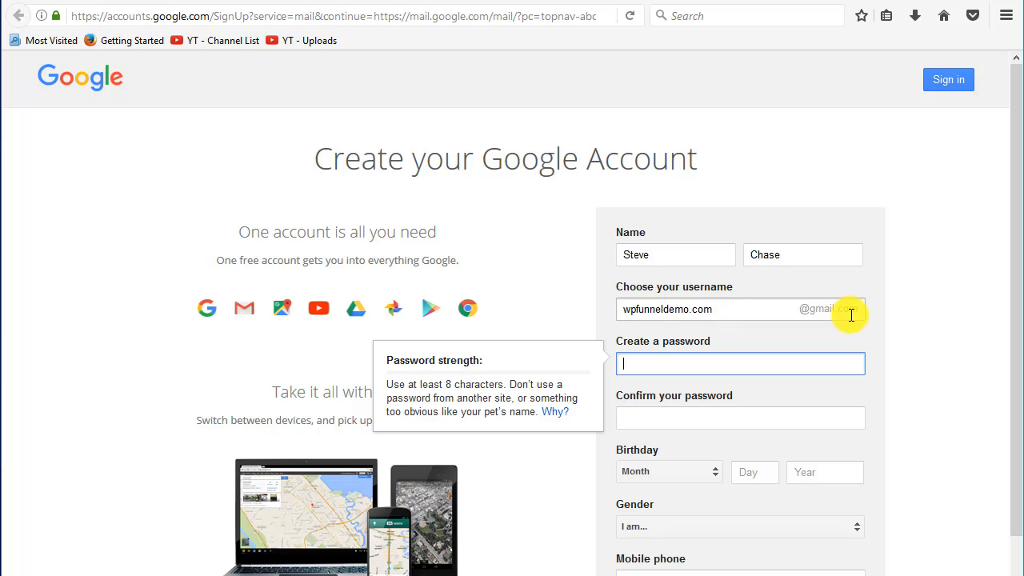
{"action": "mouse_move", "coordinate": [732, 312]}
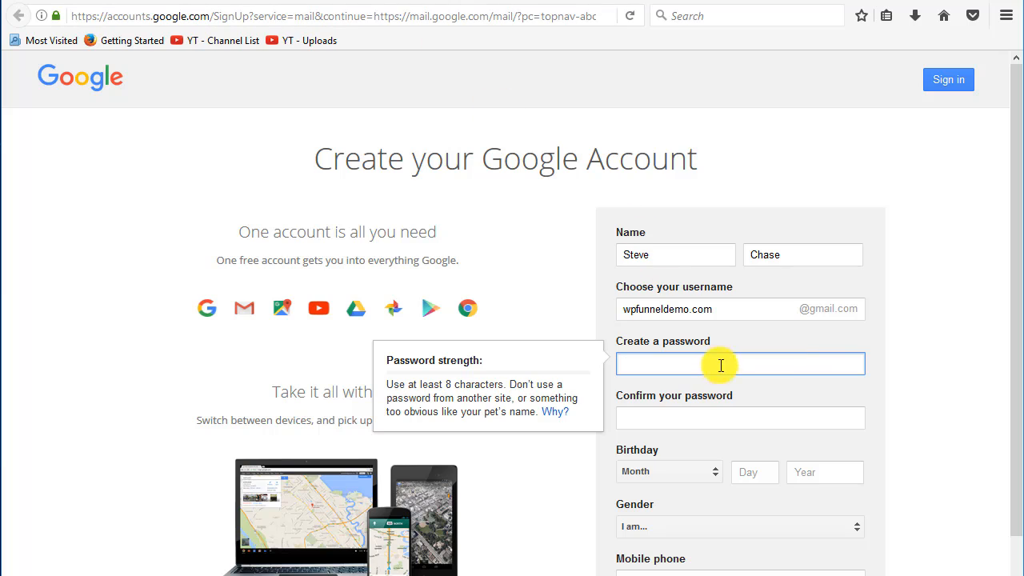
{"action": "mouse_move", "coordinate": [817, 134]}
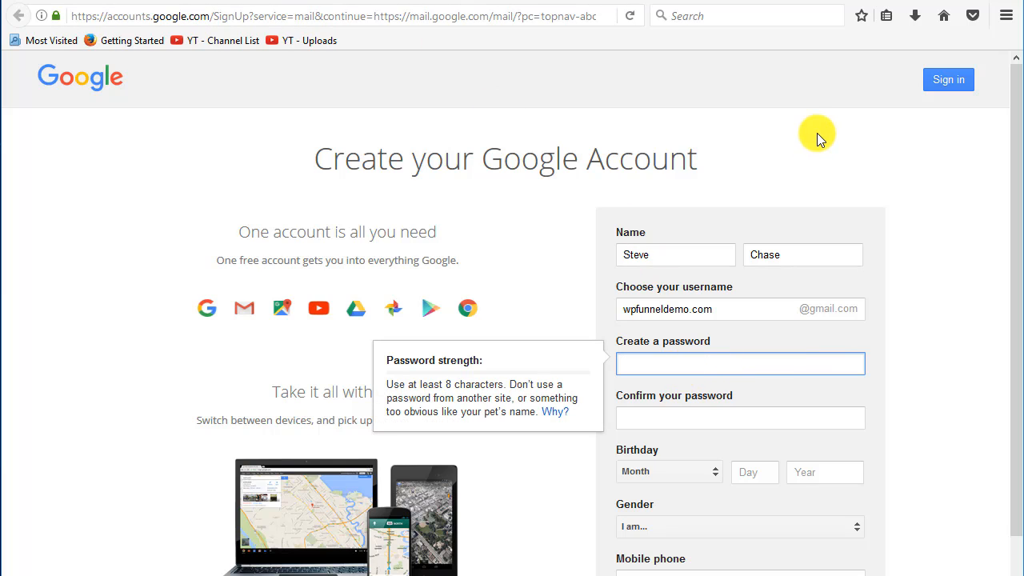
- Enter a strong password and its matching confirmation
{"action": "type", "text": "•"}
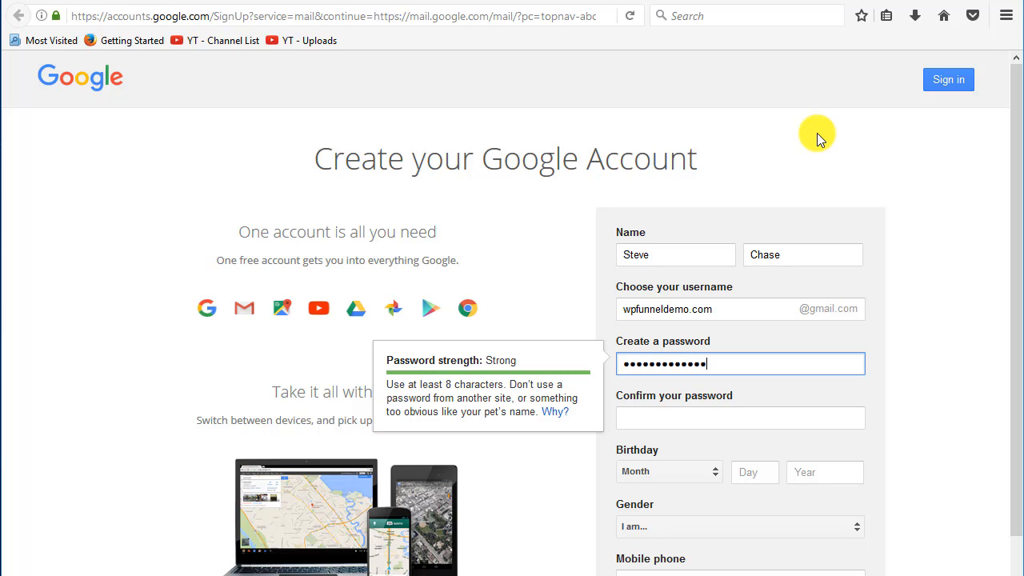
{"action": "type", "text": "•••"}
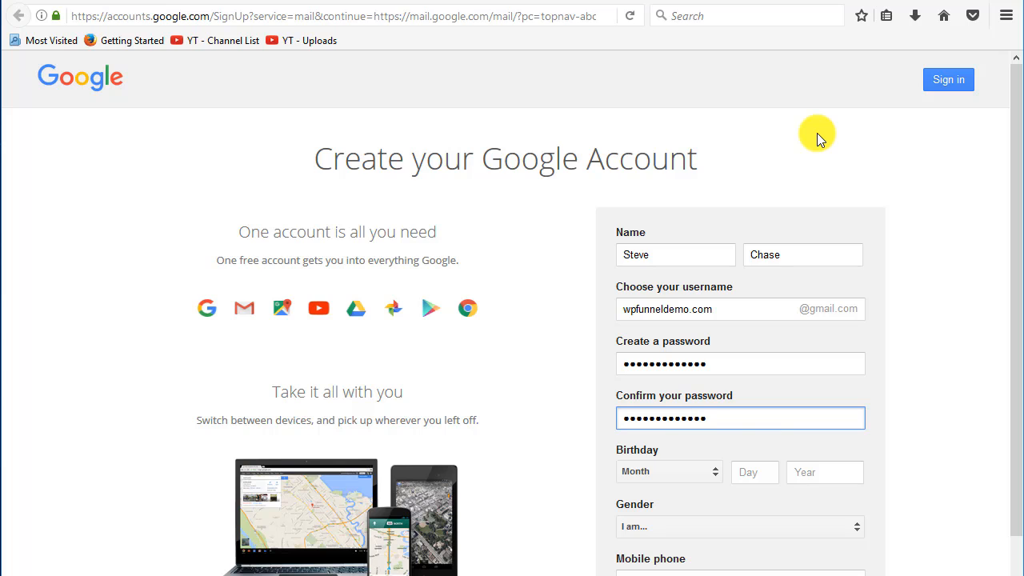
- Set the birthday to January 01, 1970 and the gender to Male
{"action": "scroll", "scroll_direction": "down", "scroll_amount": 3}
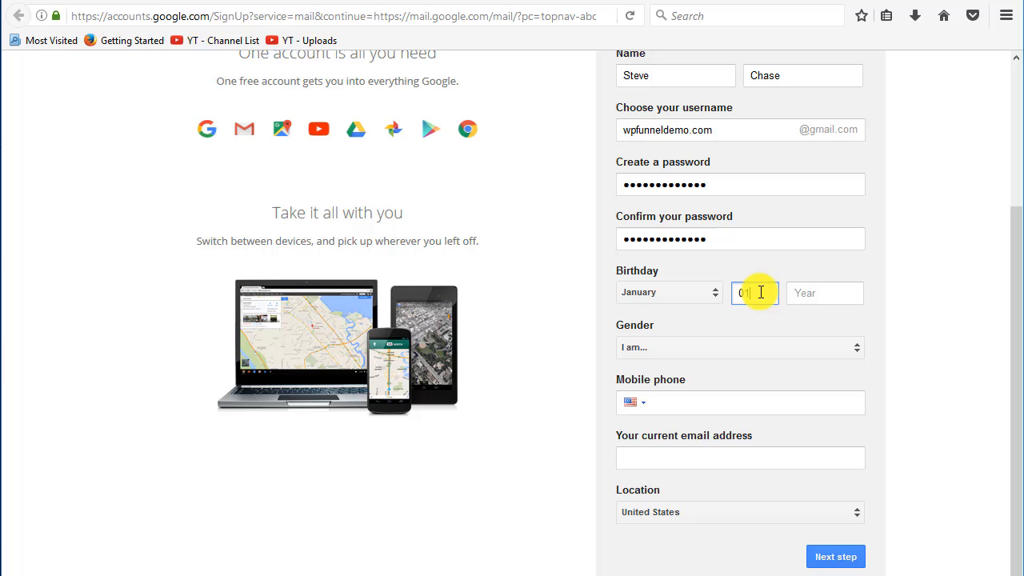
{"action": "type", "text": "1970"}
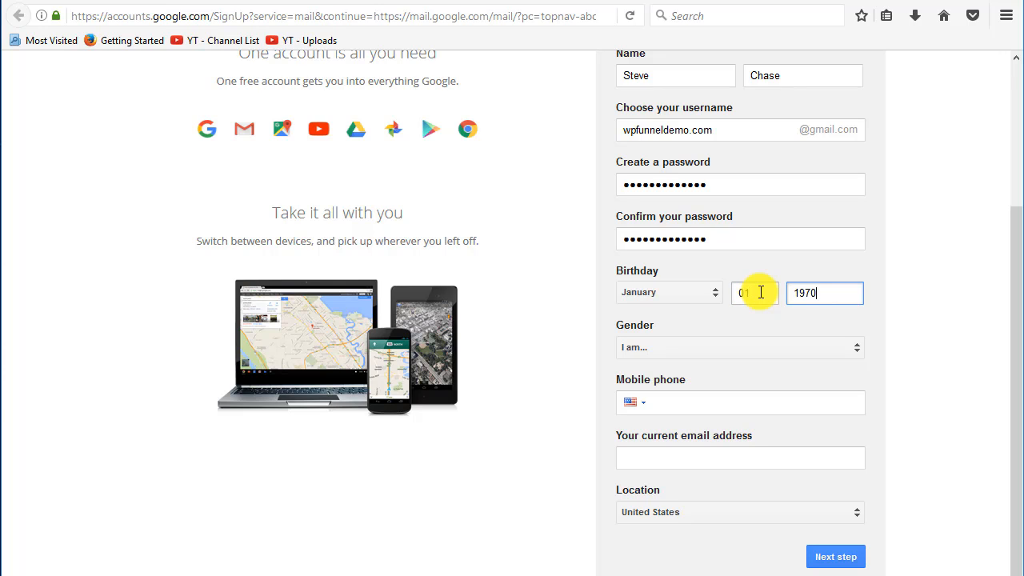
{"action": "left_click", "coordinate": [737, 347]}
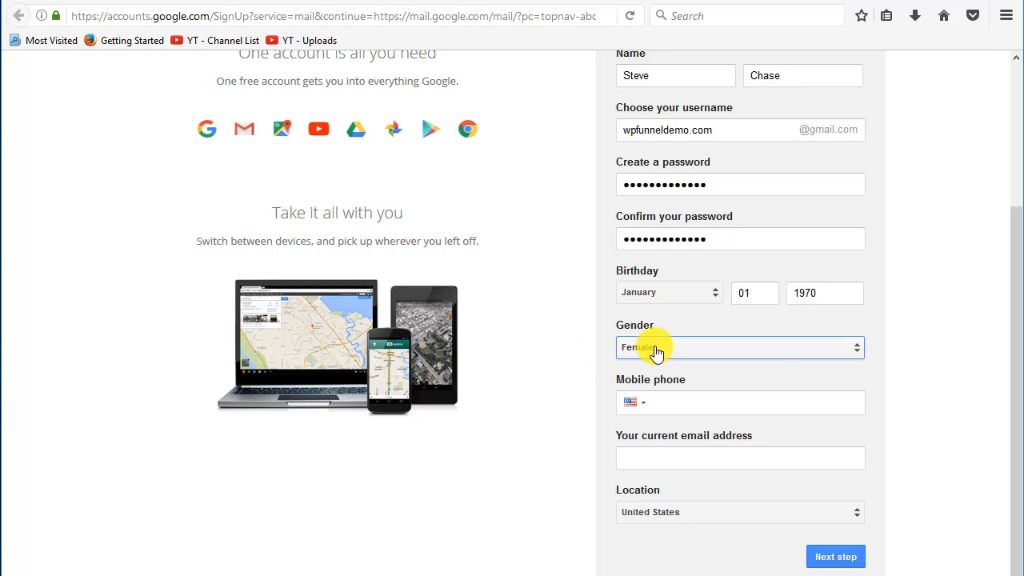
{"action": "left_click", "coordinate": [739, 347]}
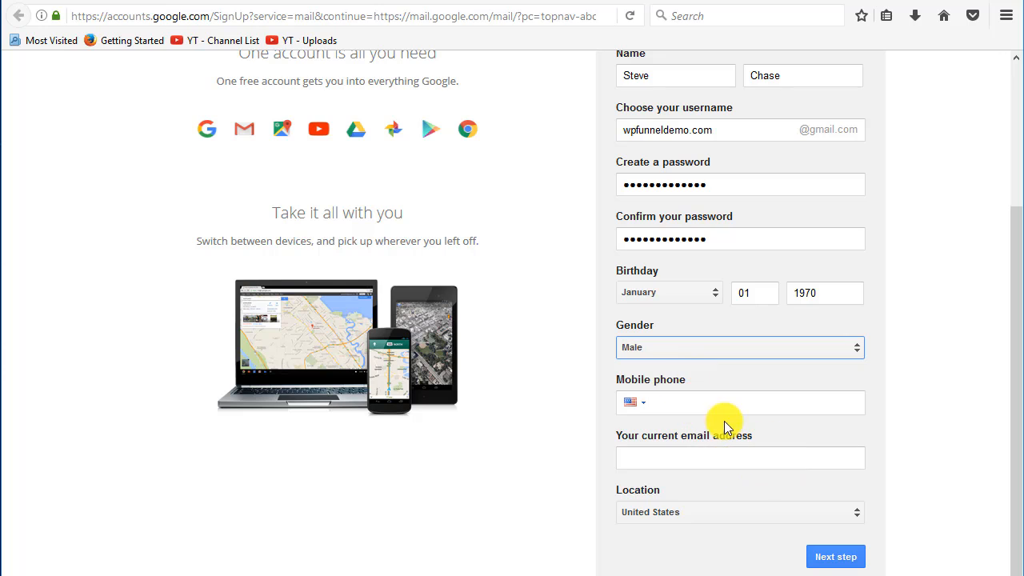
{"action": "left_click", "coordinate": [707, 457]}
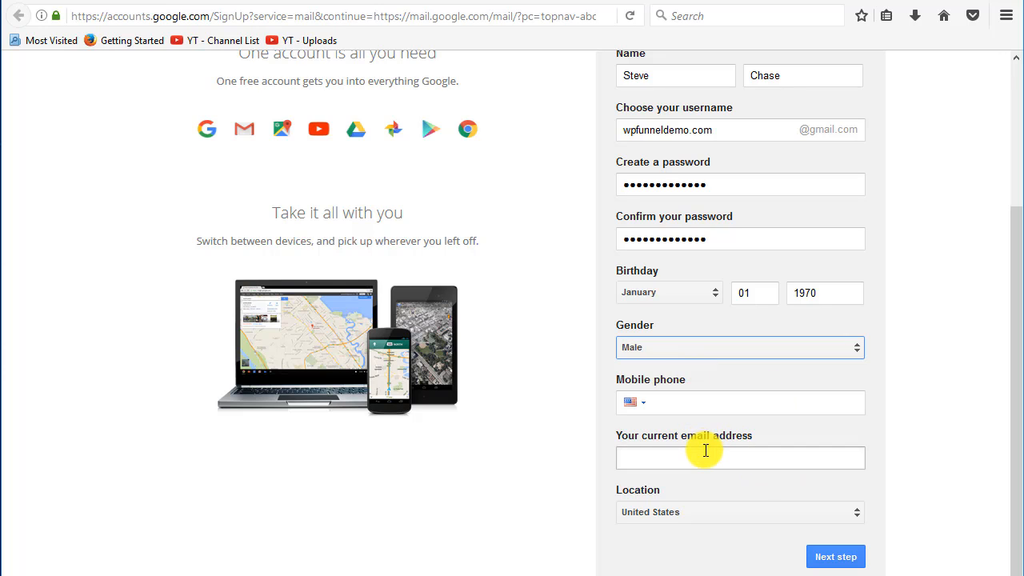
- Fill the current email address and submit the sign-up form to reach the privacy terms
{"action": "left_click", "coordinate": [755, 403]}
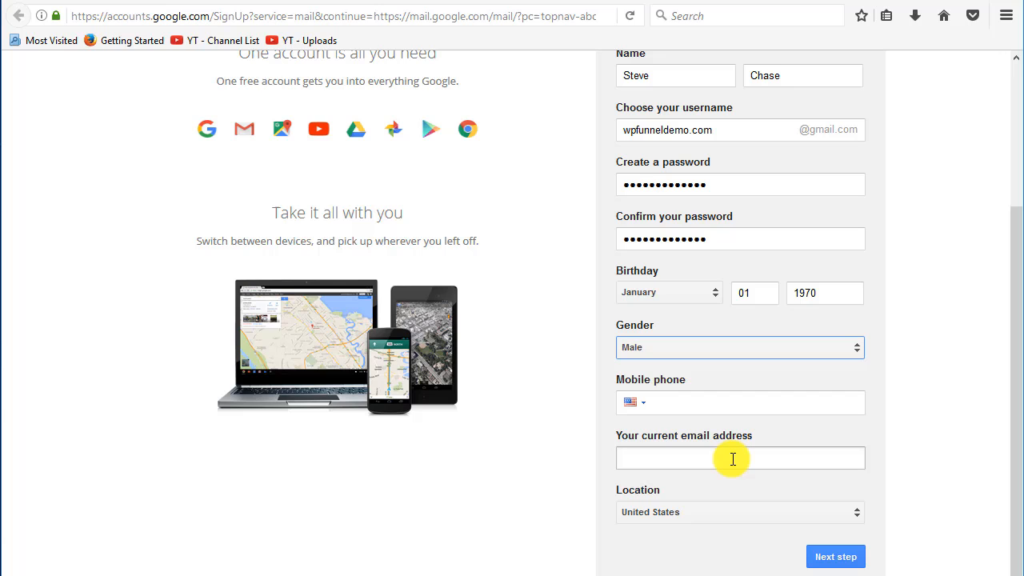
{"action": "mouse_move", "coordinate": [691, 432]}
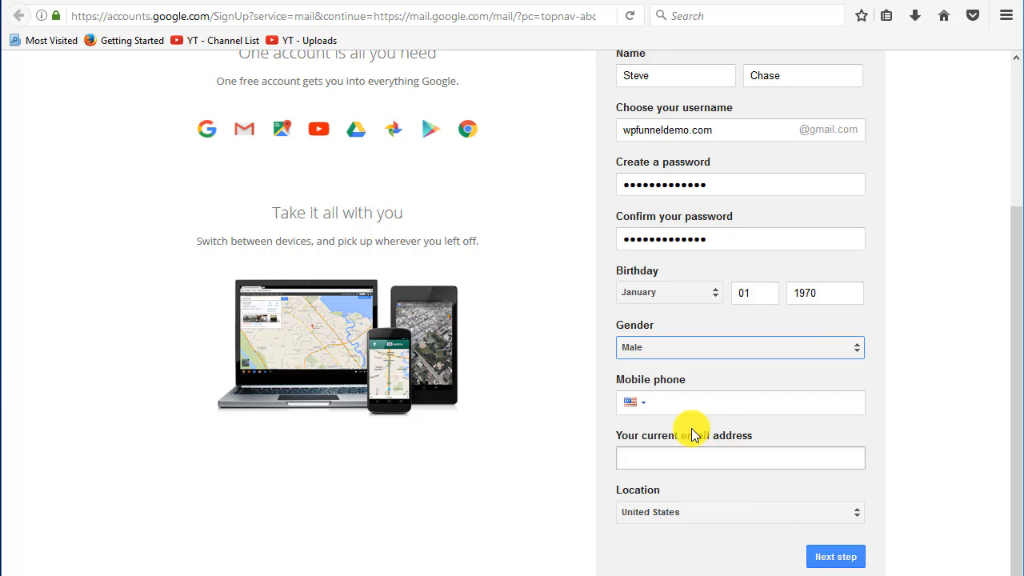
{"action": "left_click", "coordinate": [835, 557]}
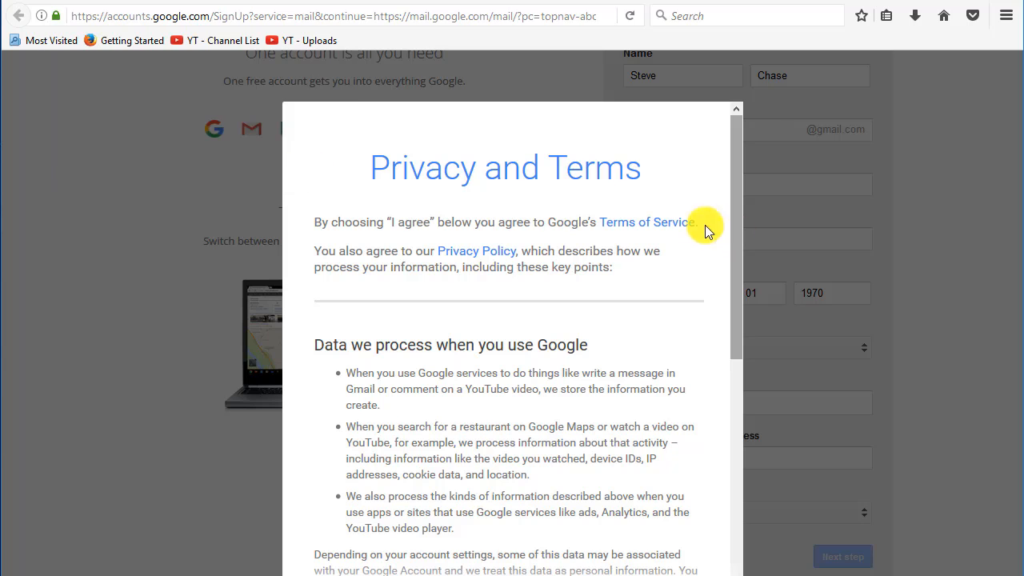
{"action": "scroll", "scroll_direction": "down", "scroll_amount": 3}
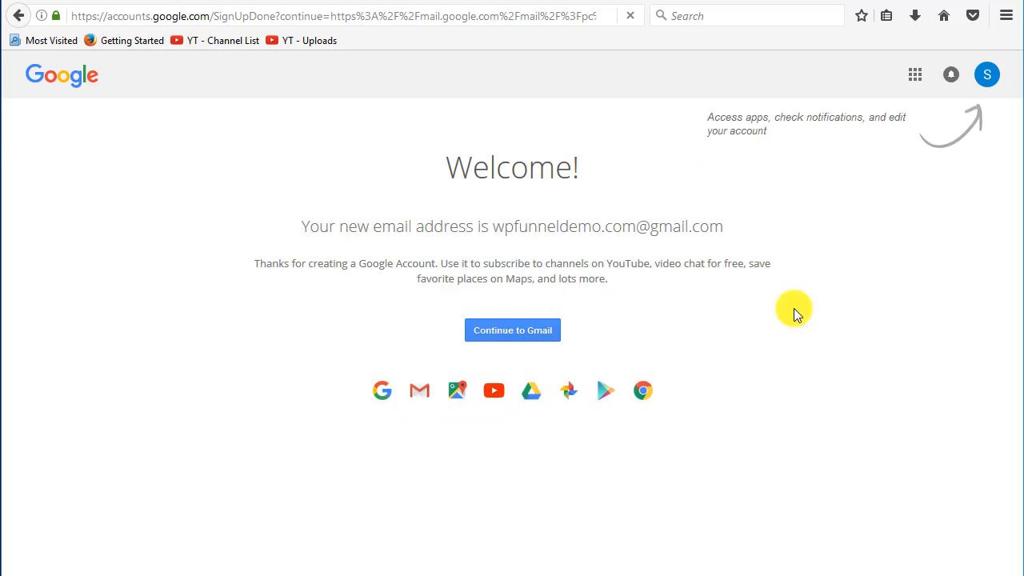
{"action": "mouse_move", "coordinate": [652, 175]}
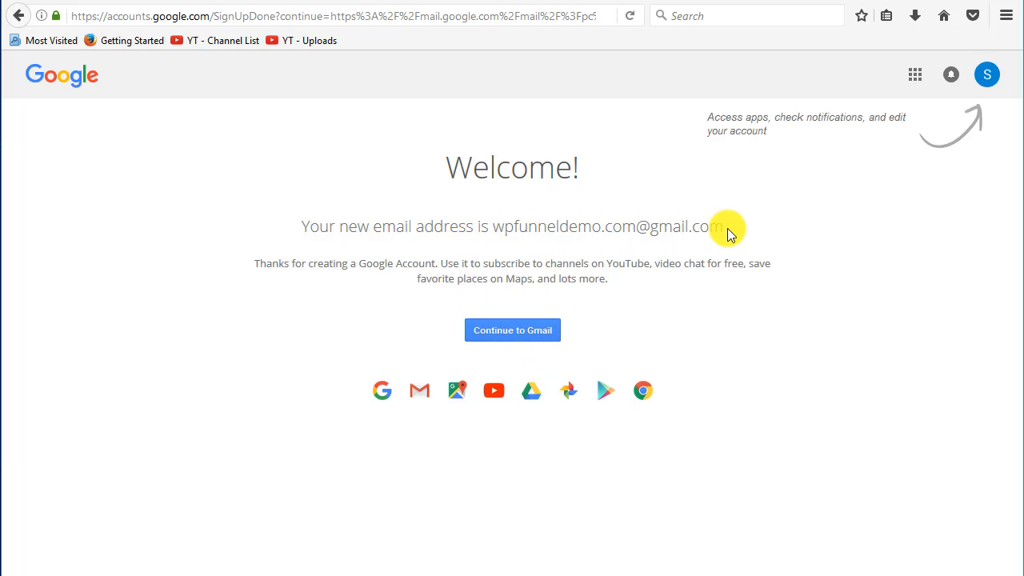
{"action": "mouse_move", "coordinate": [521, 323]}
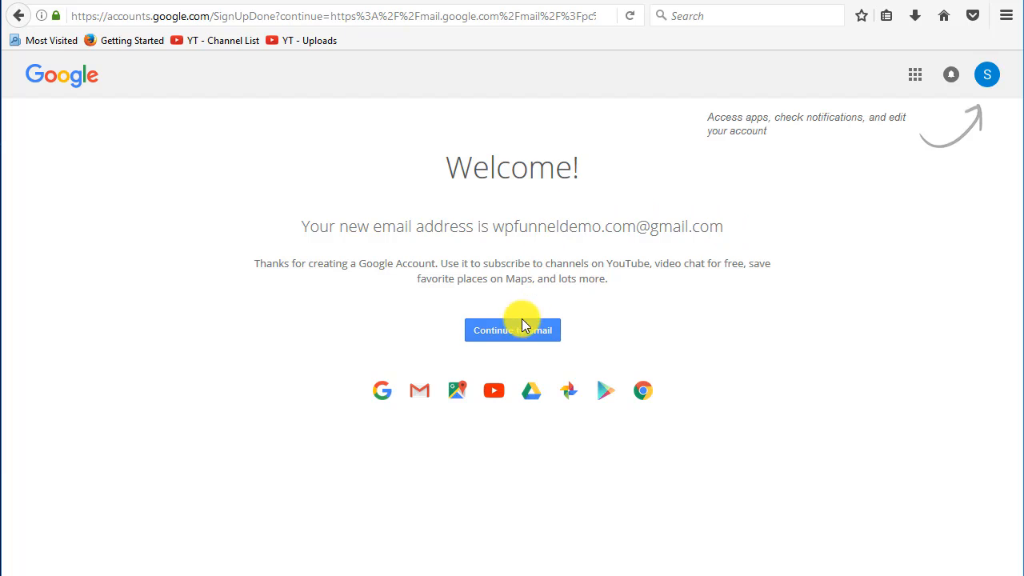
- Finish the Google sign-up and continue from the Welcome page toward Namecheap
{"action": "left_click", "coordinate": [512, 329]}
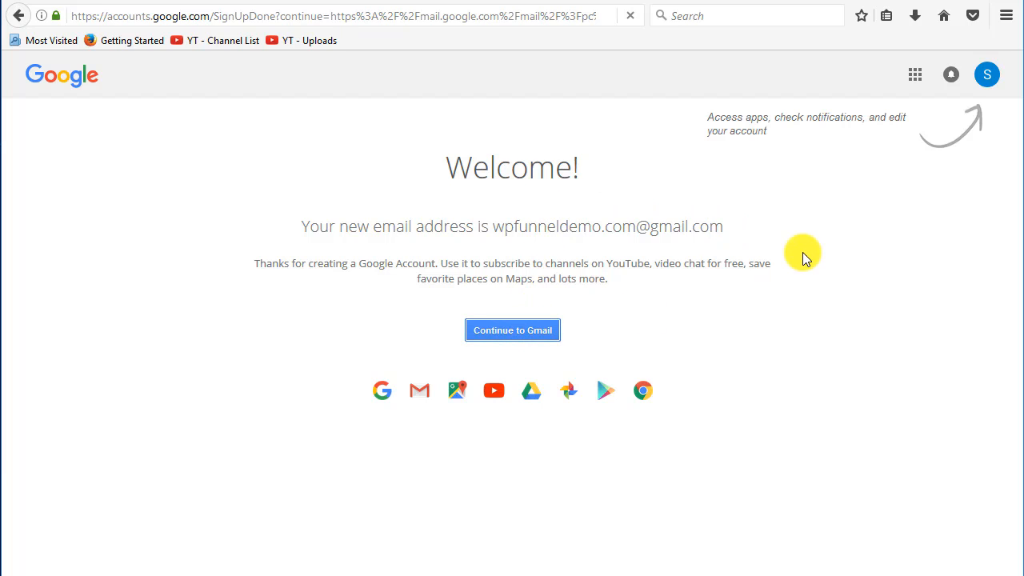
{"action": "left_click", "coordinate": [511, 330]}
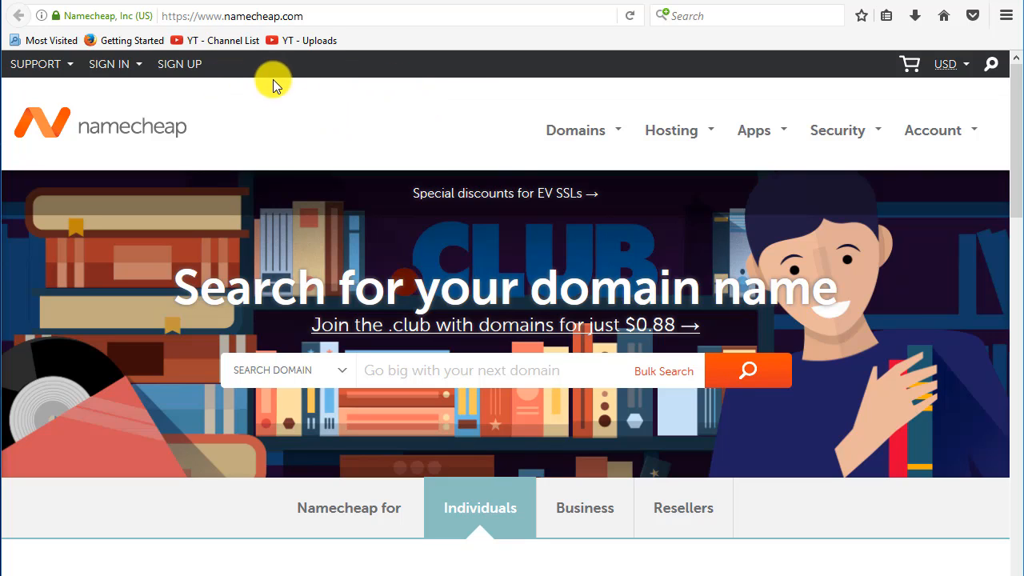
- From Namecheap's Sign In menu go to the new account Sign Up page
{"action": "left_click", "coordinate": [109, 64]}
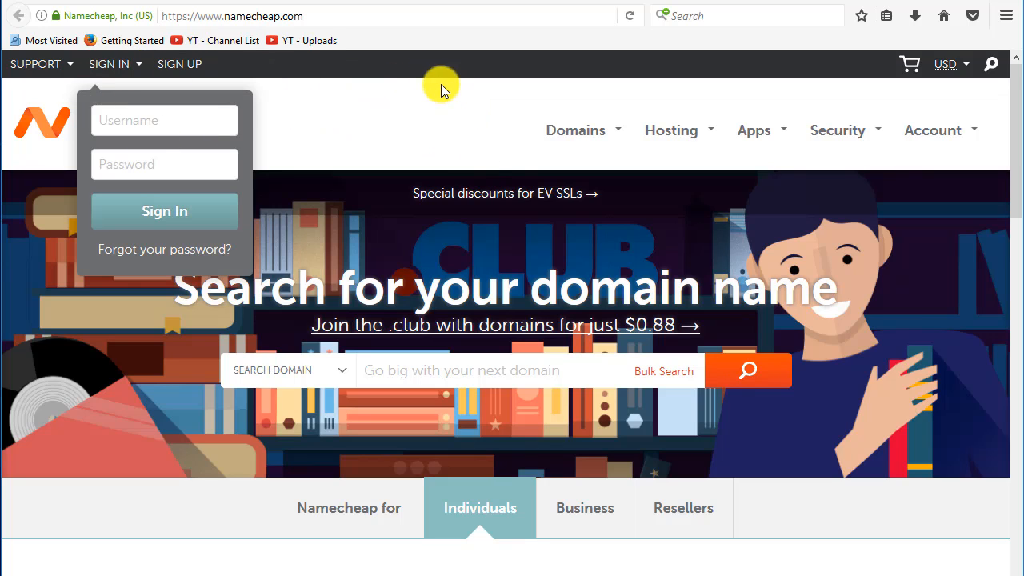
{"action": "mouse_move", "coordinate": [184, 65]}
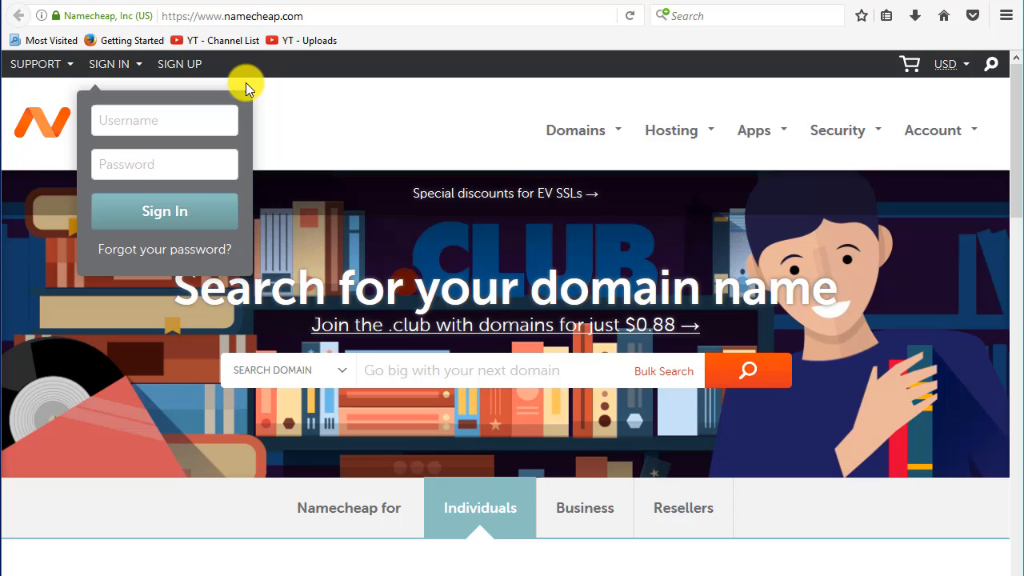
{"action": "left_click", "coordinate": [179, 64]}
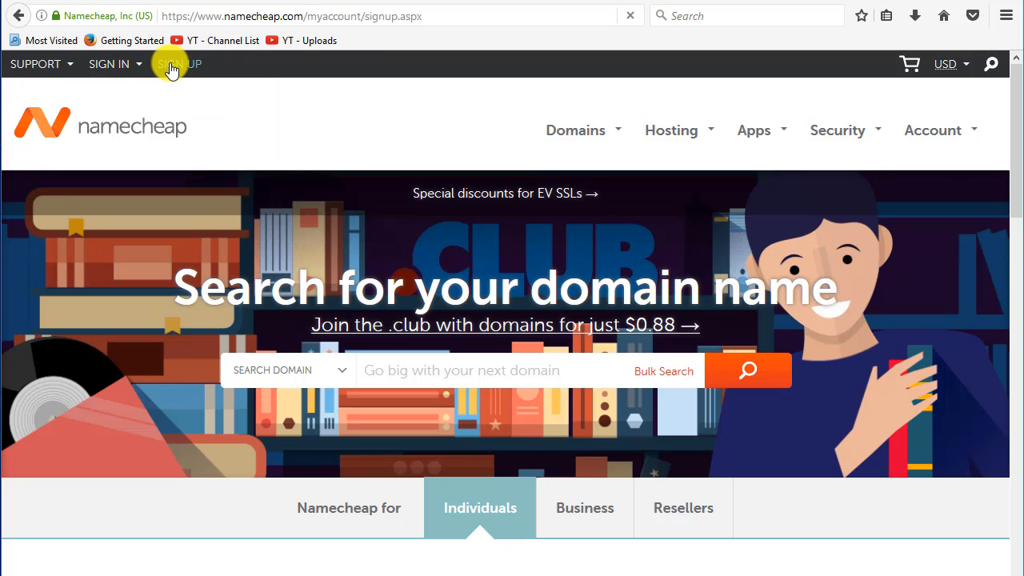
- Fill the Namecheap sign-up with username, password, name Steve and the wpfunneldemo email
{"action": "left_click", "coordinate": [170, 64]}
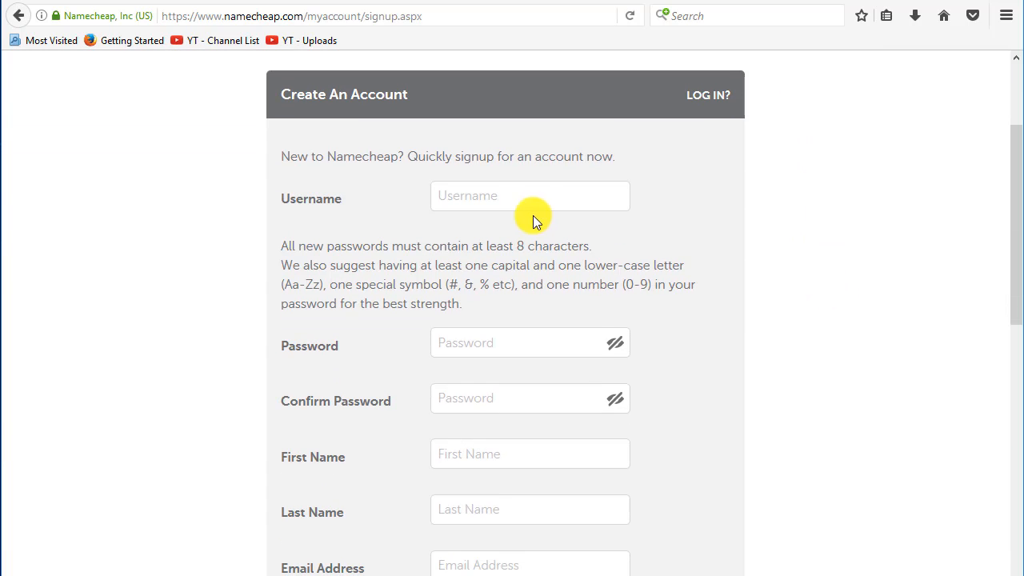
{"action": "left_click", "coordinate": [530, 196]}
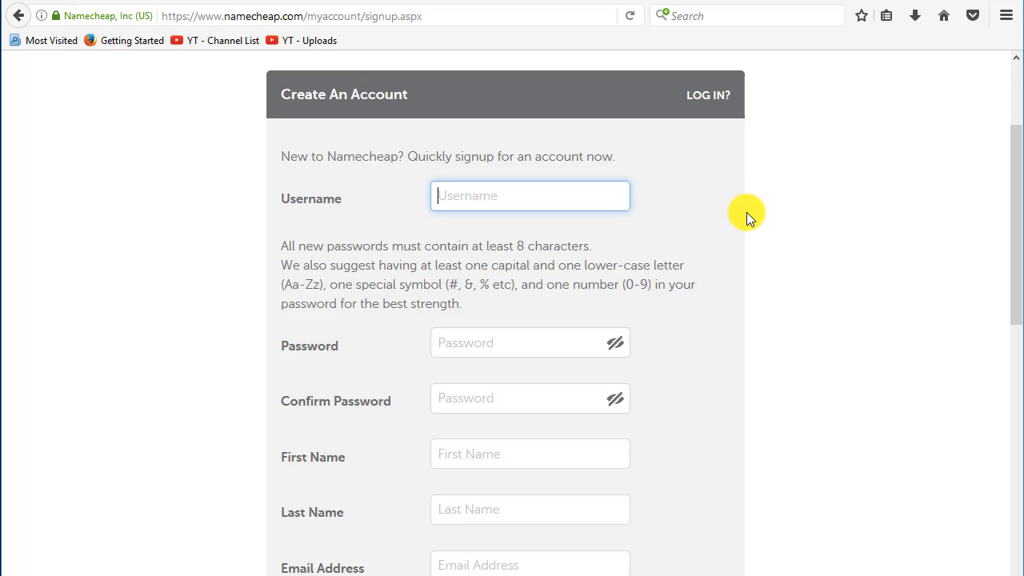
{"action": "type", "text": "wpd"}
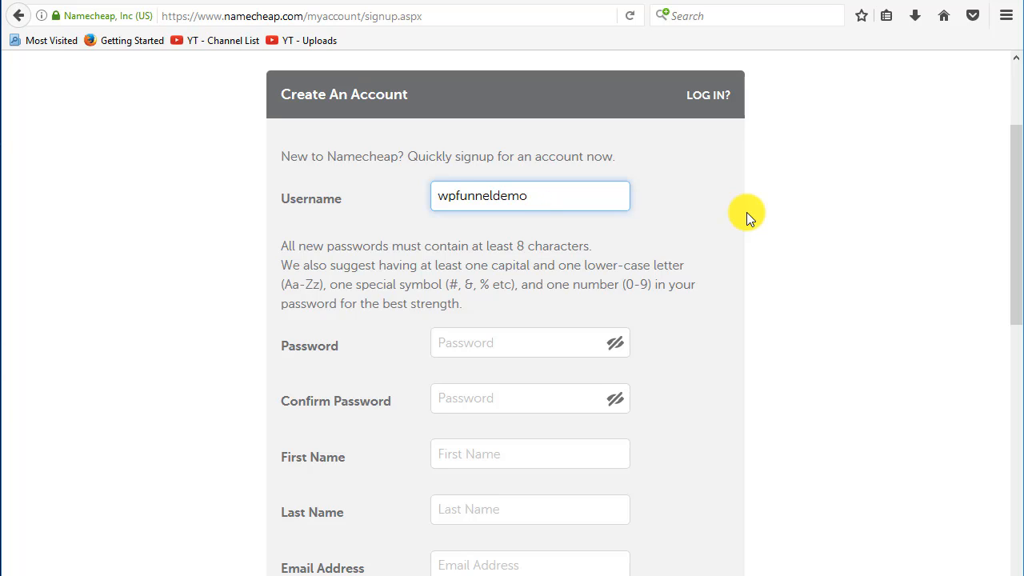
{"action": "type", "text": ".c"}
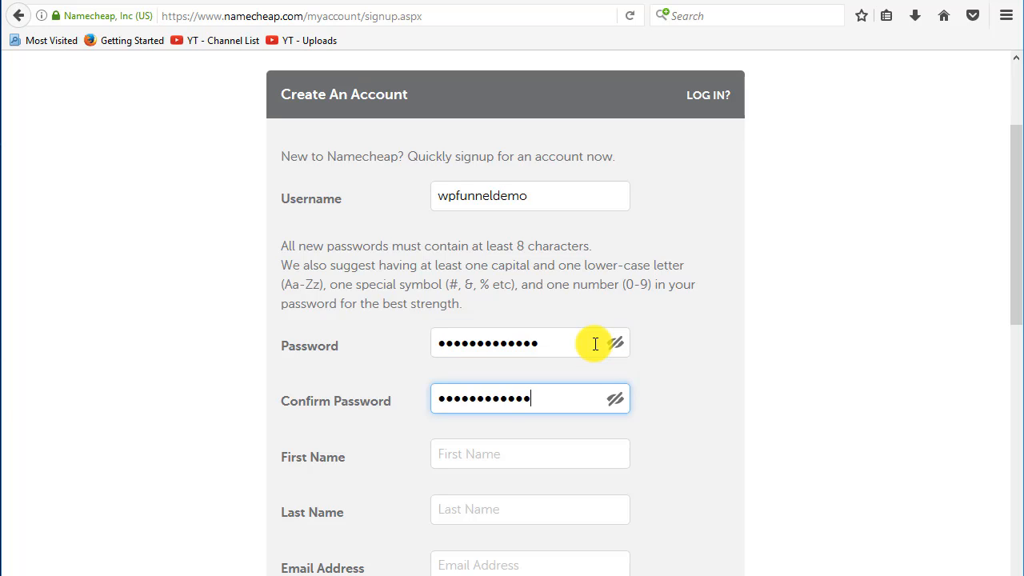
{"action": "type", "text": "Steve"}
{"action": "left_click", "coordinate": [529, 563]}
{"action": "type", "text": "wpfunneldemo.com@gmai"}
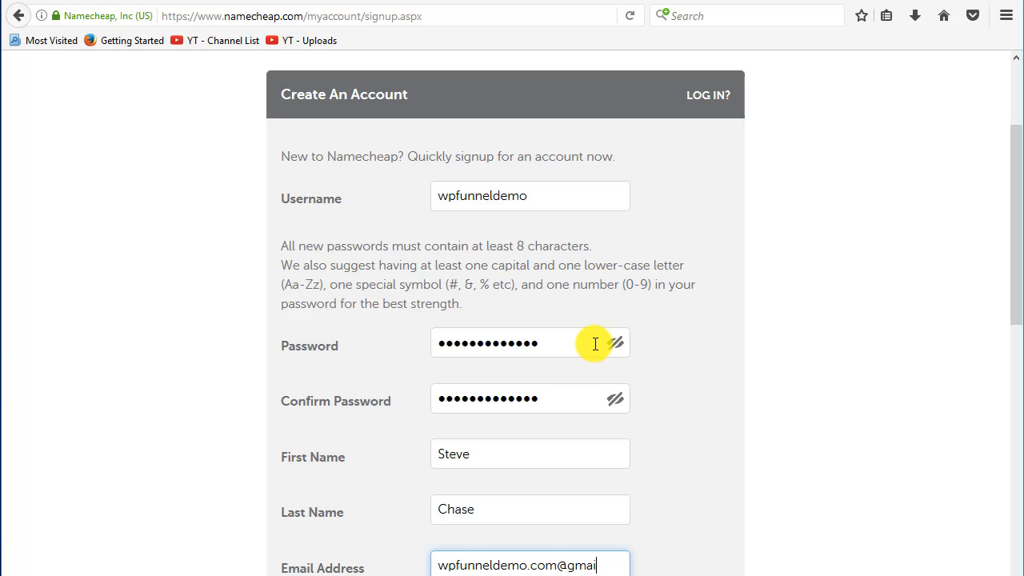
- Opt into the newsletter and create the account, landing on its empty dashboard
{"action": "scroll", "scroll_direction": "down", "scroll_amount": 3}
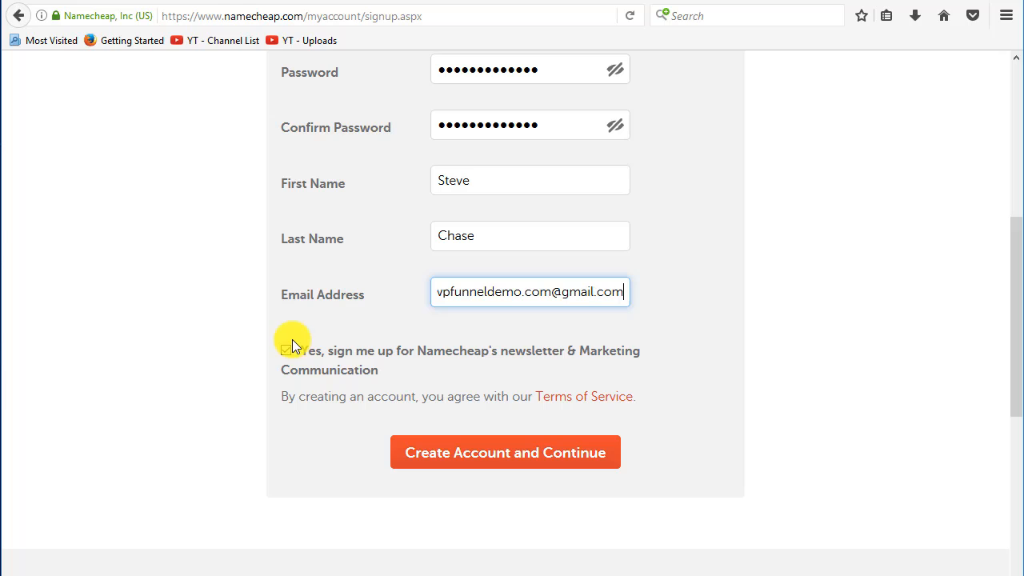
{"action": "left_click", "coordinate": [284, 350]}
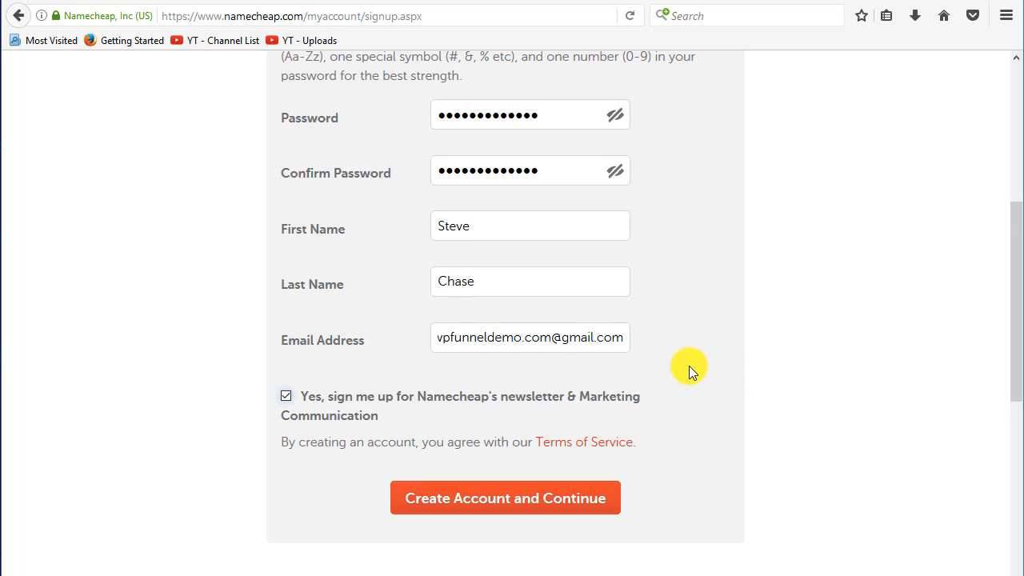
{"action": "scroll", "scroll_direction": "down", "scroll_amount": 3}
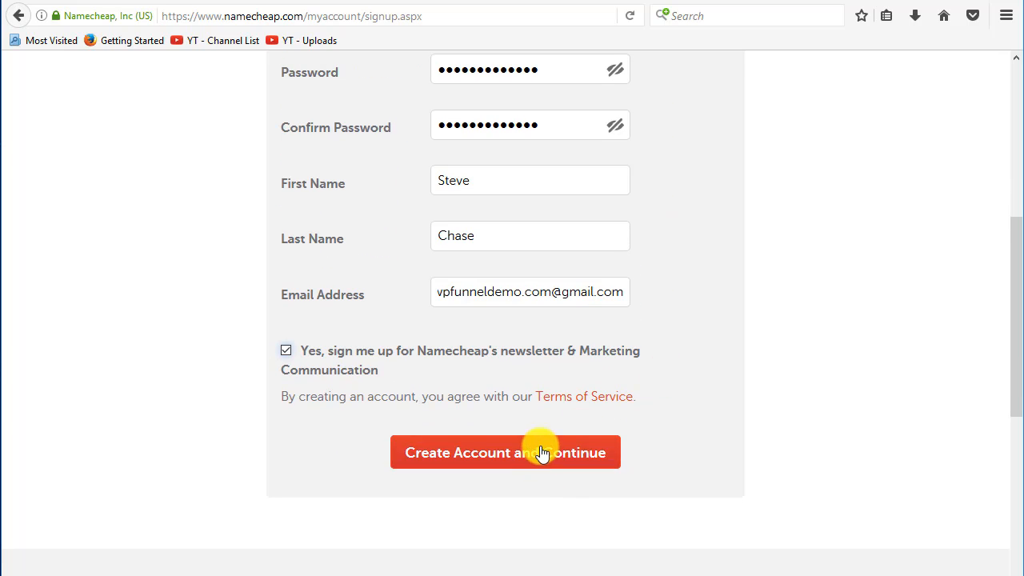
{"action": "left_click", "coordinate": [506, 451]}
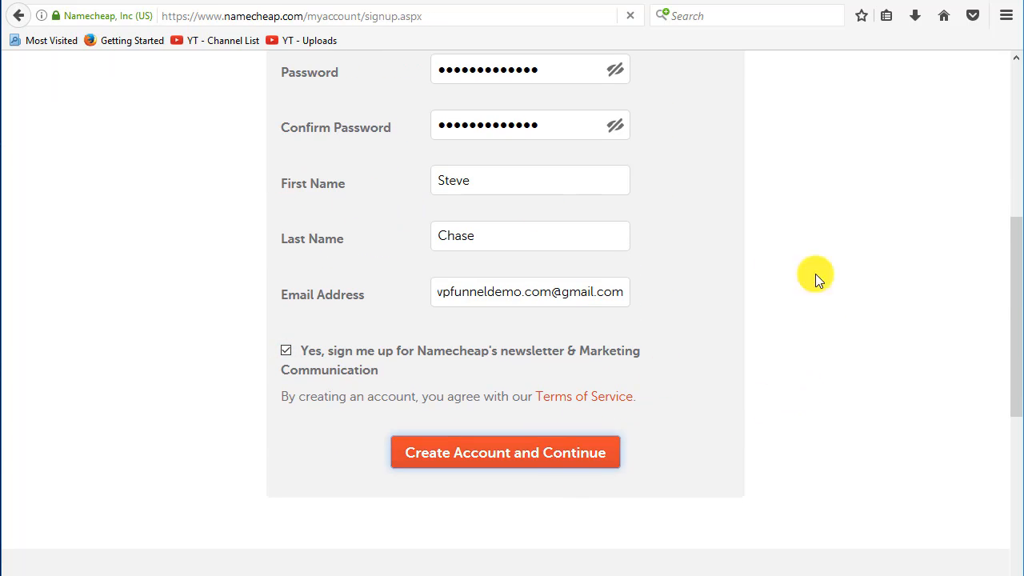
{"action": "left_click", "coordinate": [505, 451]}
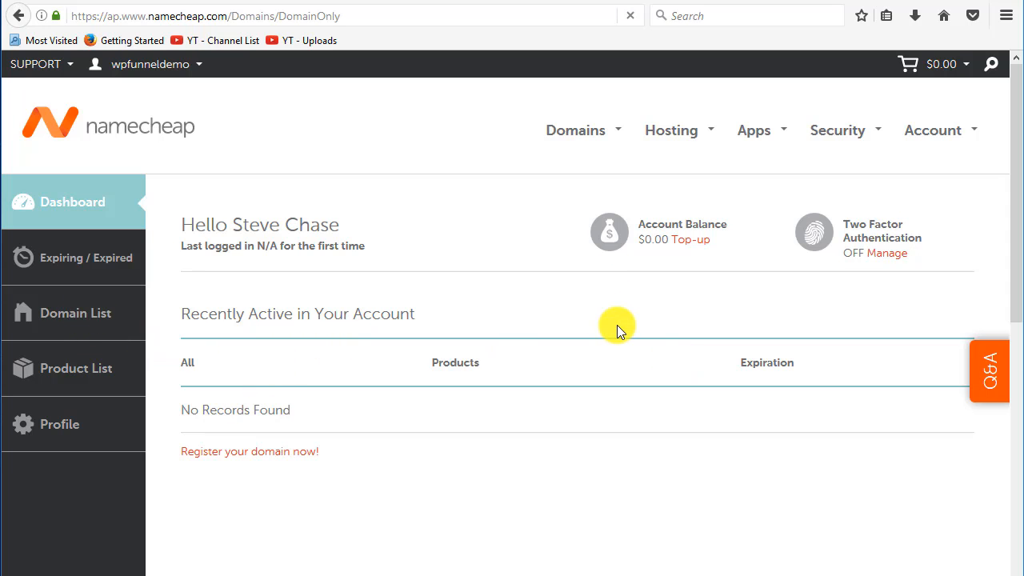
- Under Domains > Registration, search wpfunneldemo.com and see it available at $10.69/year
{"action": "left_click", "coordinate": [76, 311]}
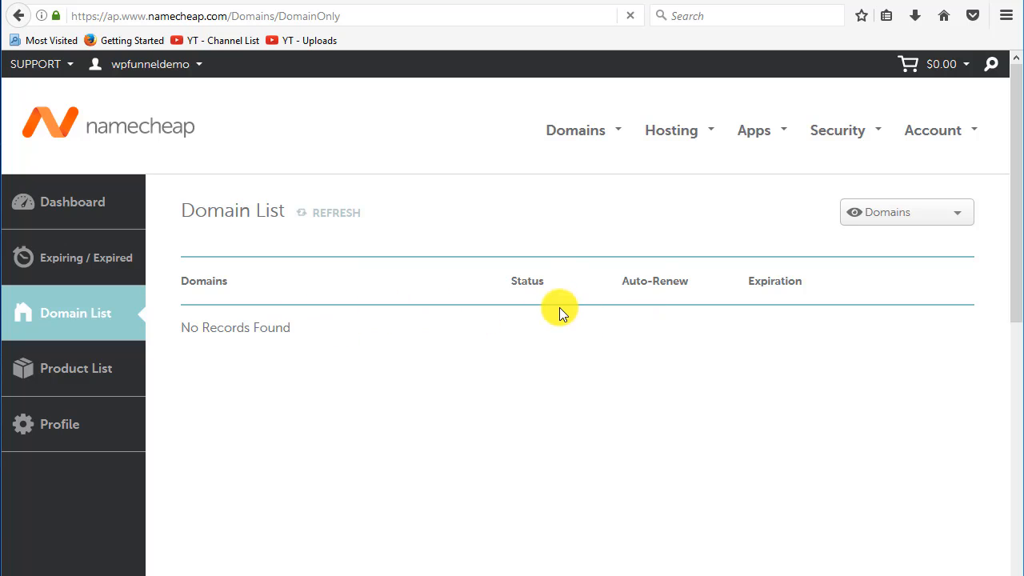
{"action": "left_click", "coordinate": [576, 130]}
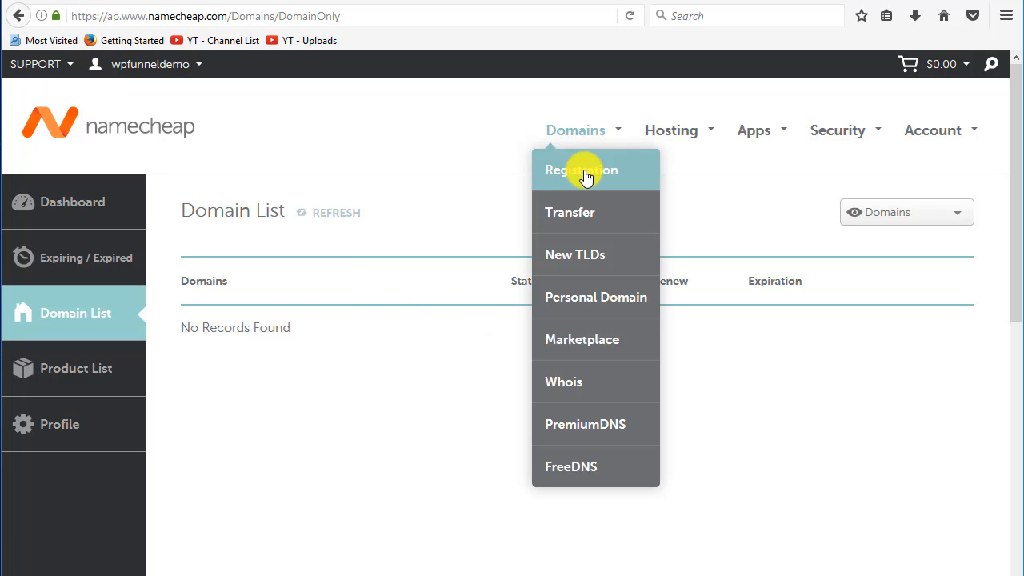
{"action": "left_click", "coordinate": [581, 169]}
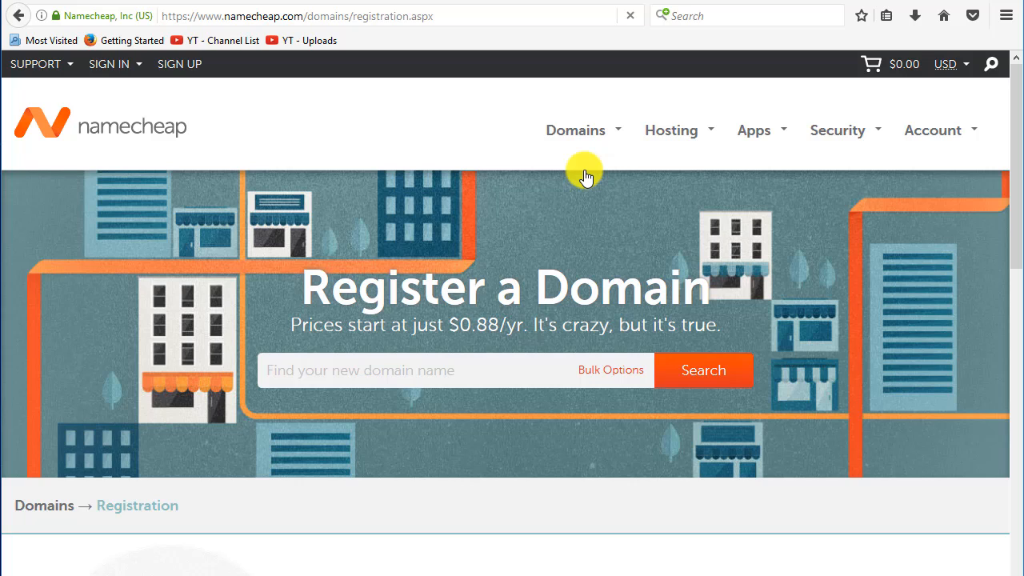
{"action": "mouse_move", "coordinate": [440, 285]}
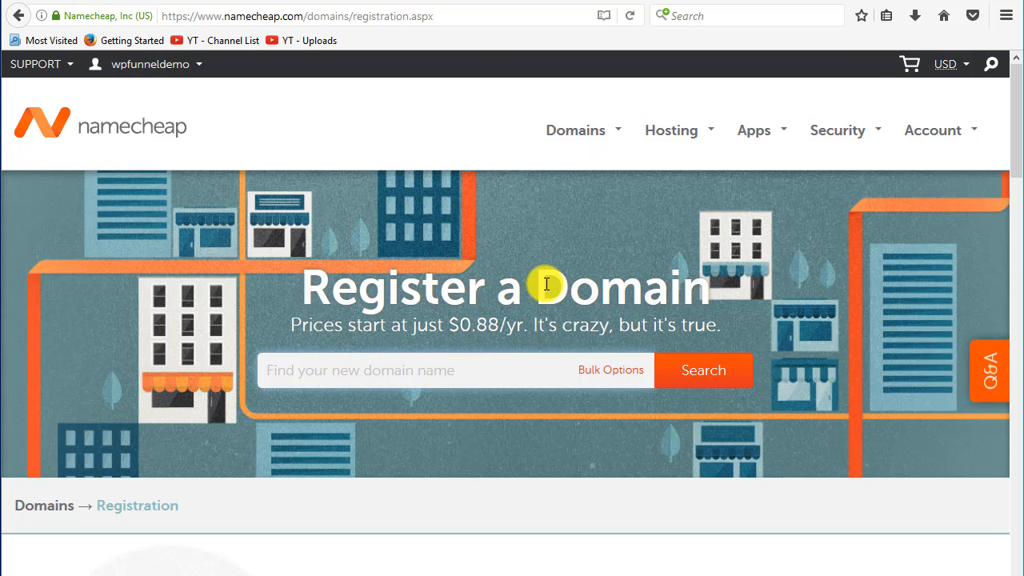
{"action": "mouse_move", "coordinate": [605, 259]}
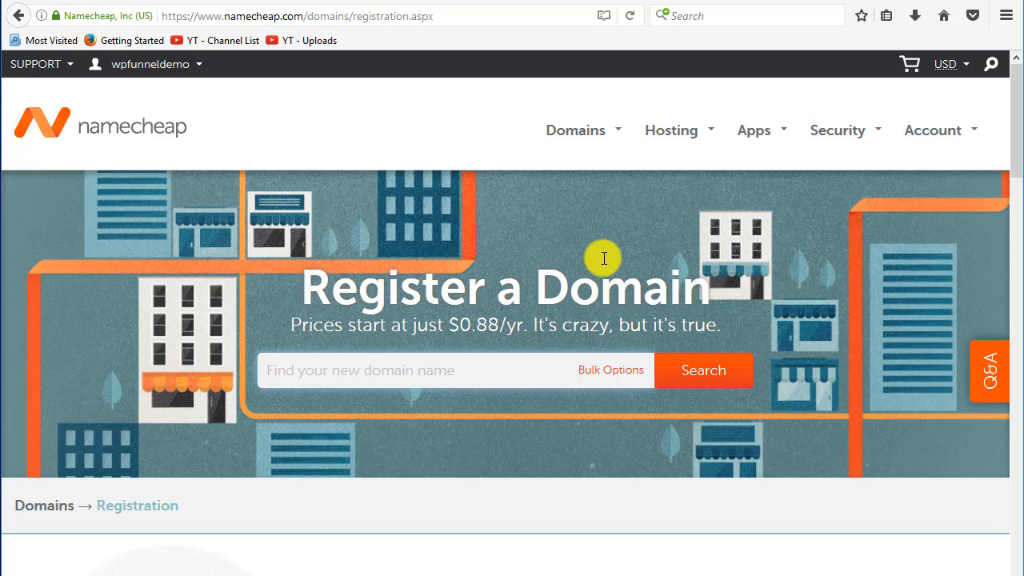
{"action": "type", "text": "wpfunneldemo.com"}
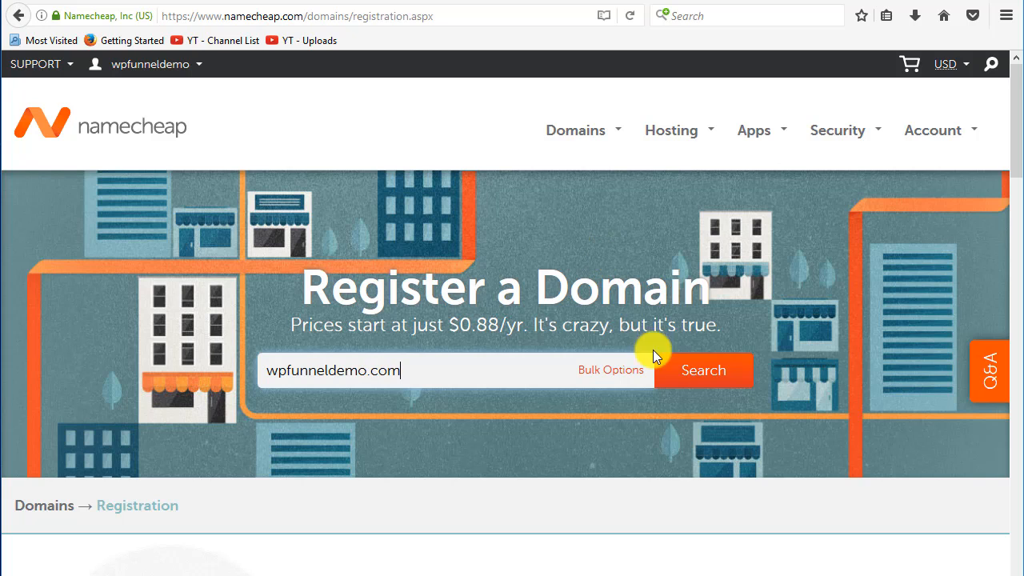
{"action": "left_click", "coordinate": [702, 370]}
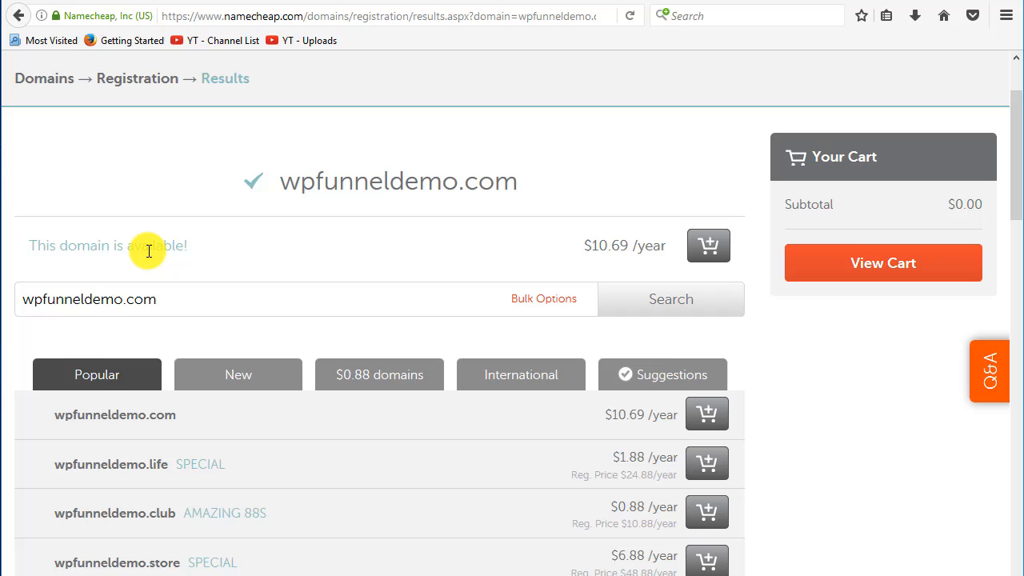
{"action": "mouse_move", "coordinate": [274, 249]}
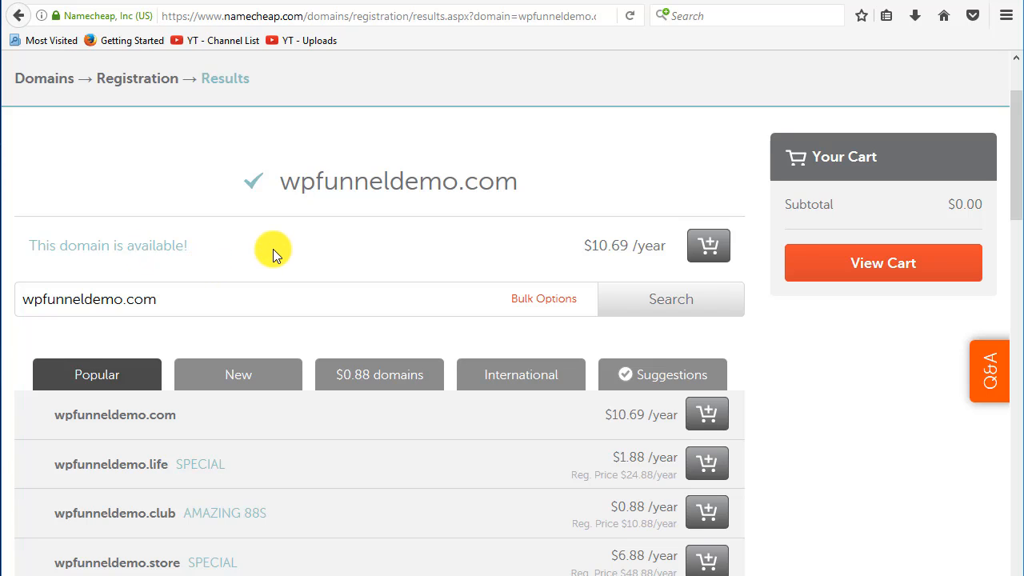
- View the New extensions, then the $0.88 alternatives like .club, .top and .us
{"action": "scroll", "scroll_direction": "down", "scroll_amount": 3}
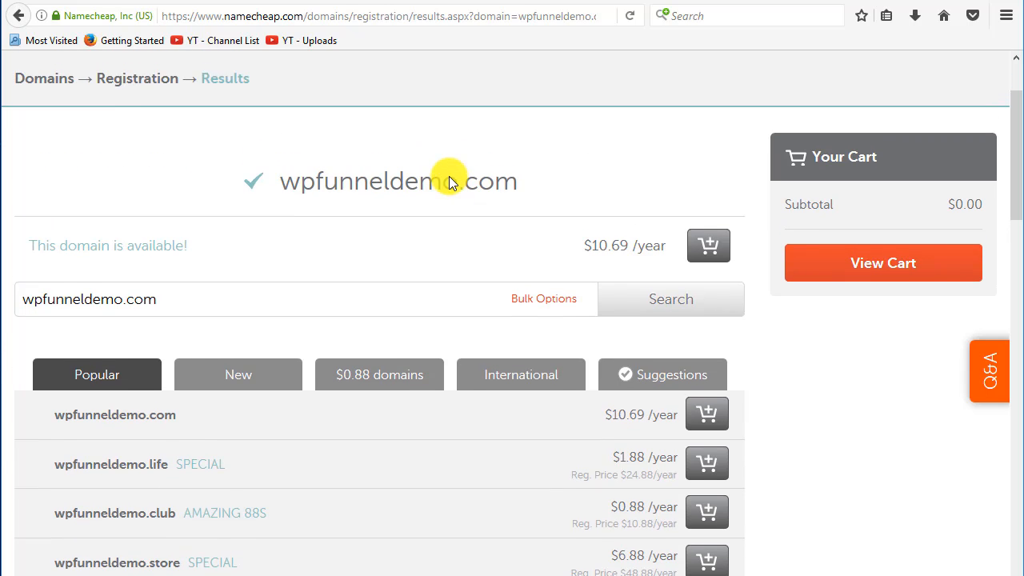
{"action": "scroll", "scroll_direction": "down", "scroll_amount": 3}
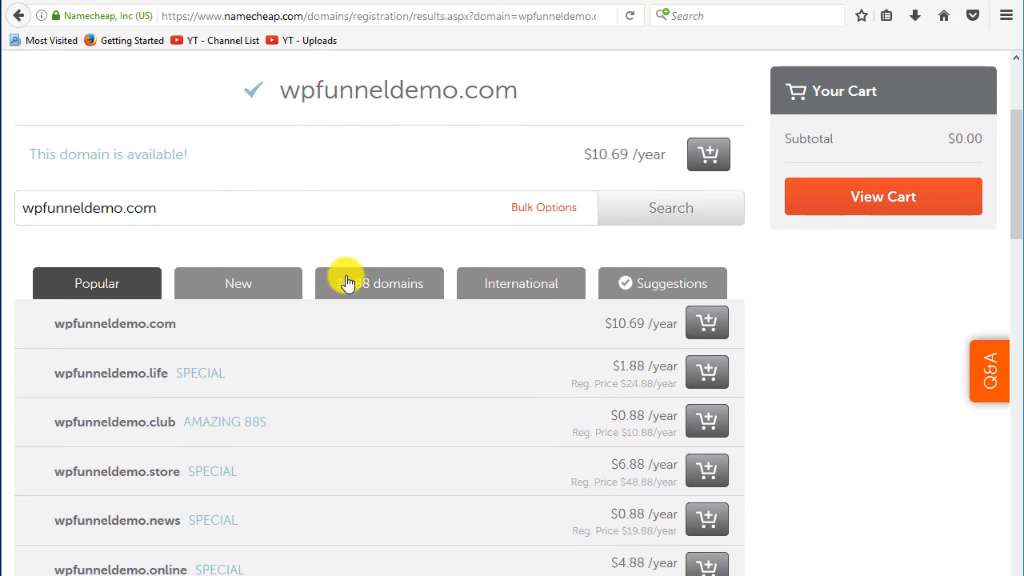
{"action": "mouse_move", "coordinate": [147, 208]}
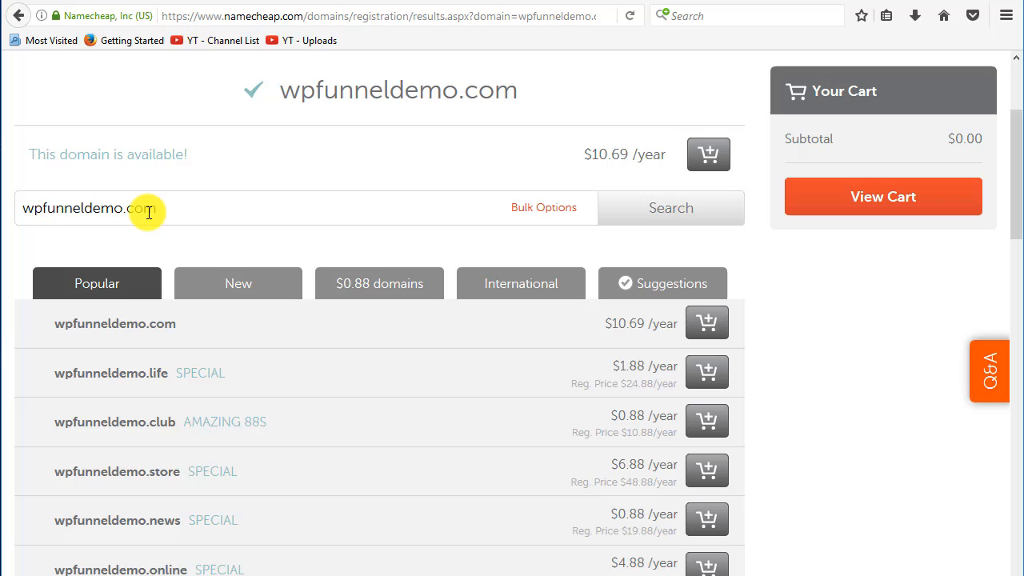
{"action": "mouse_move", "coordinate": [168, 323]}
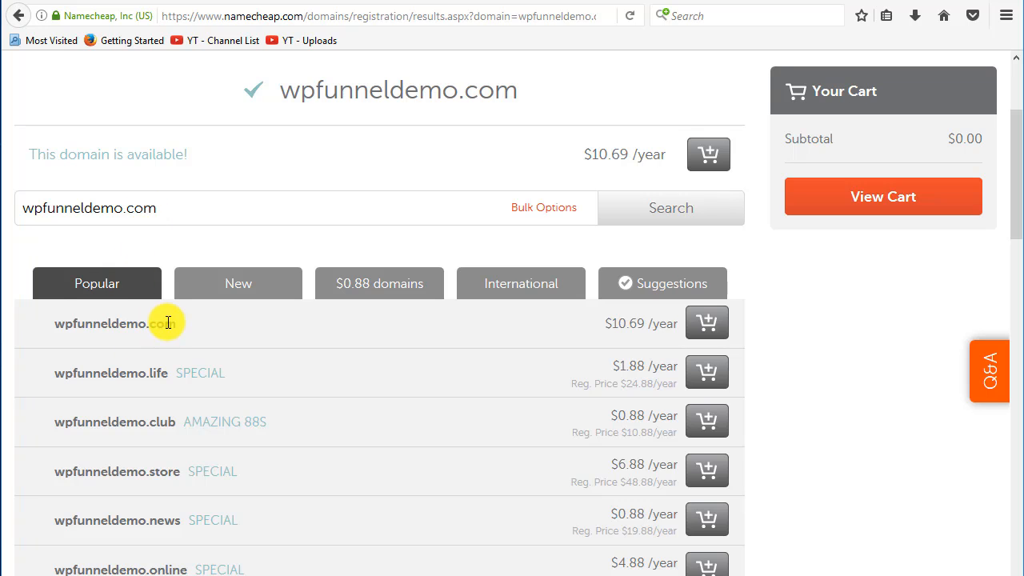
{"action": "mouse_move", "coordinate": [237, 283]}
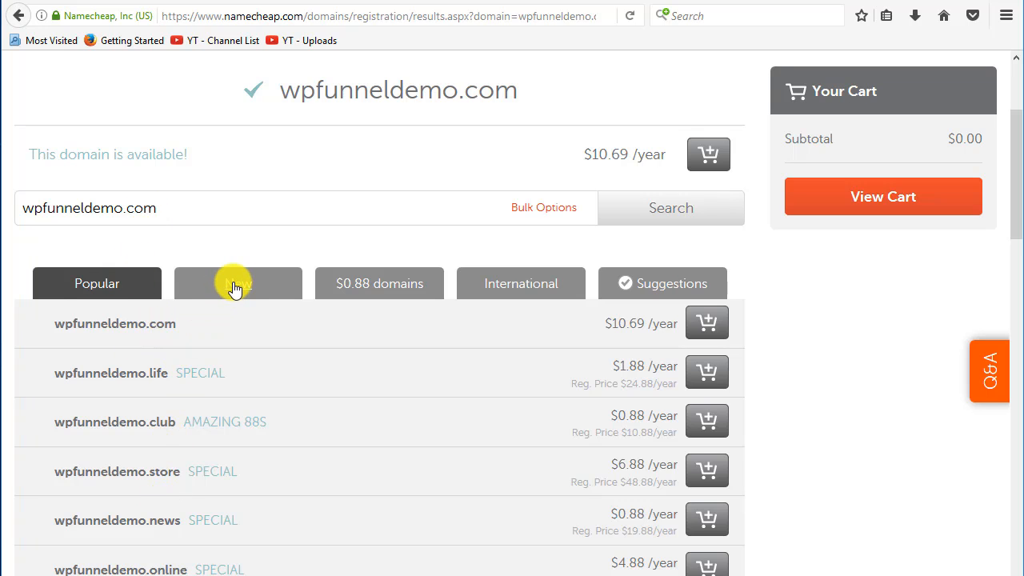
{"action": "left_click", "coordinate": [237, 283]}
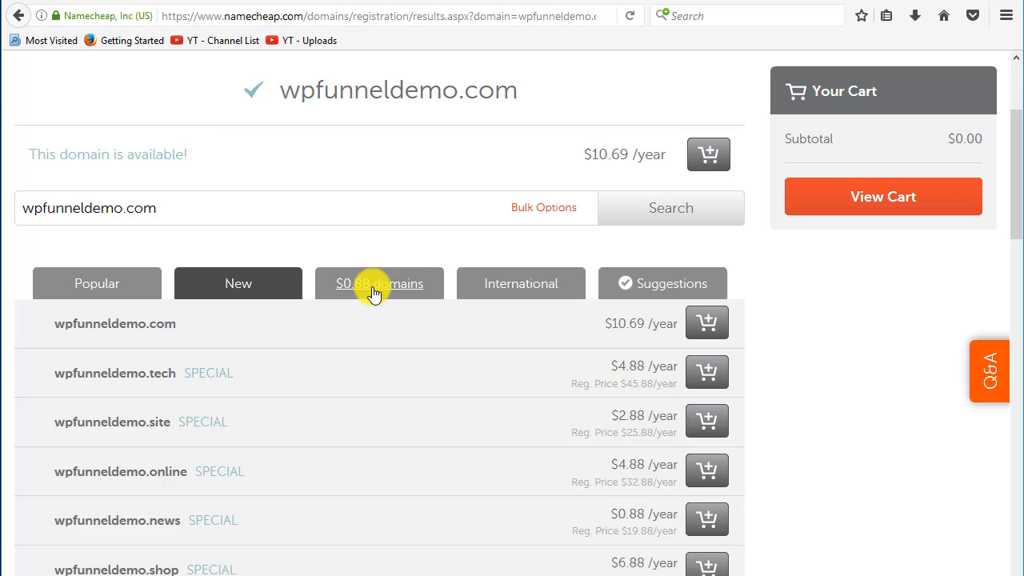
{"action": "left_click", "coordinate": [379, 283]}
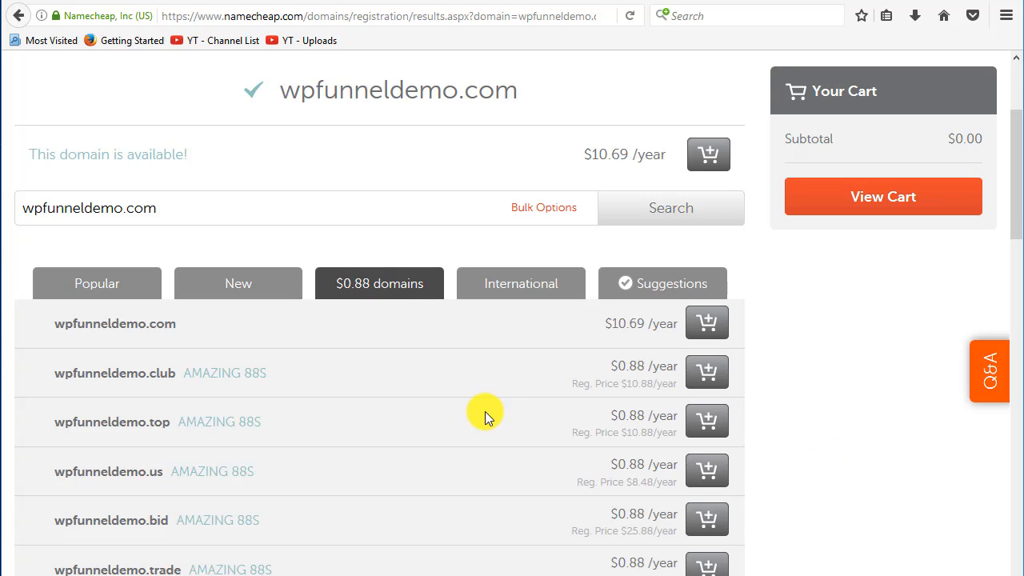
{"action": "mouse_move", "coordinate": [702, 374]}
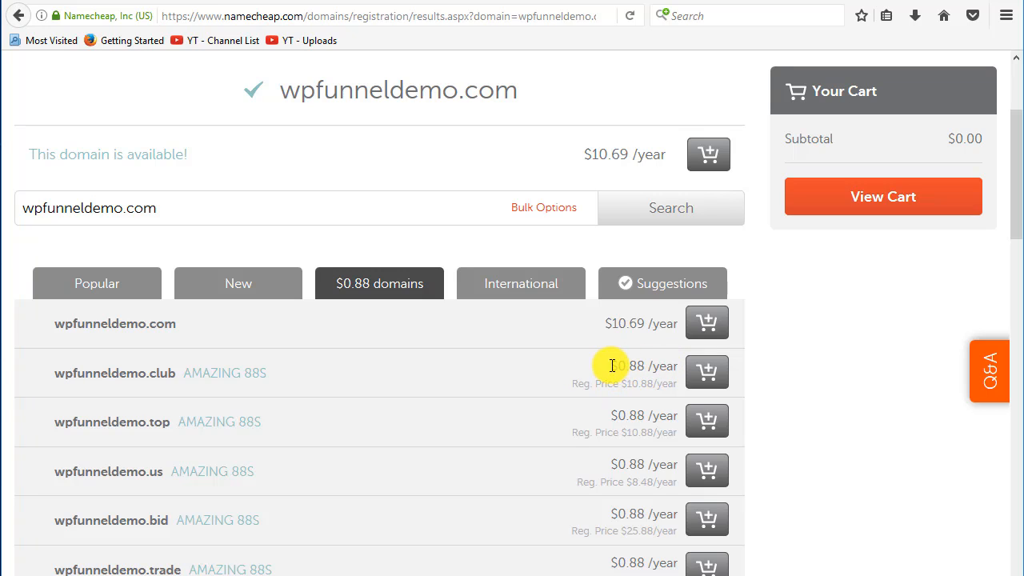
{"action": "mouse_move", "coordinate": [147, 397]}
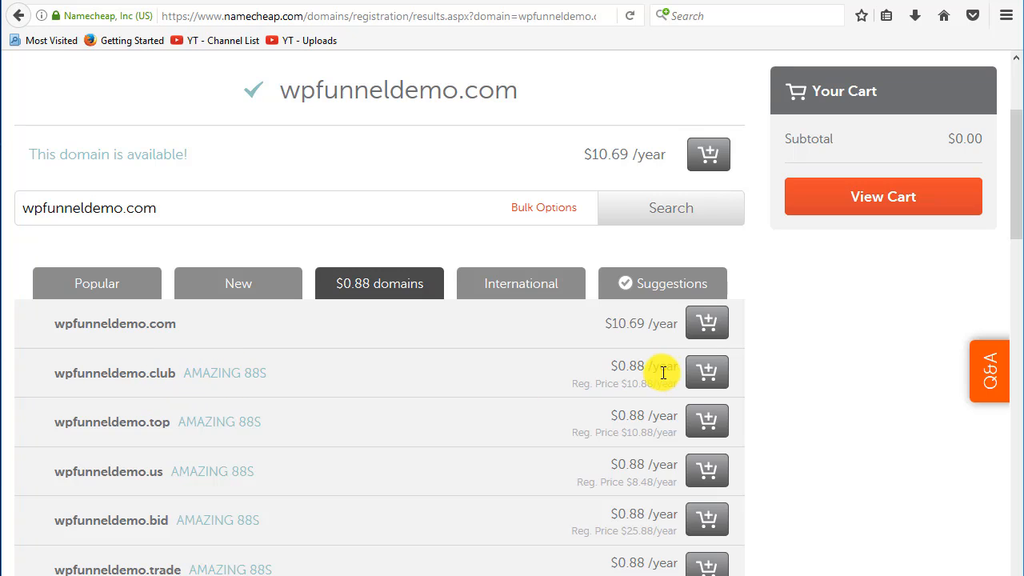
{"action": "mouse_move", "coordinate": [684, 371]}
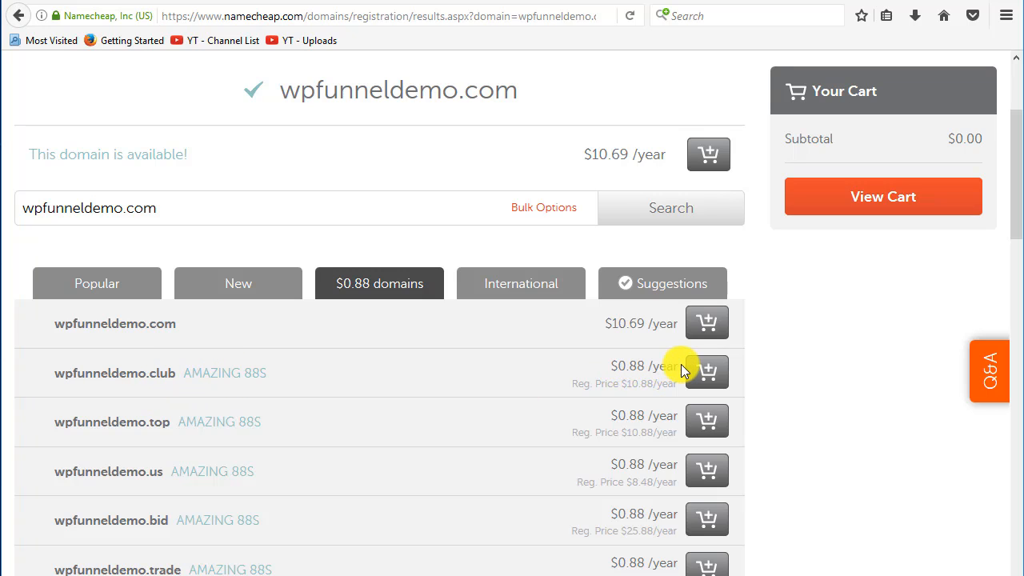
{"action": "mouse_move", "coordinate": [573, 386]}
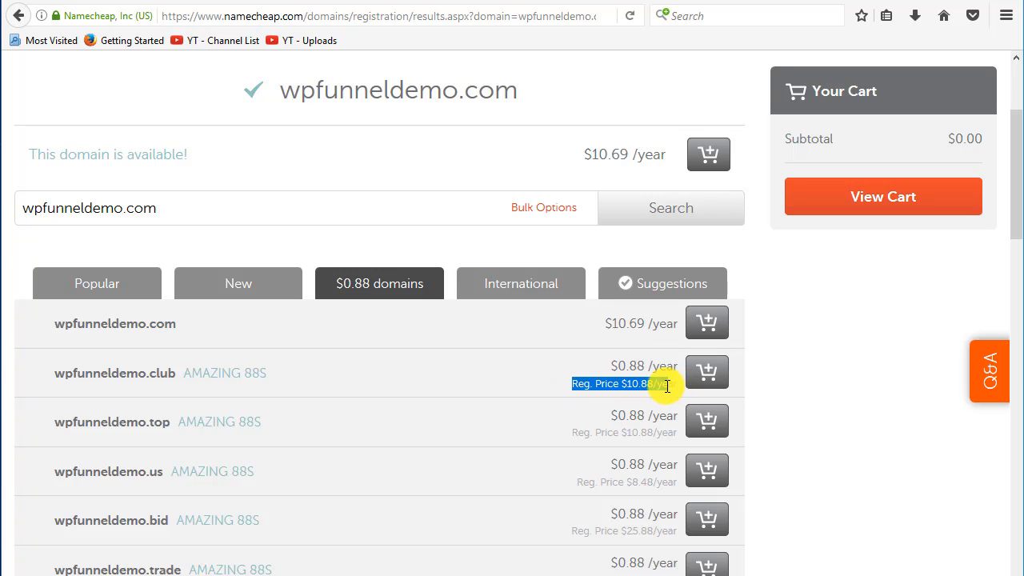
{"action": "mouse_move", "coordinate": [541, 383]}
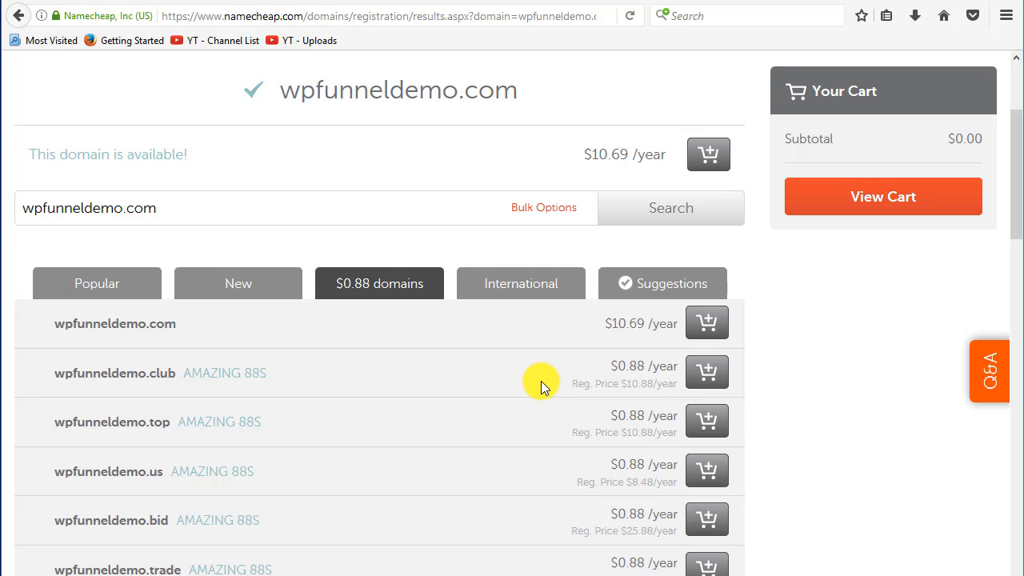
{"action": "mouse_move", "coordinate": [515, 398]}
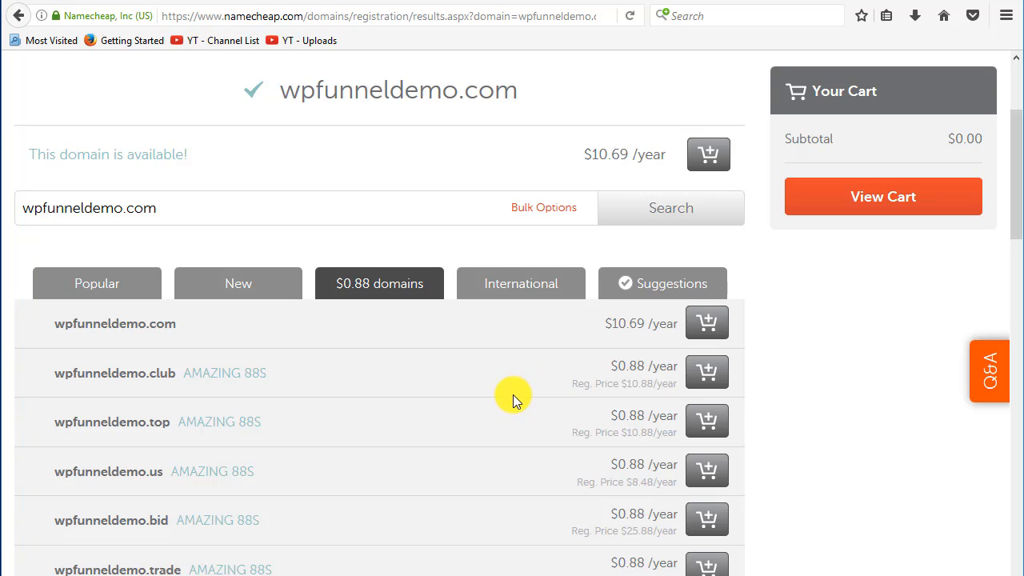
{"action": "mouse_move", "coordinate": [264, 470]}
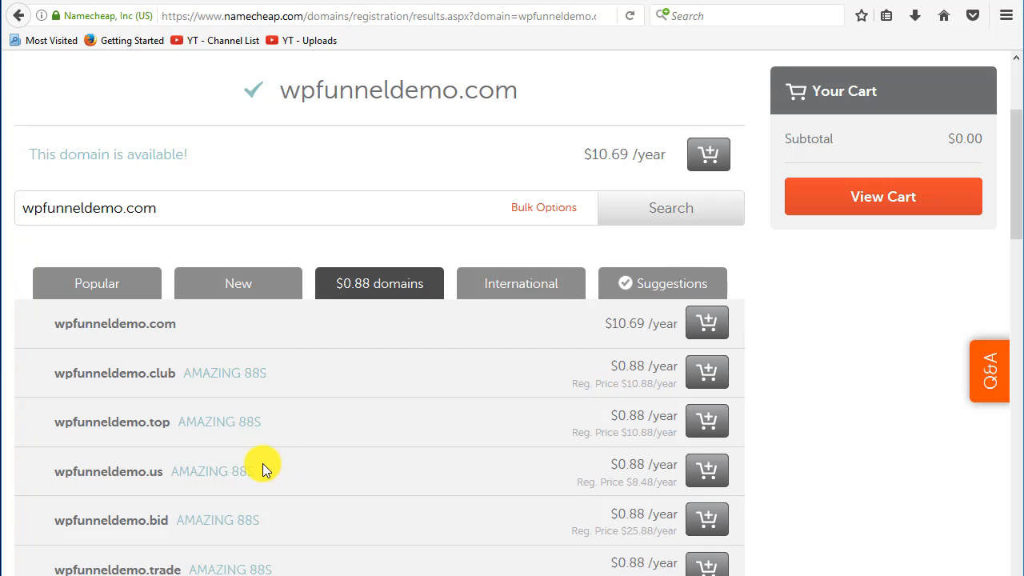
{"action": "scroll", "scroll_direction": "down", "scroll_amount": 3}
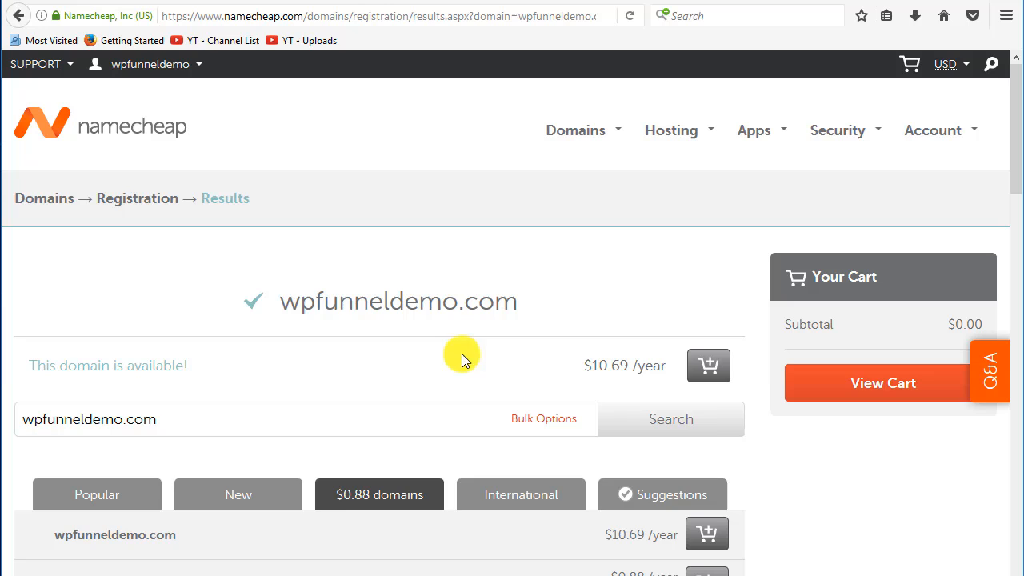
{"action": "mouse_move", "coordinate": [298, 320]}
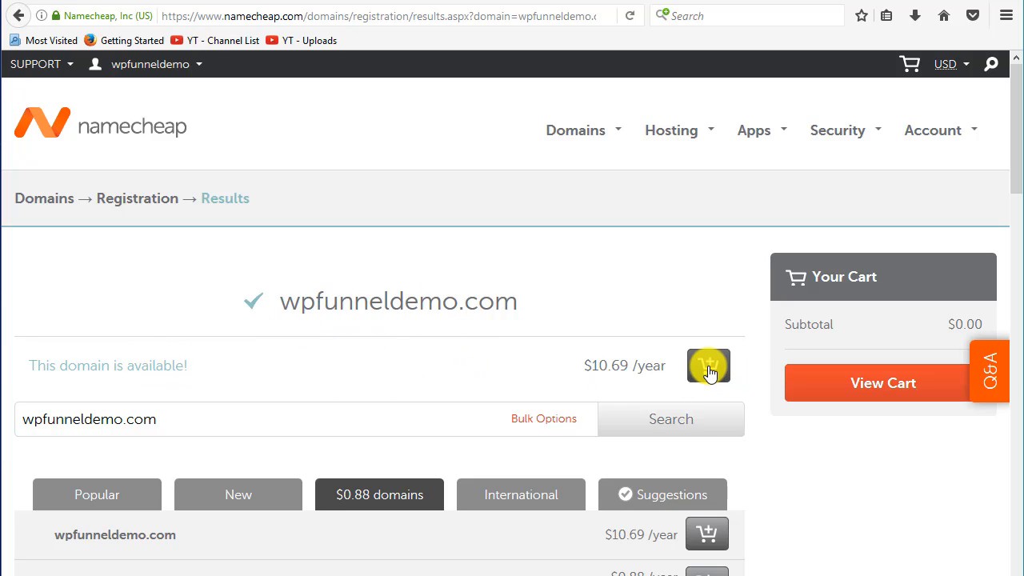
- Add wpfunneldemo.com to the cart and view the cart with its $10.87 subtotal
{"action": "left_click", "coordinate": [707, 364]}
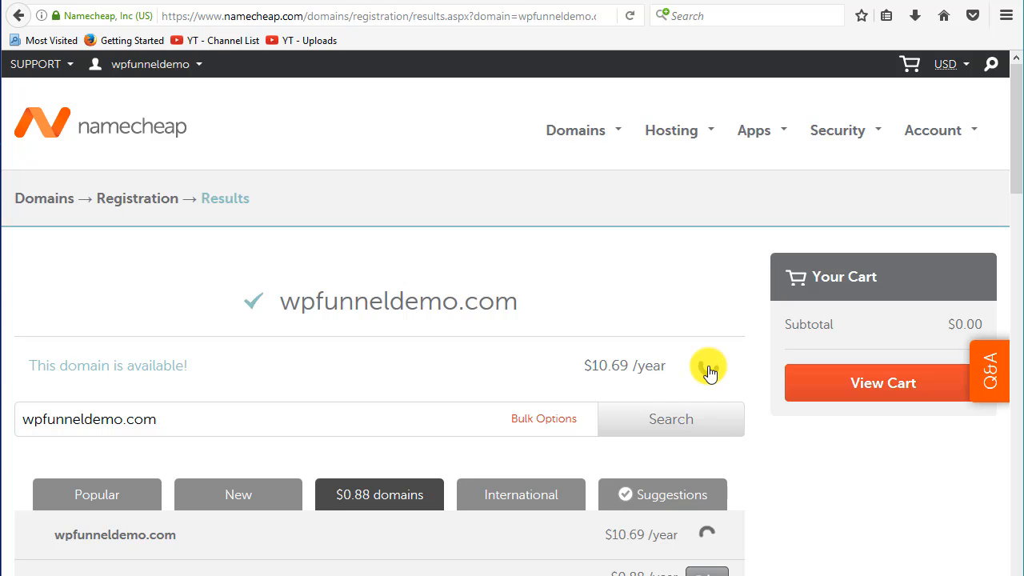
{"action": "left_click", "coordinate": [707, 370]}
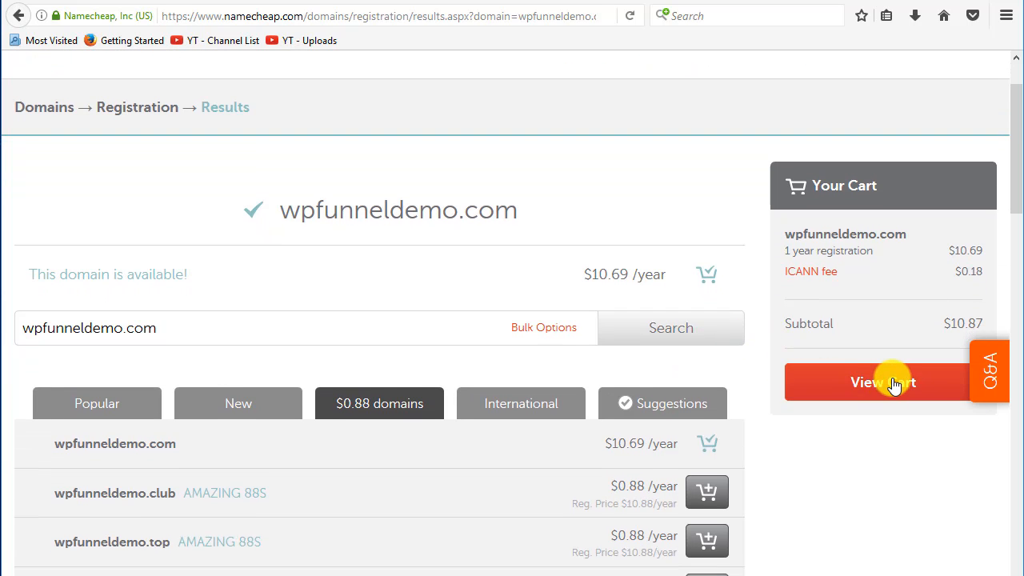
{"action": "left_click", "coordinate": [883, 381]}
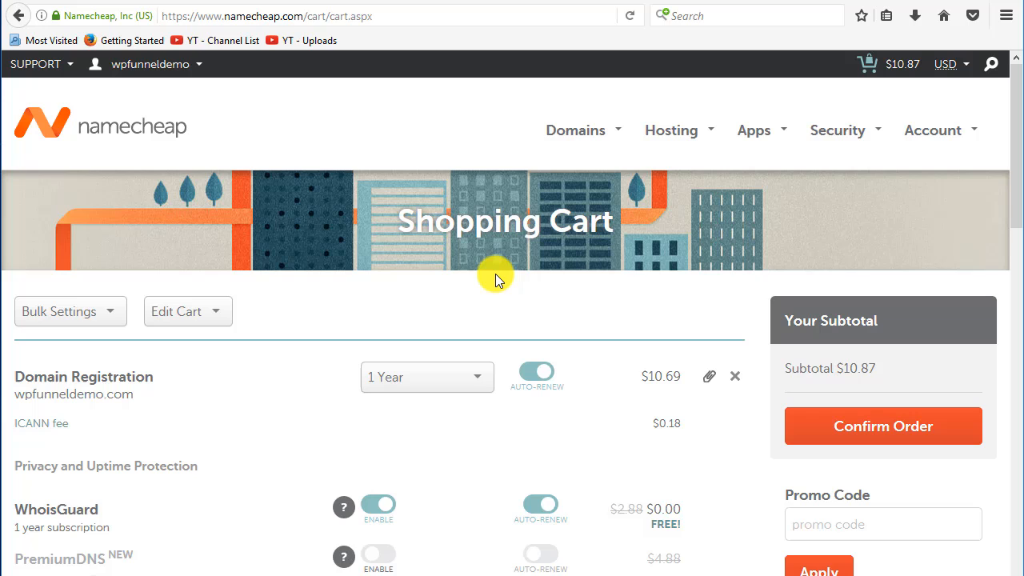
- Turn off Auto-Renew for the domain registration and review what WhoisGuard provides
{"action": "scroll", "scroll_direction": "down", "scroll_amount": 3}
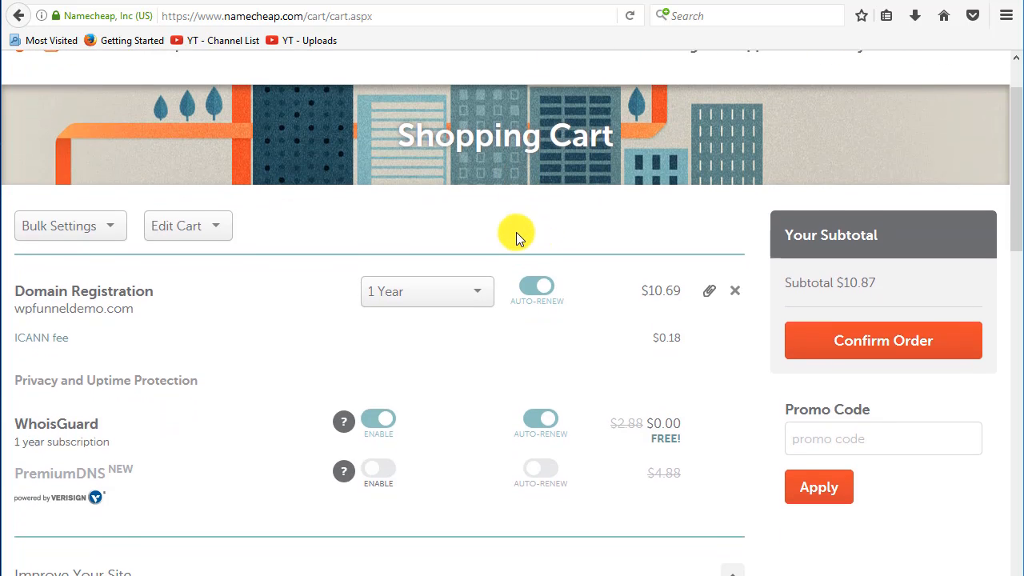
{"action": "scroll", "scroll_direction": "down", "scroll_amount": 3}
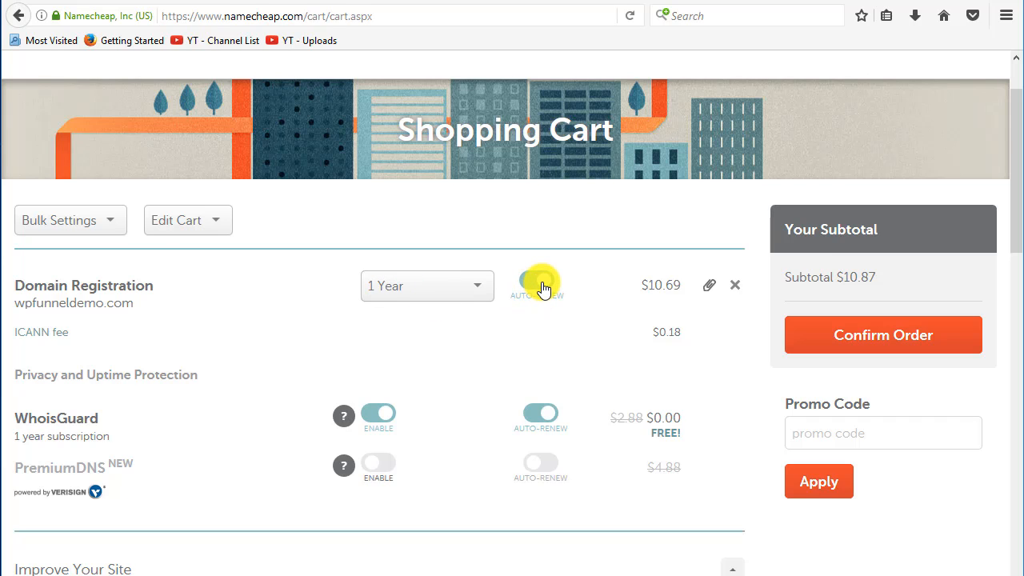
{"action": "left_click", "coordinate": [541, 280]}
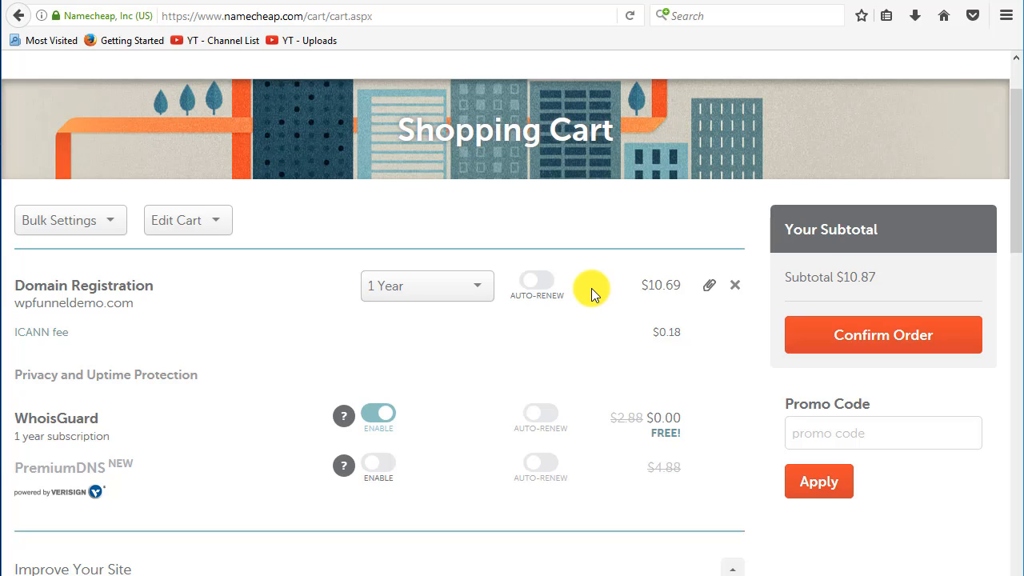
{"action": "mouse_move", "coordinate": [622, 302]}
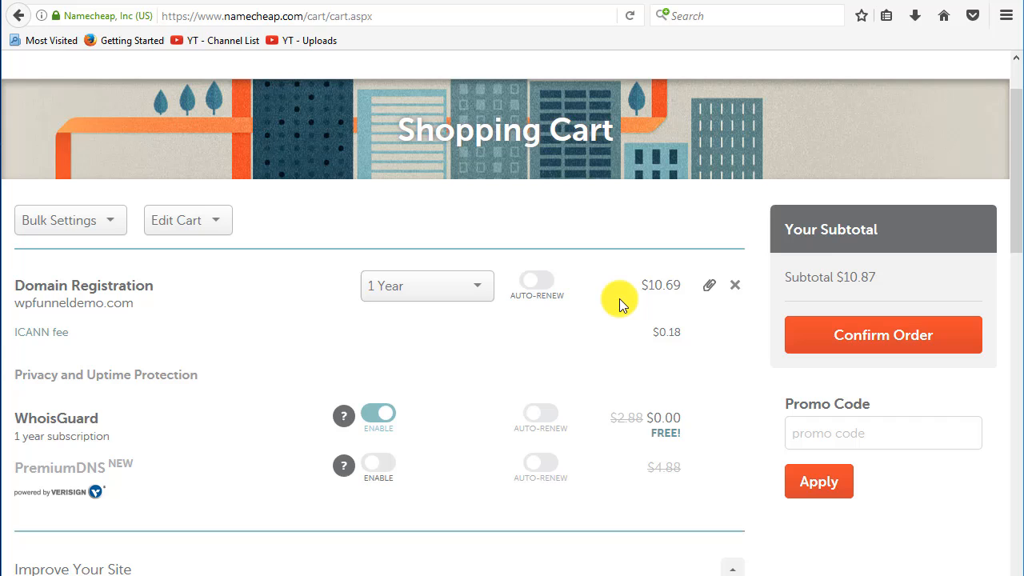
{"action": "mouse_move", "coordinate": [147, 339]}
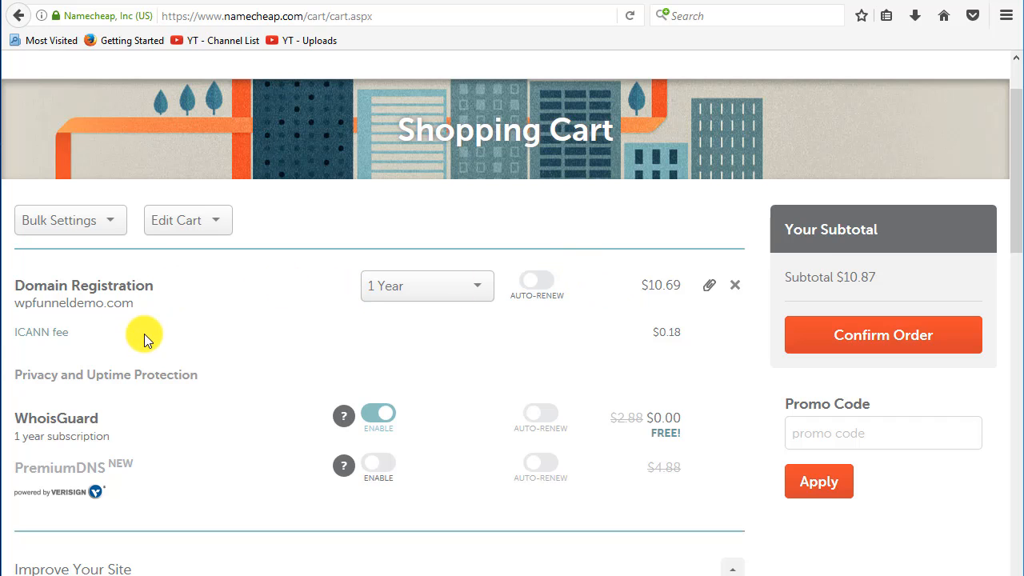
{"action": "mouse_move", "coordinate": [120, 383]}
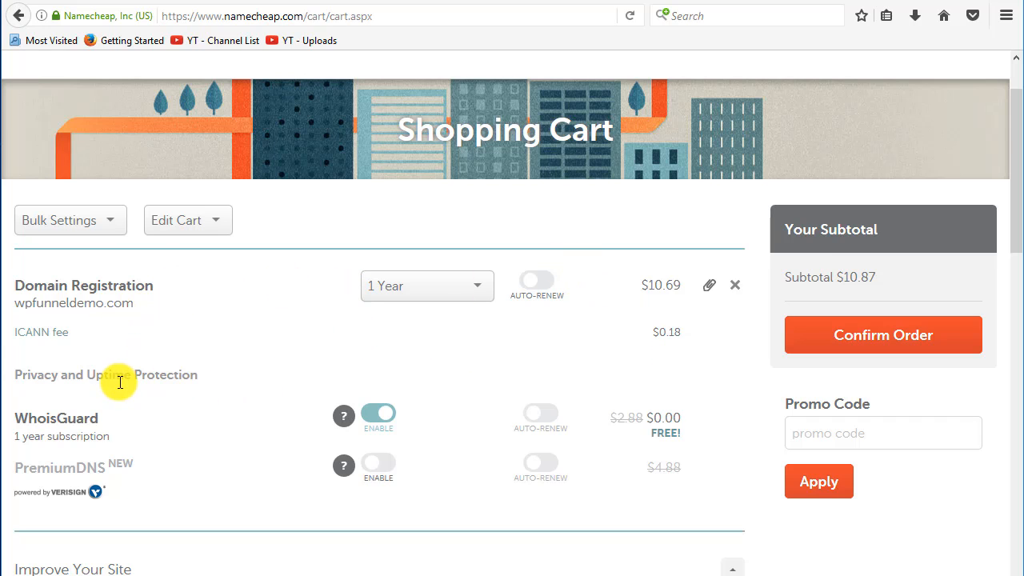
{"action": "mouse_move", "coordinate": [96, 422]}
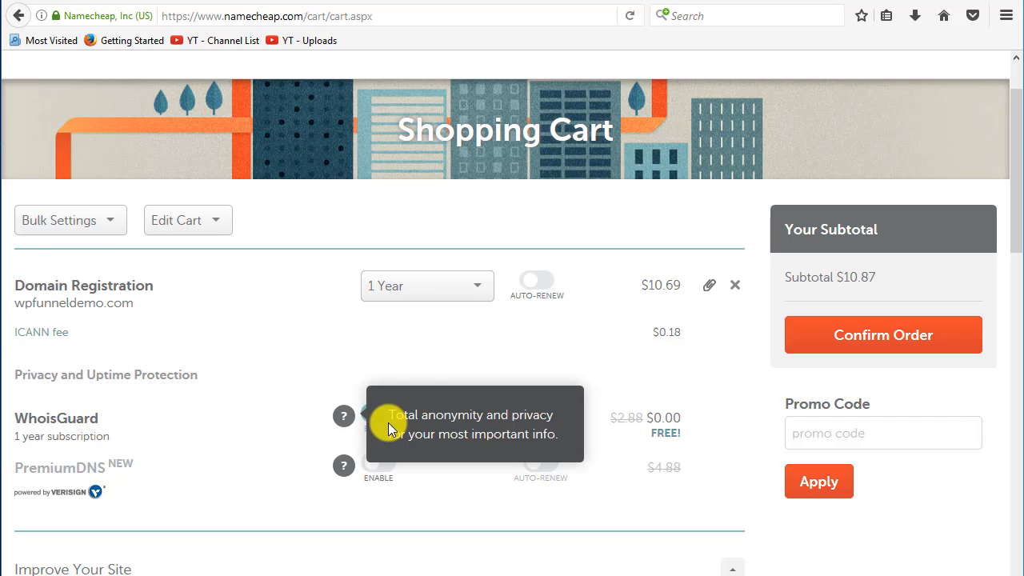
{"action": "left_click", "coordinate": [378, 415]}
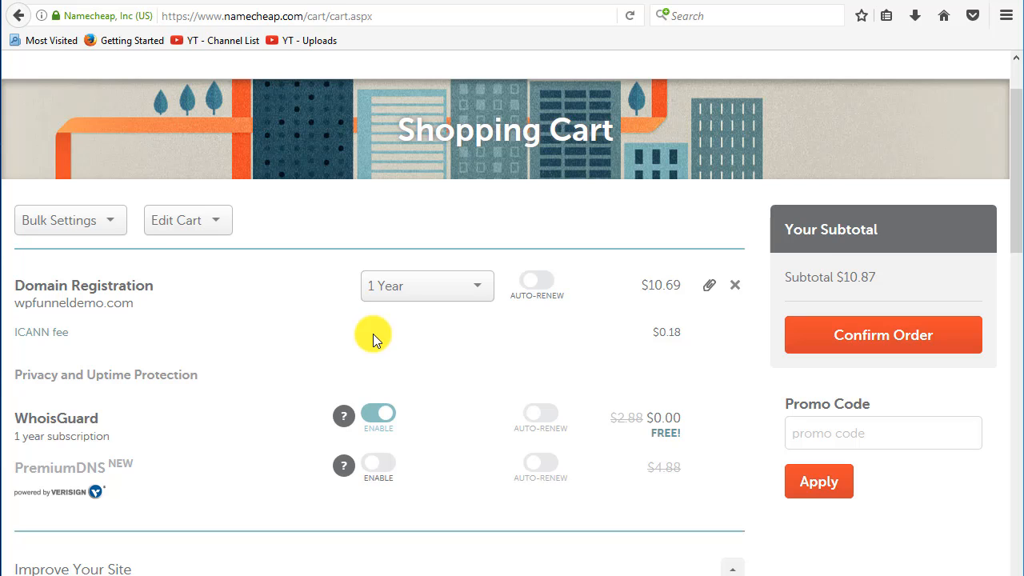
{"action": "mouse_move", "coordinate": [365, 346]}
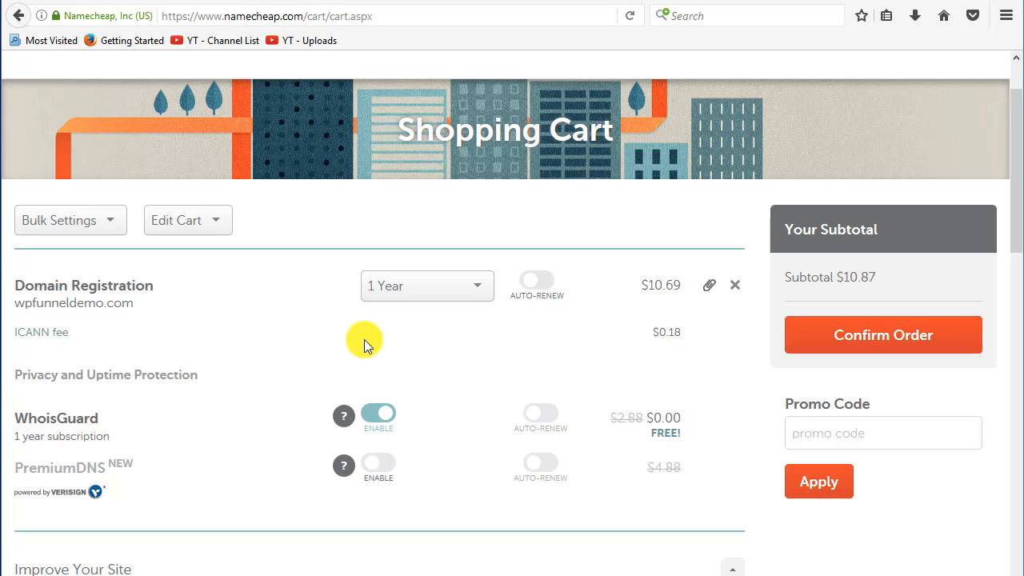
{"action": "mouse_move", "coordinate": [707, 432]}
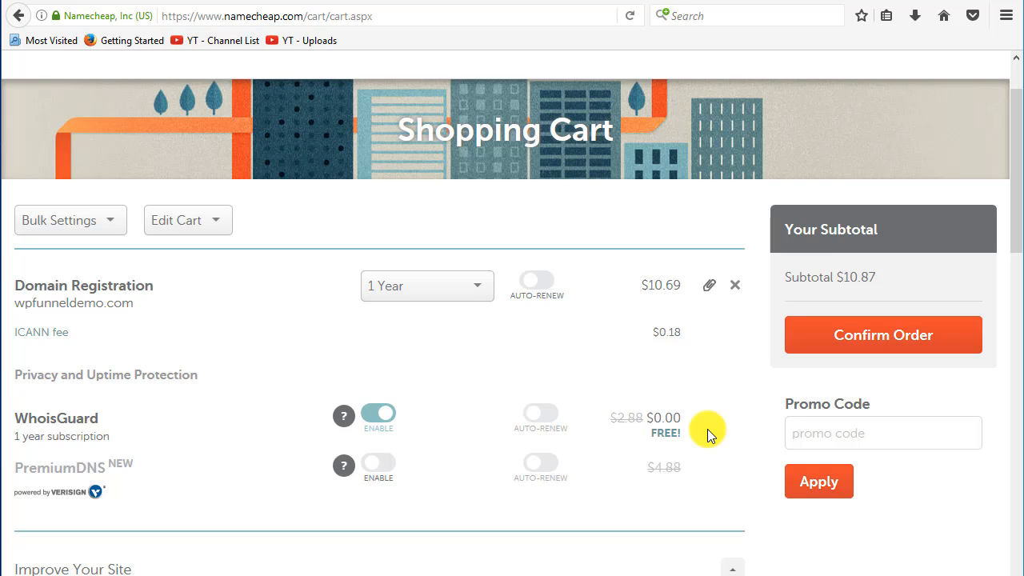
{"action": "mouse_move", "coordinate": [473, 349]}
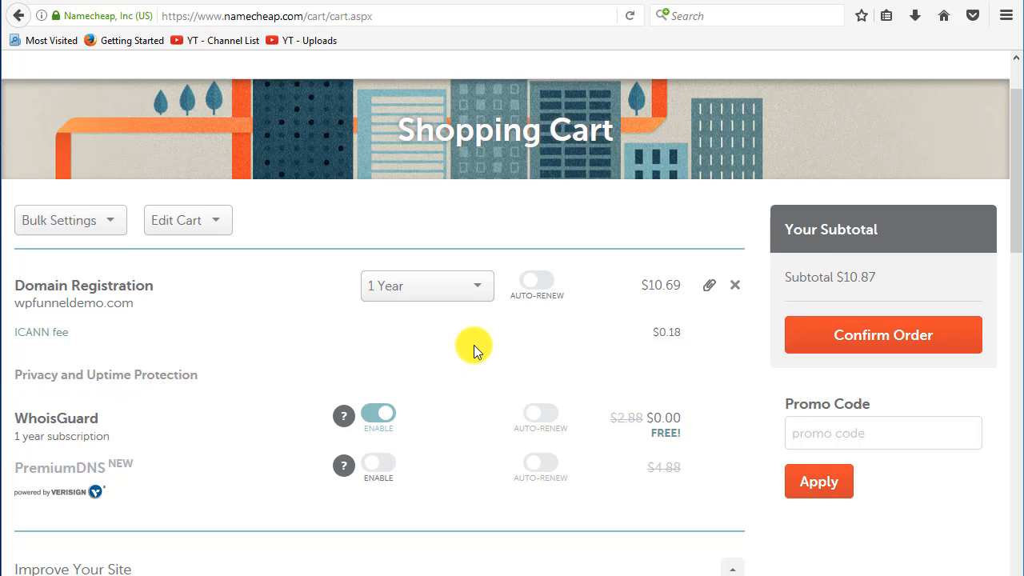
{"action": "mouse_move", "coordinate": [547, 381]}
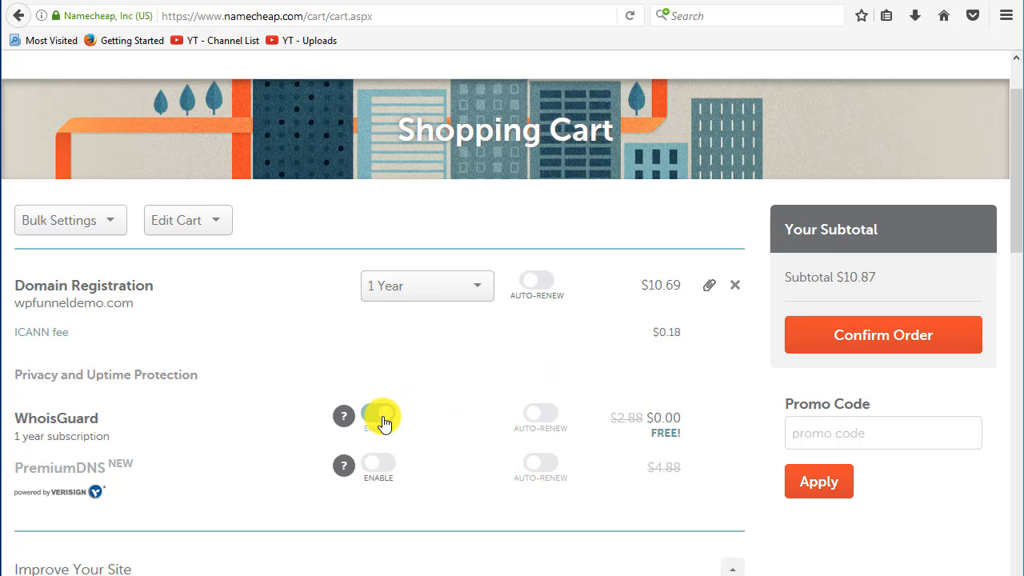
{"action": "left_click", "coordinate": [377, 412]}
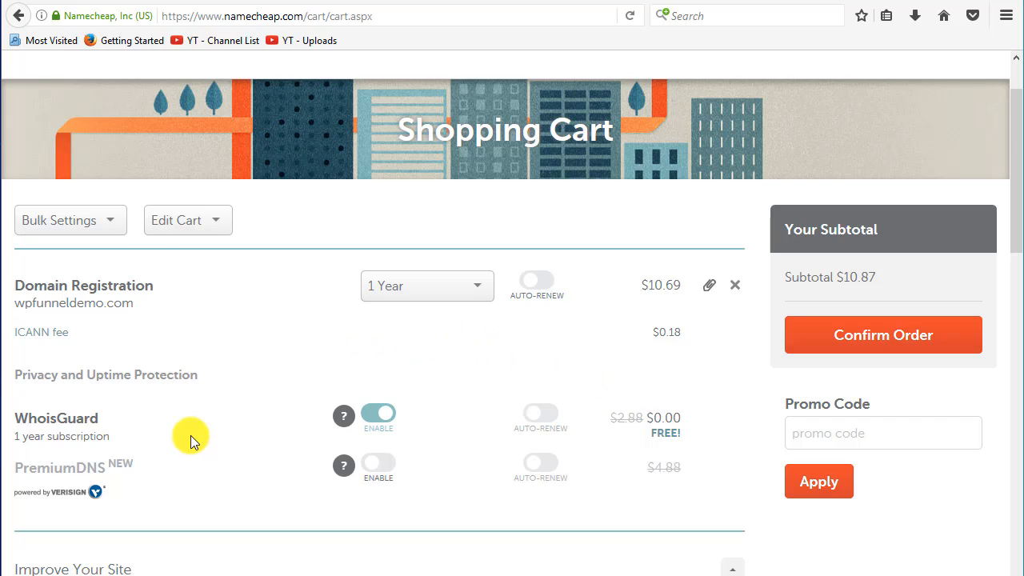
{"action": "scroll", "scroll_direction": "down", "scroll_amount": 3}
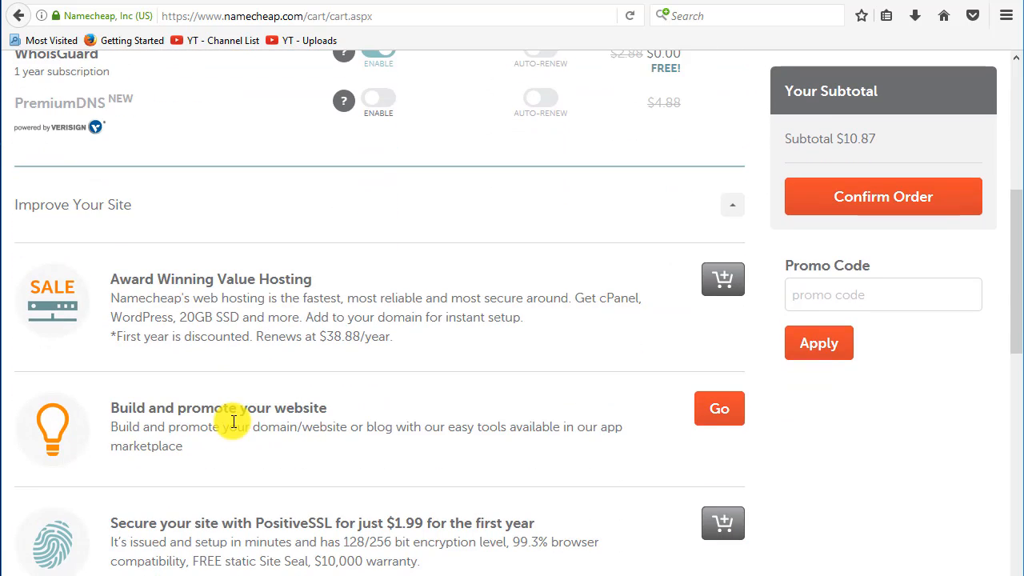
{"action": "scroll", "scroll_direction": "down", "scroll_amount": 3}
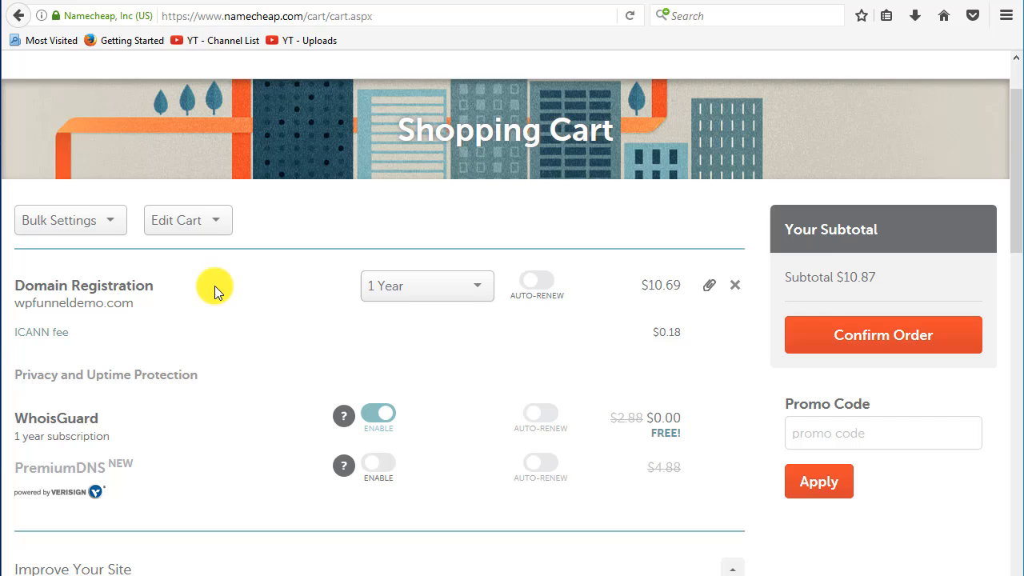
{"action": "mouse_move", "coordinate": [412, 278]}
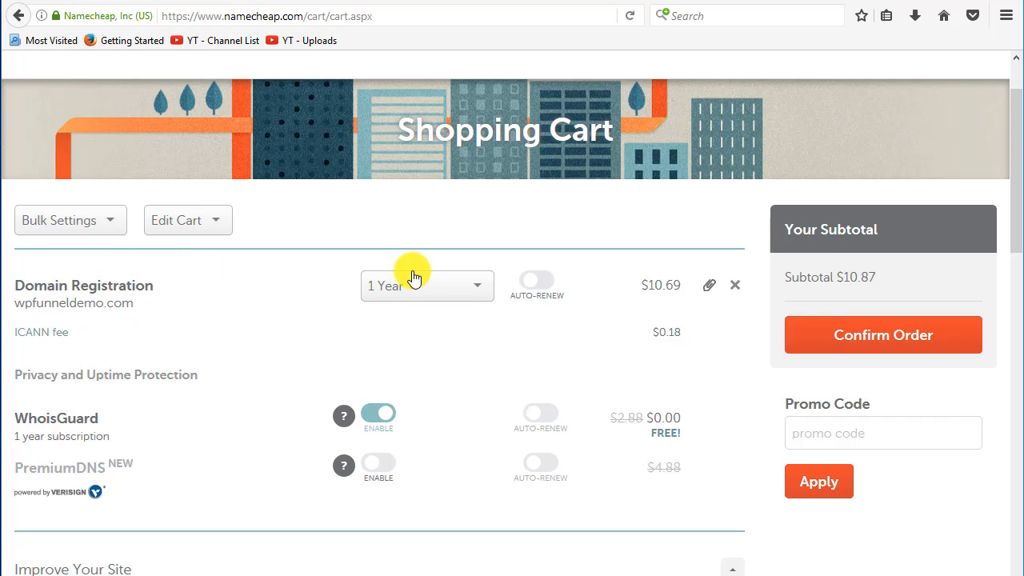
{"action": "mouse_move", "coordinate": [472, 275]}
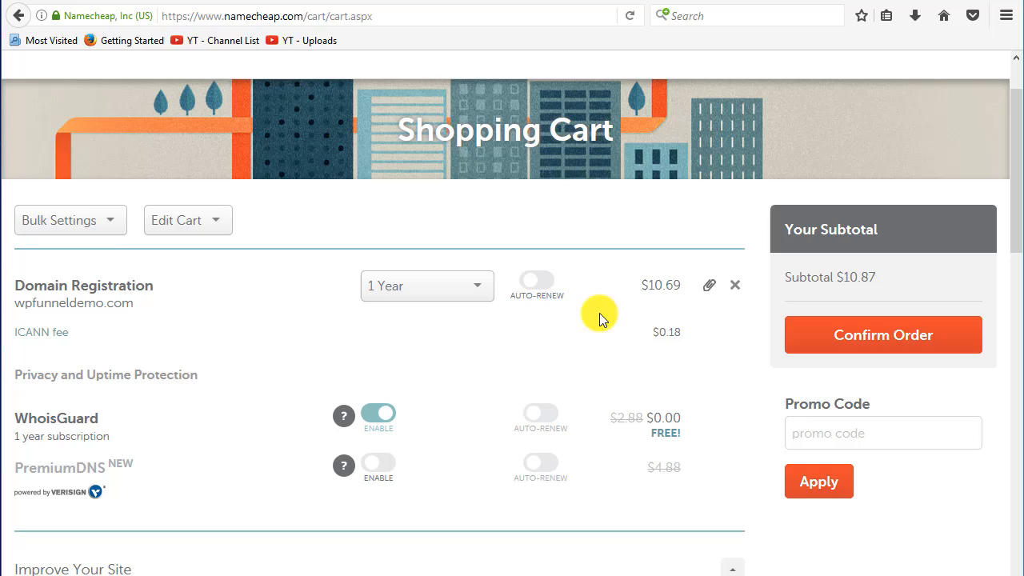
{"action": "mouse_move", "coordinate": [873, 333]}
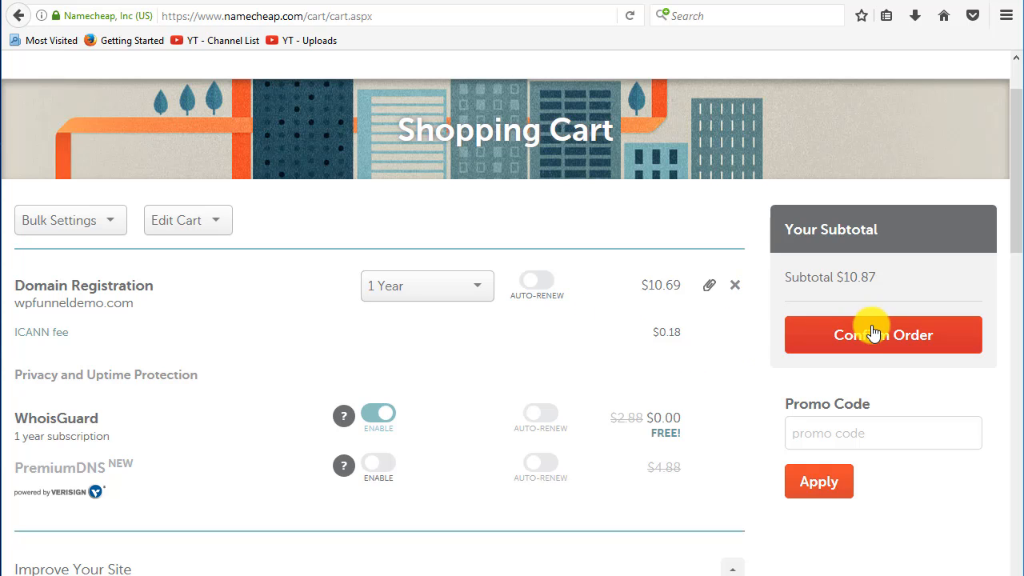
{"action": "left_click", "coordinate": [882, 334]}
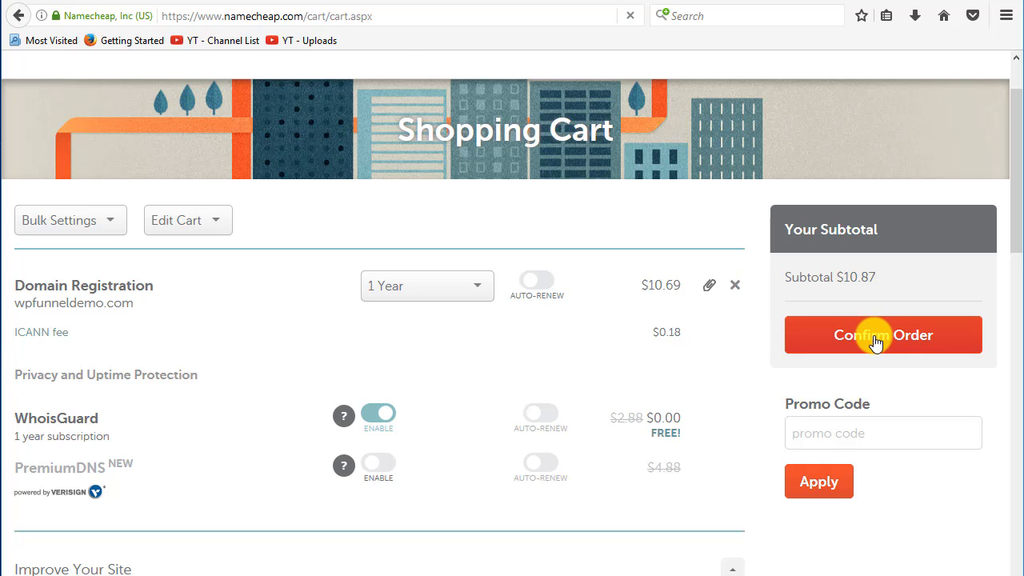
{"action": "left_click", "coordinate": [883, 334]}
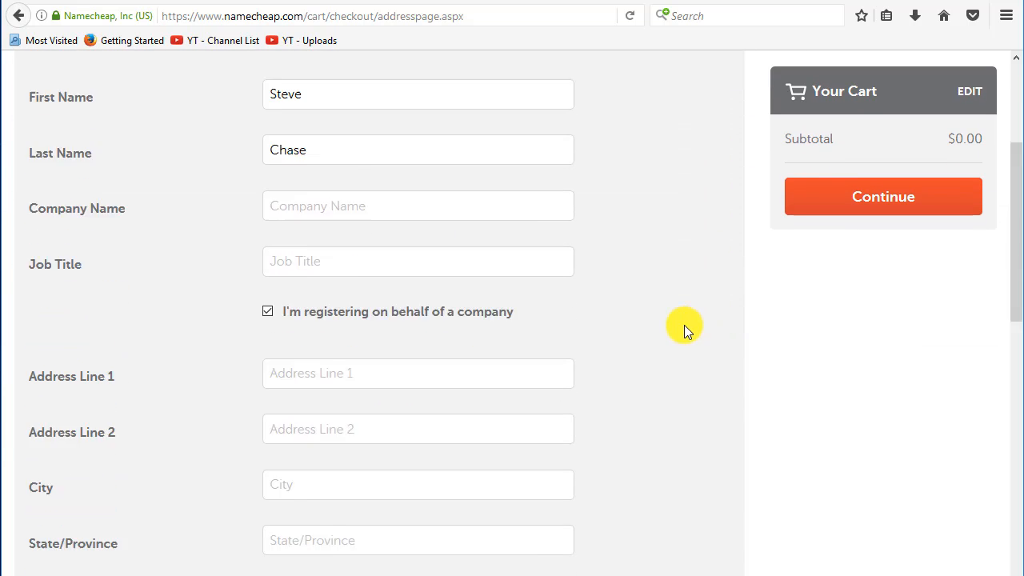
{"action": "scroll", "scroll_direction": "down", "scroll_amount": 3}
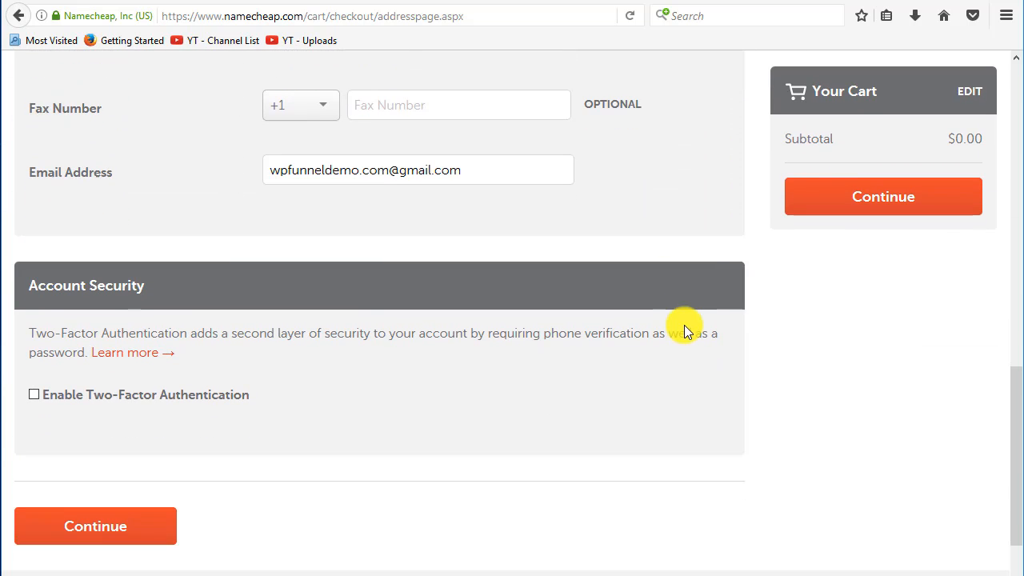
{"action": "mouse_move", "coordinate": [336, 334]}
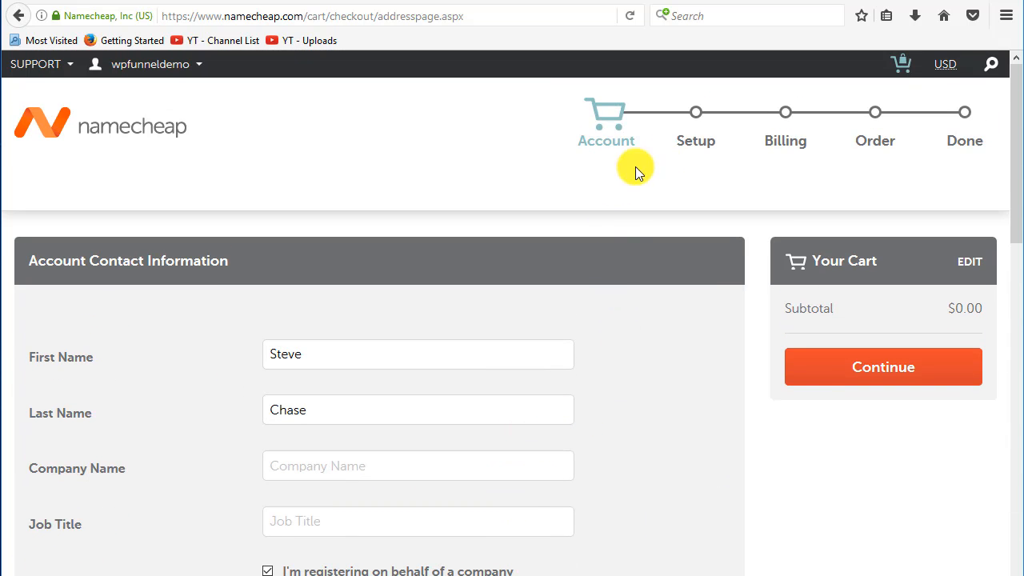
{"action": "mouse_move", "coordinate": [649, 374]}
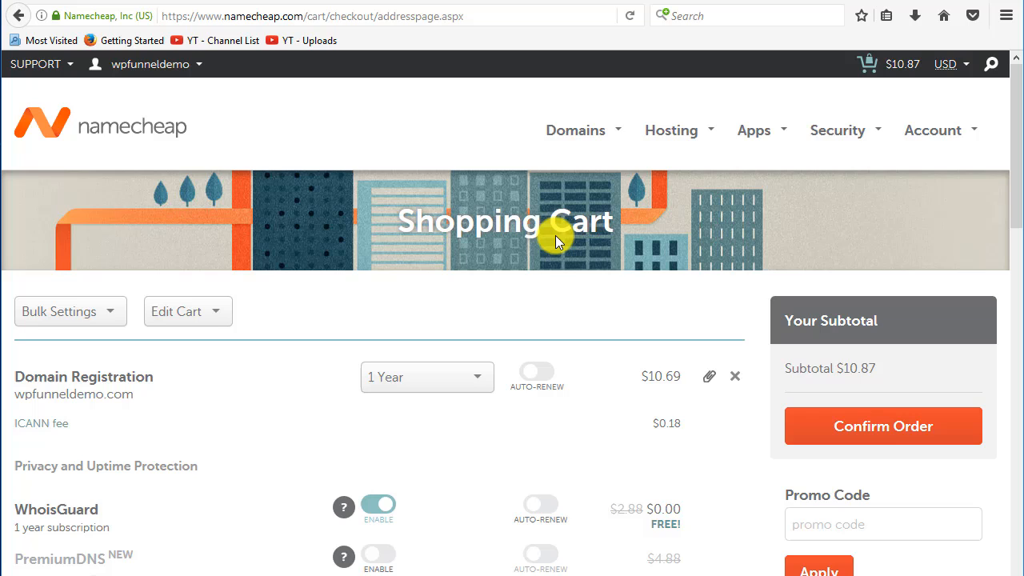
- Confirm the $10.87 wpfunneldemo.com cart order and reach the billing payment method form
{"action": "scroll", "scroll_direction": "down", "scroll_amount": 3}
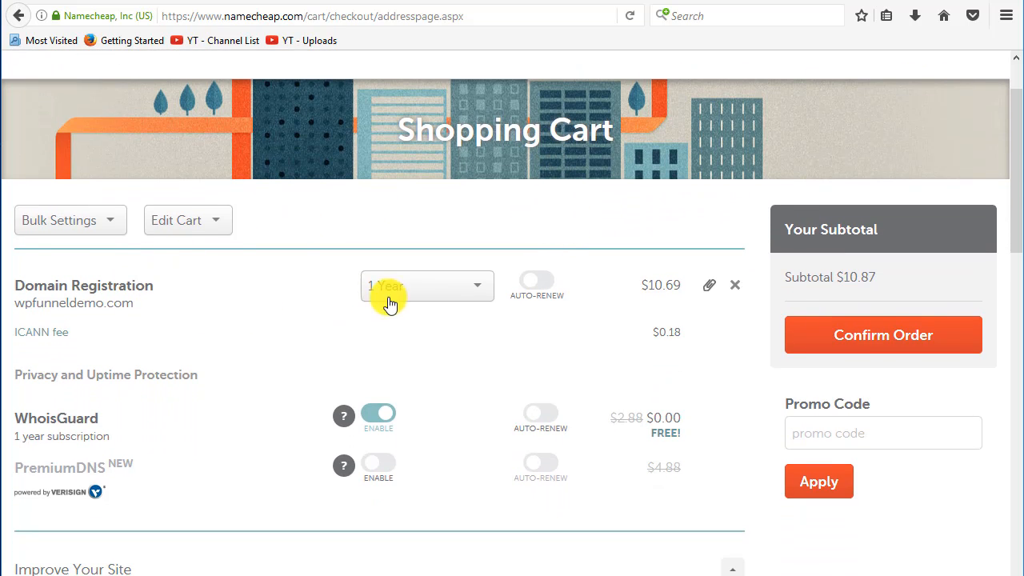
{"action": "mouse_move", "coordinate": [342, 416]}
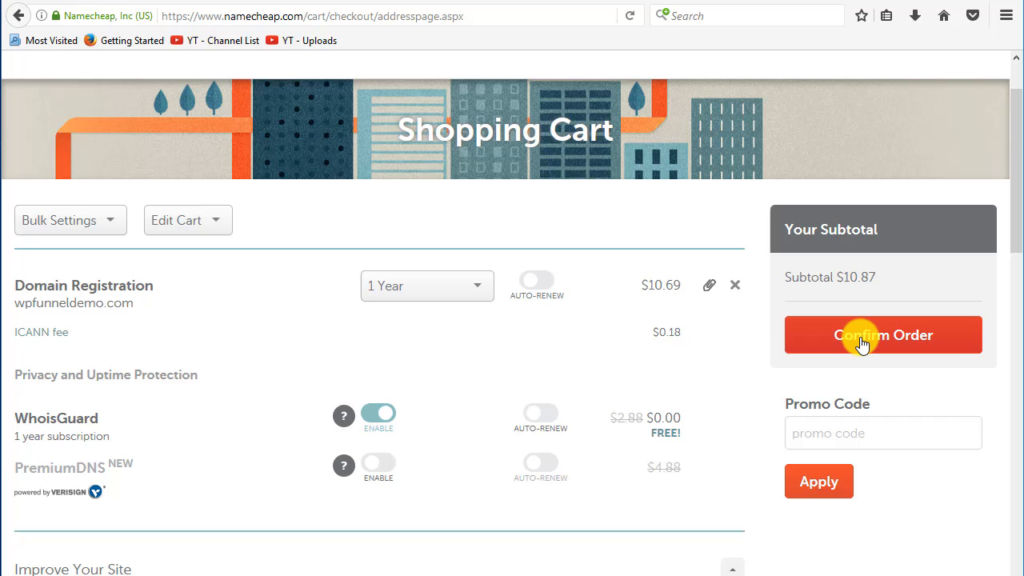
{"action": "left_click", "coordinate": [883, 335]}
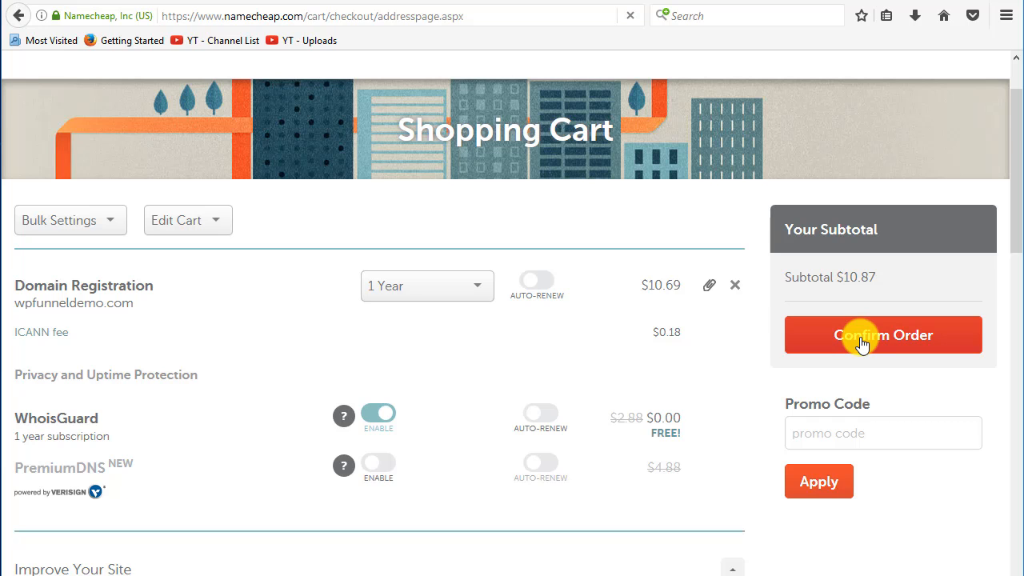
{"action": "left_click", "coordinate": [883, 334]}
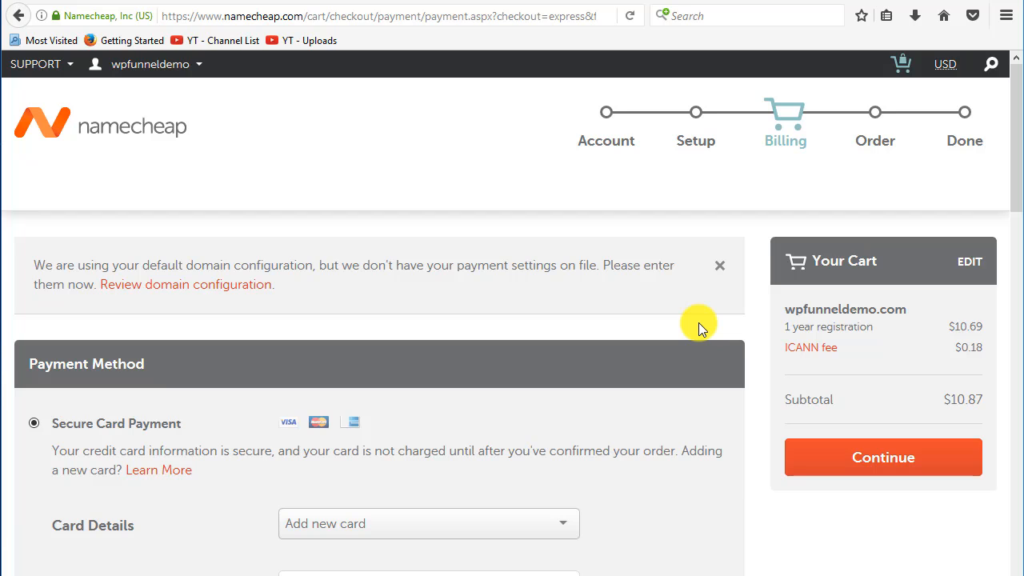
{"action": "mouse_move", "coordinate": [243, 400]}
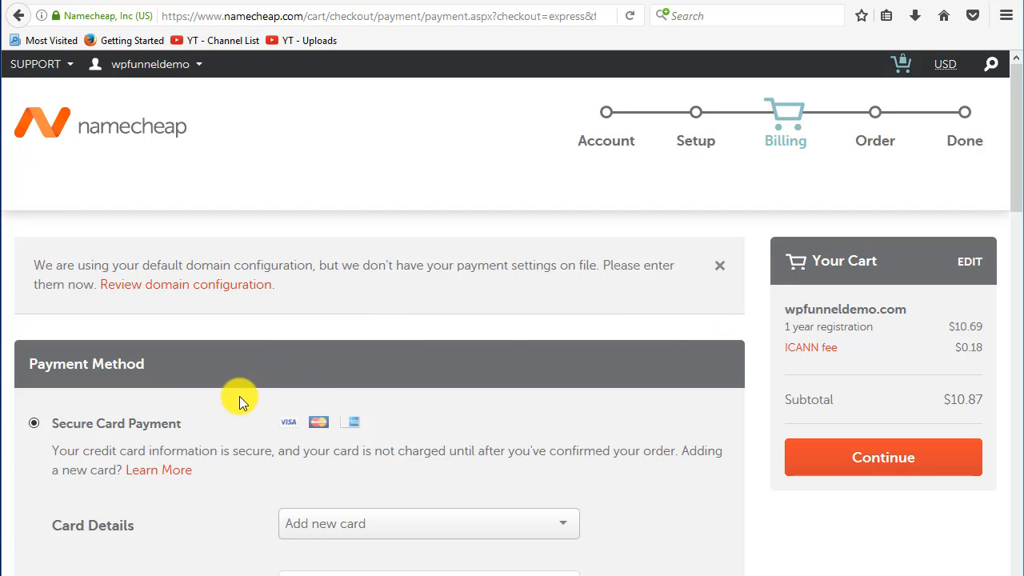
{"action": "mouse_move", "coordinate": [264, 378]}
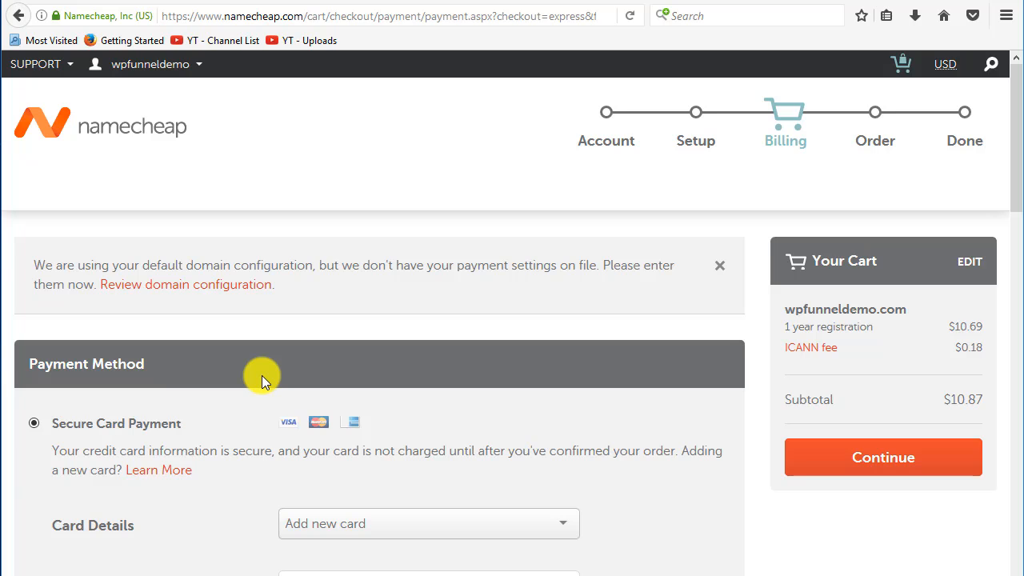
{"action": "mouse_move", "coordinate": [278, 376]}
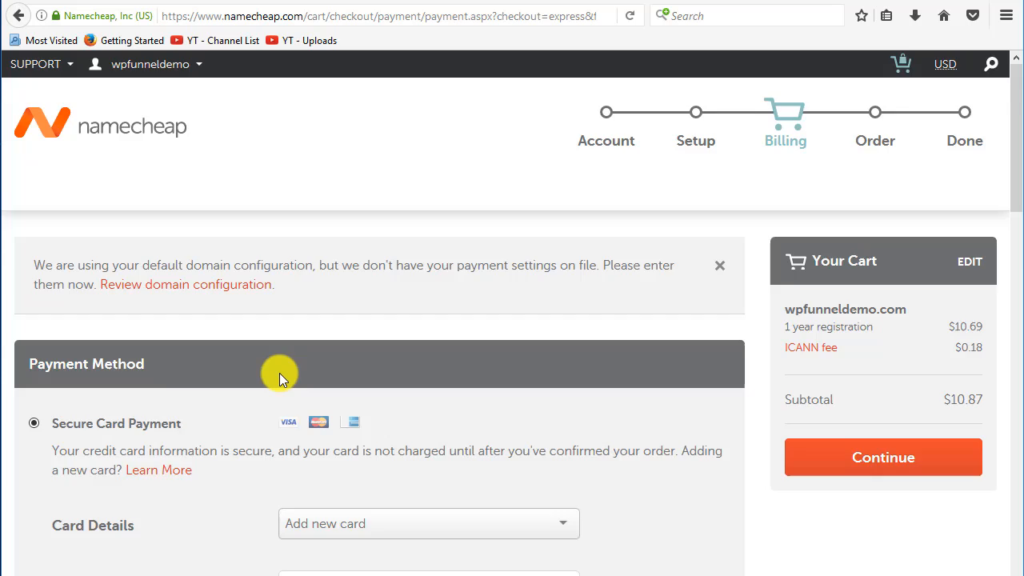
- Continue from billing to the Order Review step for the $10.87 wpfunneldemo.com order
{"action": "left_click", "coordinate": [883, 458]}
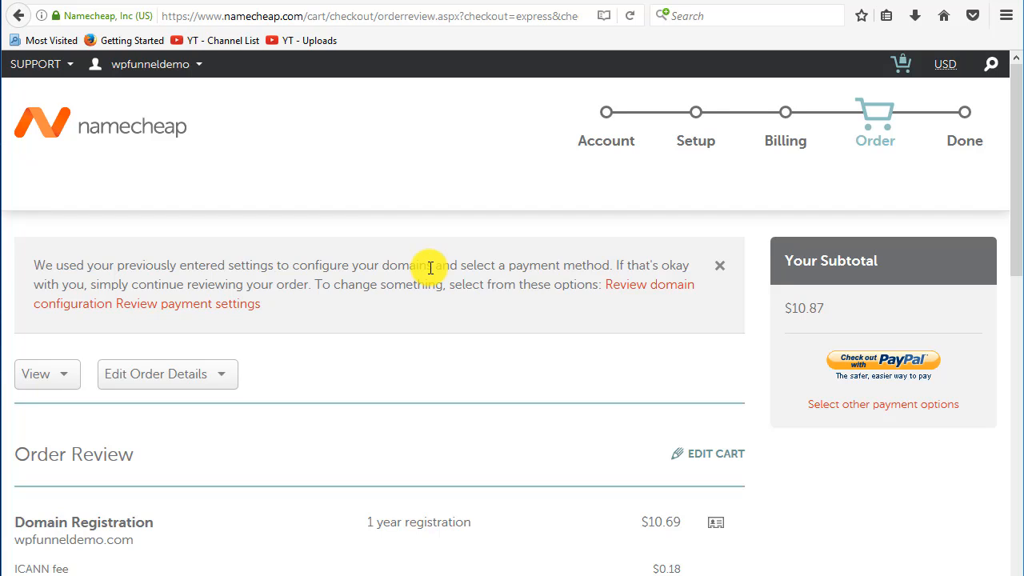
{"action": "mouse_move", "coordinate": [256, 173]}
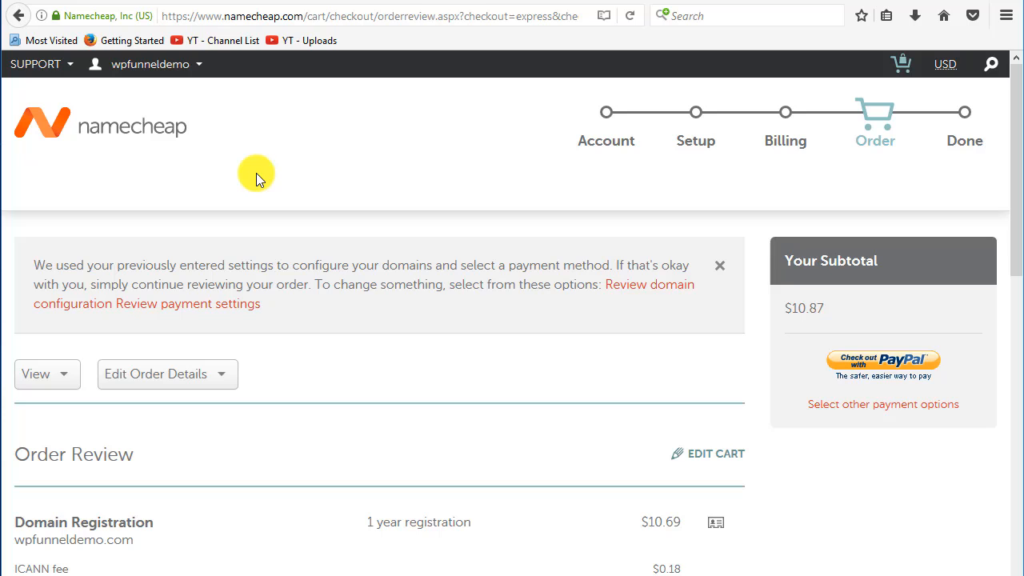
{"action": "scroll", "scroll_direction": "down", "scroll_amount": 3}
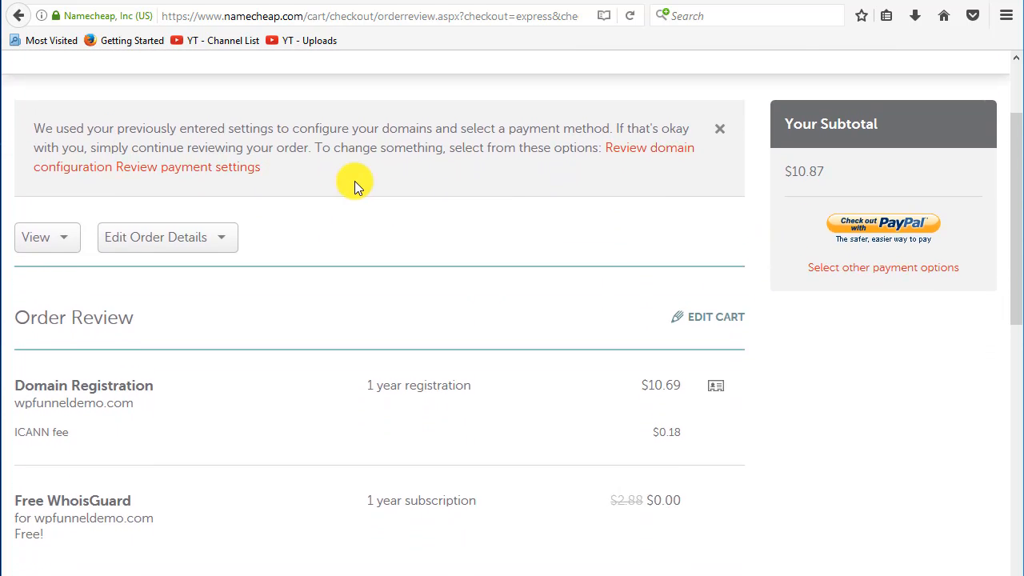
{"action": "scroll", "scroll_direction": "down", "scroll_amount": 3}
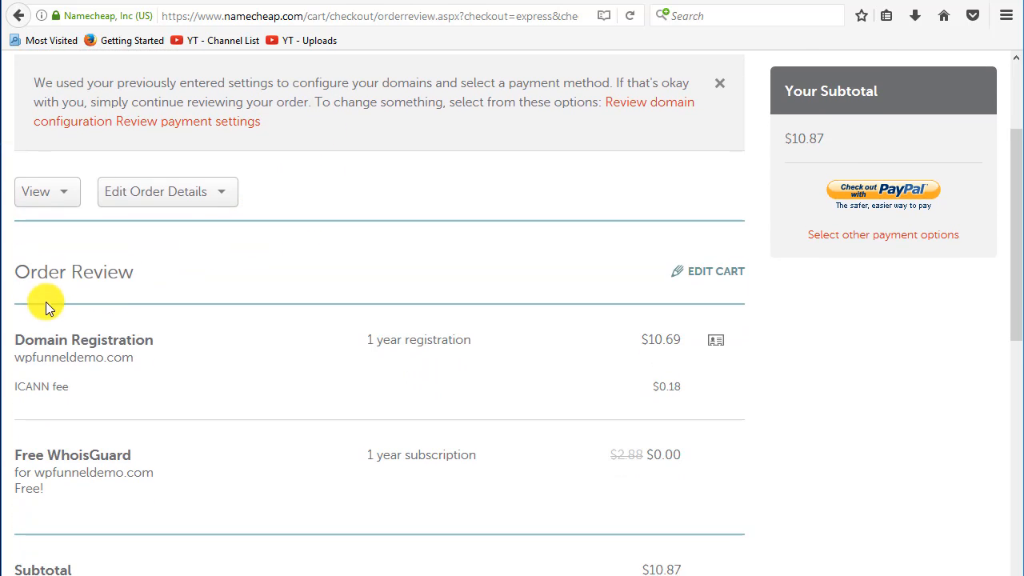
{"action": "mouse_move", "coordinate": [121, 364]}
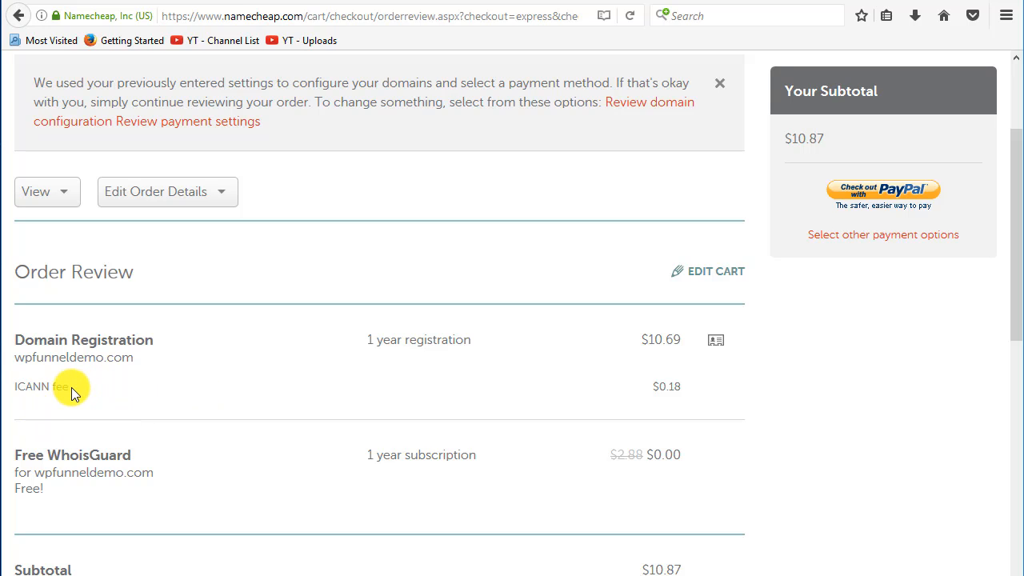
{"action": "mouse_move", "coordinate": [188, 403]}
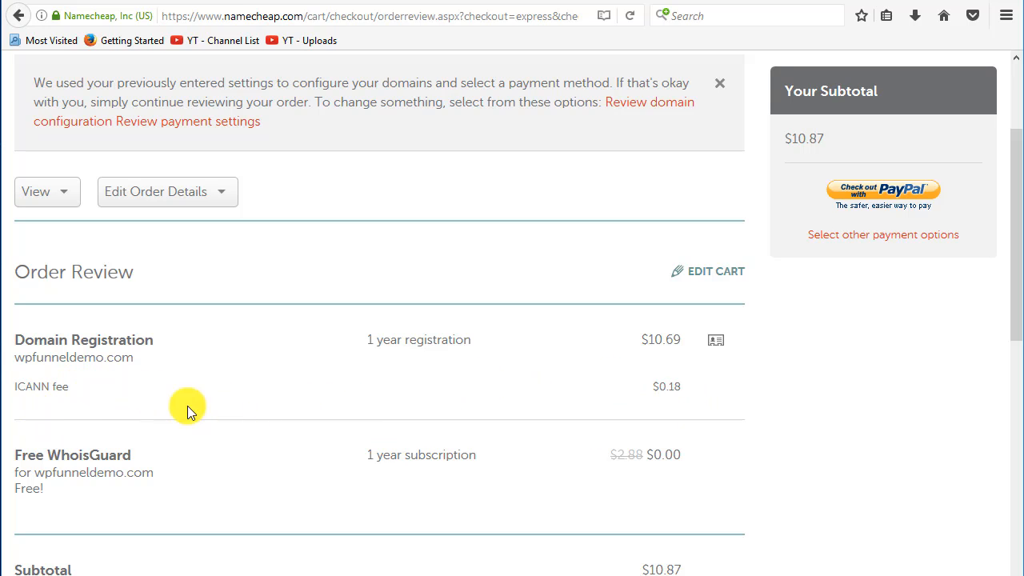
{"action": "mouse_move", "coordinate": [120, 457]}
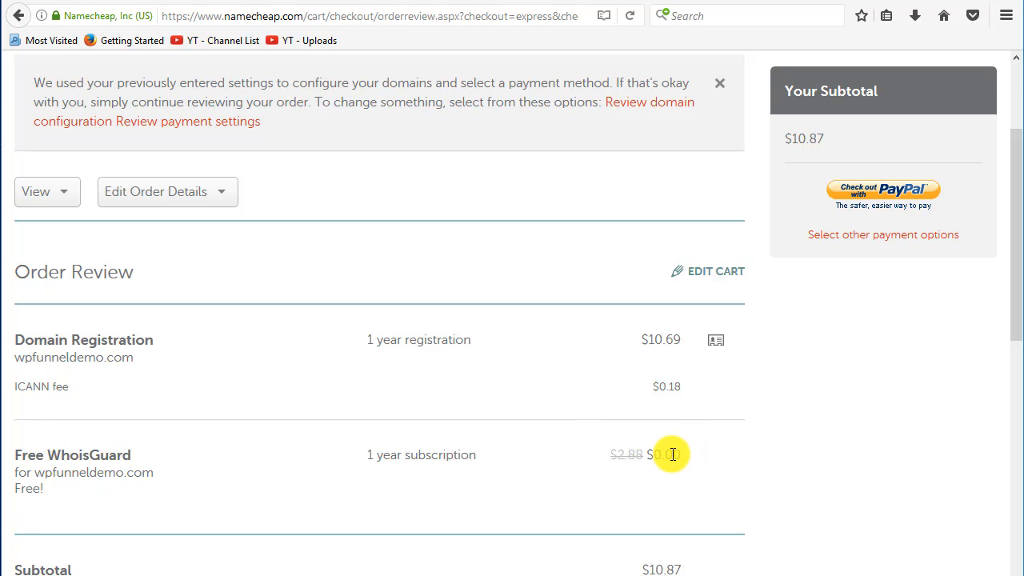
{"action": "scroll", "scroll_direction": "down", "scroll_amount": 3}
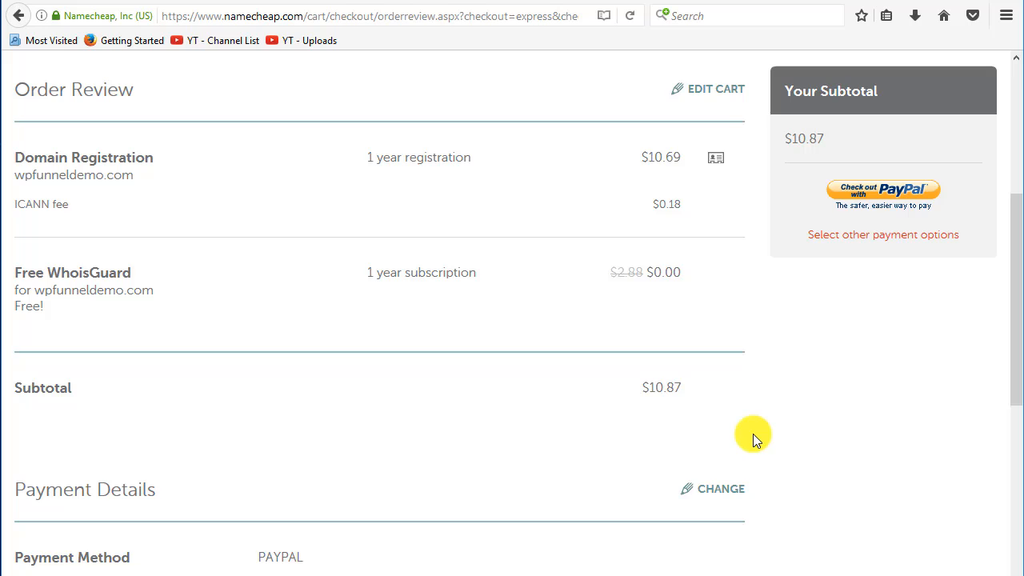
{"action": "scroll", "scroll_direction": "down", "scroll_amount": 3}
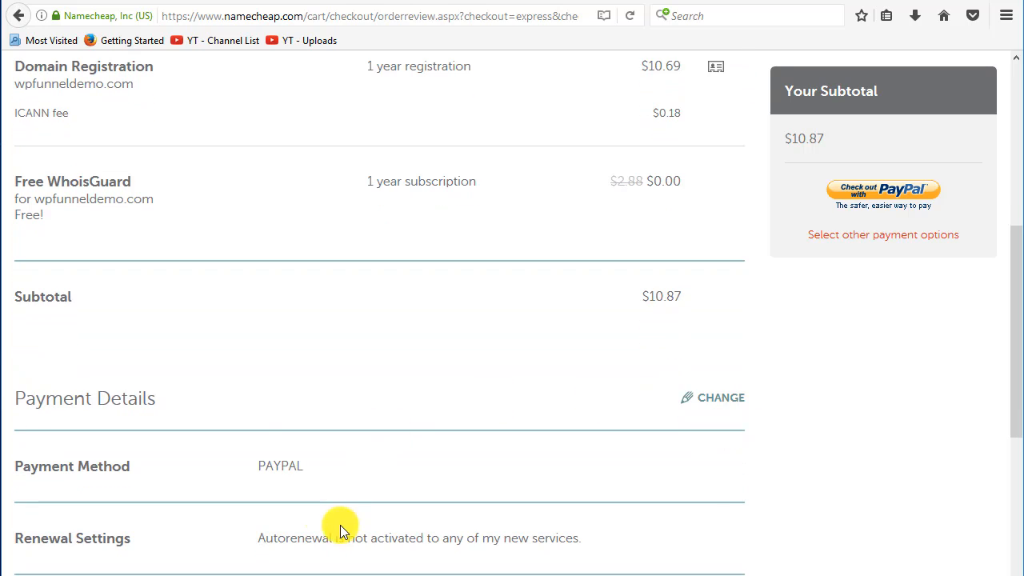
{"action": "mouse_move", "coordinate": [525, 385]}
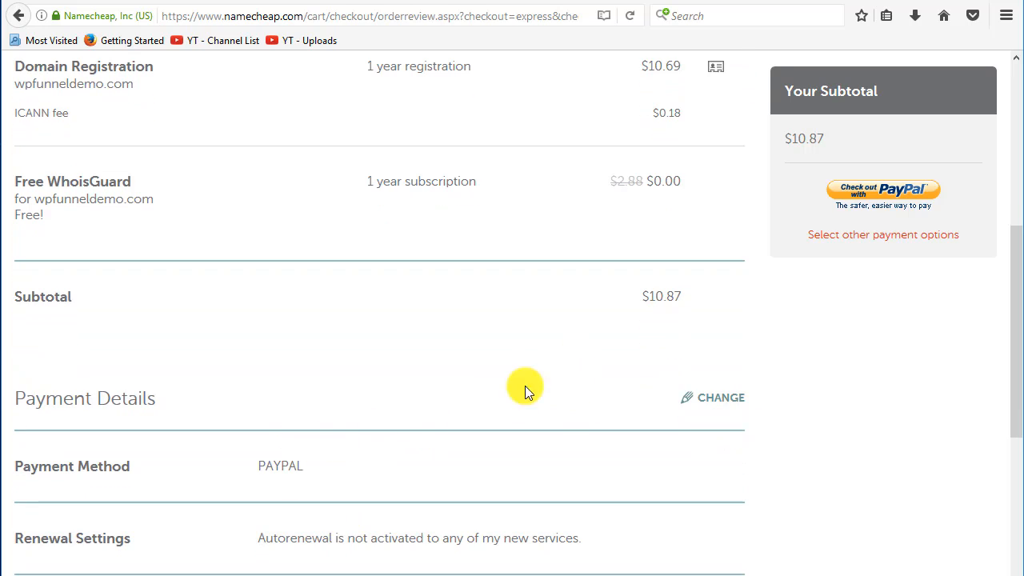
{"action": "mouse_move", "coordinate": [307, 551]}
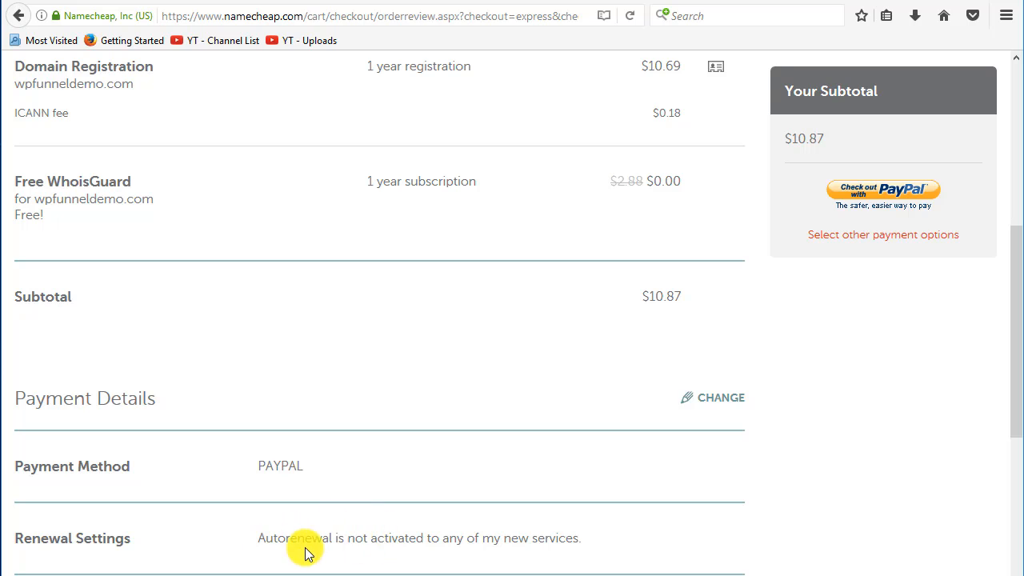
{"action": "scroll", "scroll_direction": "up", "scroll_amount": 3}
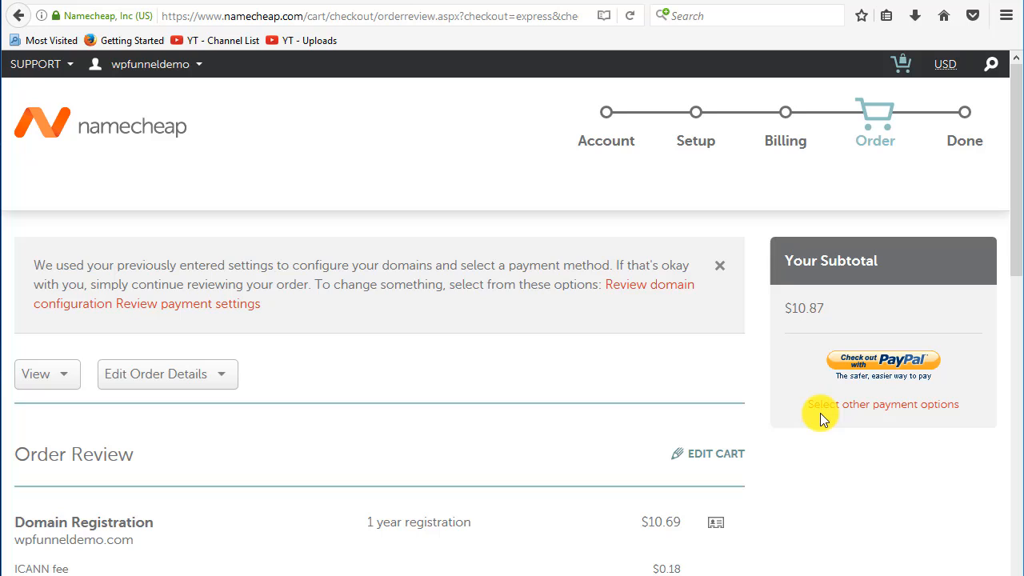
{"action": "mouse_move", "coordinate": [749, 355]}
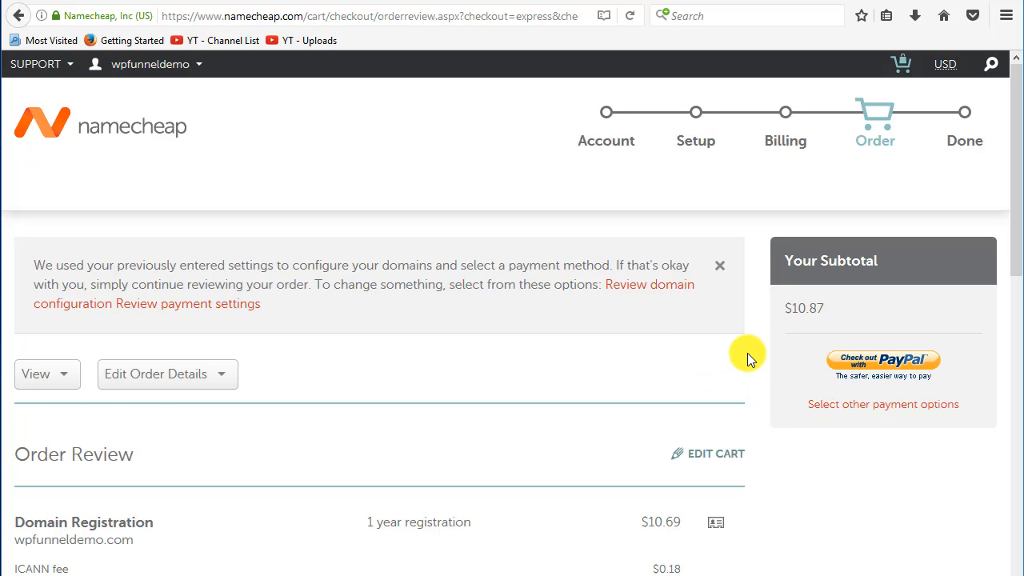
{"action": "left_click", "coordinate": [883, 361]}
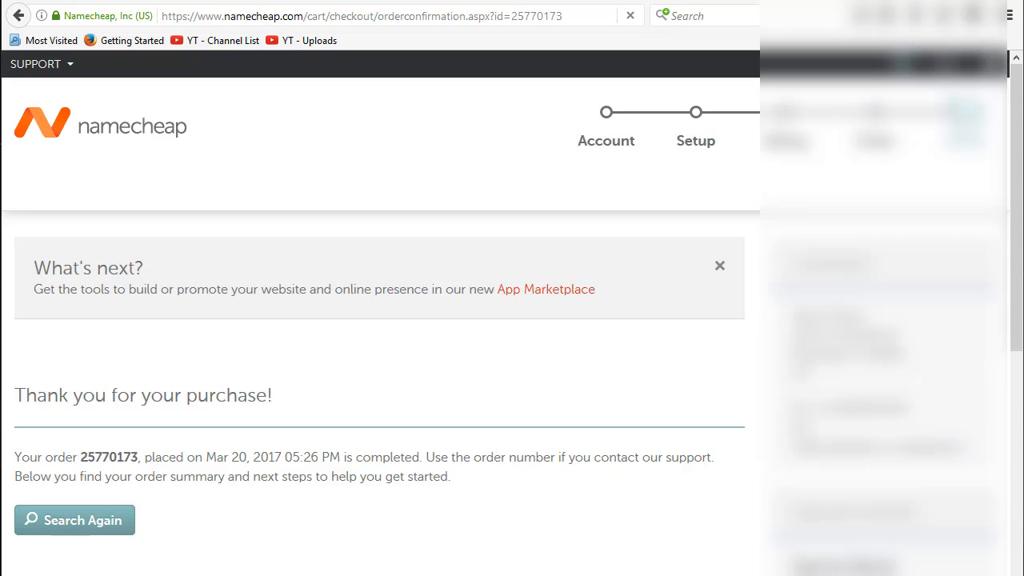
{"action": "mouse_move", "coordinate": [1004, 348]}
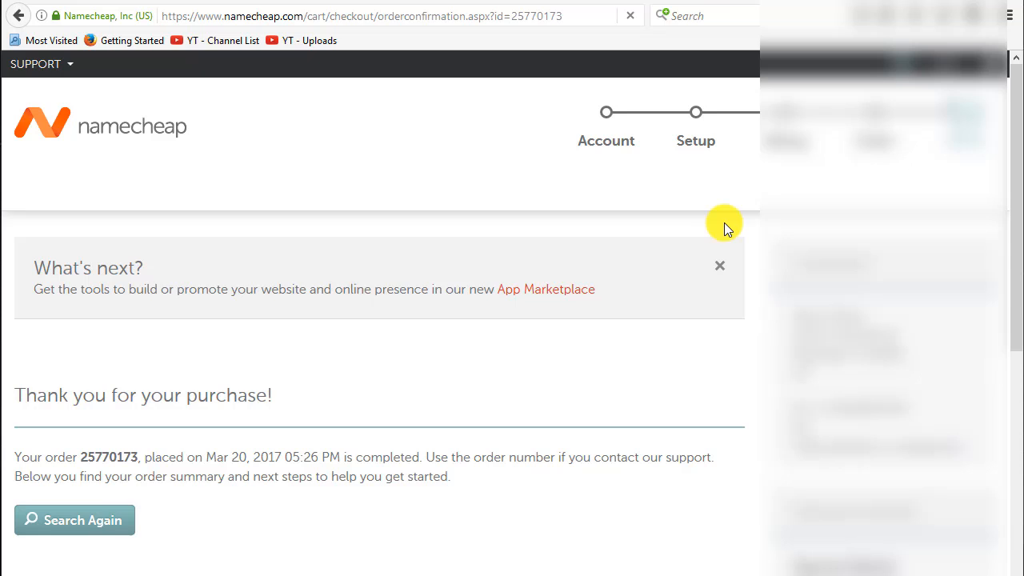
{"action": "scroll", "scroll_direction": "down", "scroll_amount": 3}
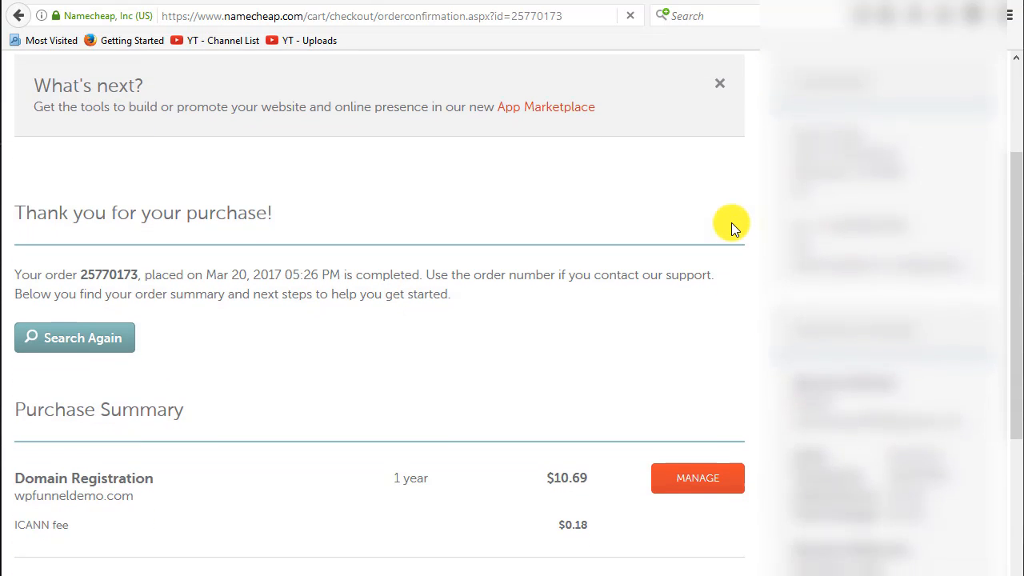
{"action": "scroll", "scroll_direction": "down", "scroll_amount": 3}
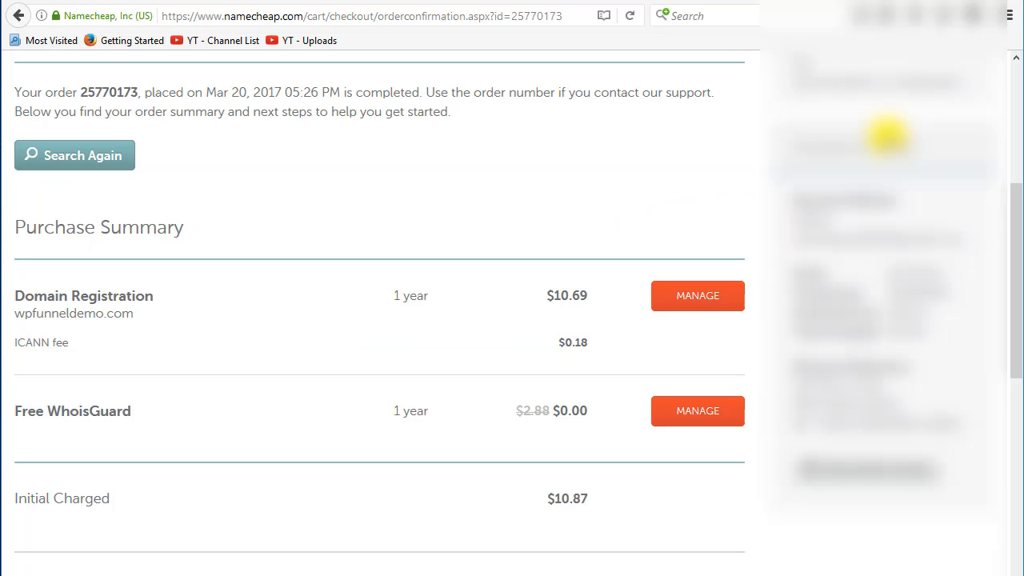
{"action": "mouse_move", "coordinate": [167, 243]}
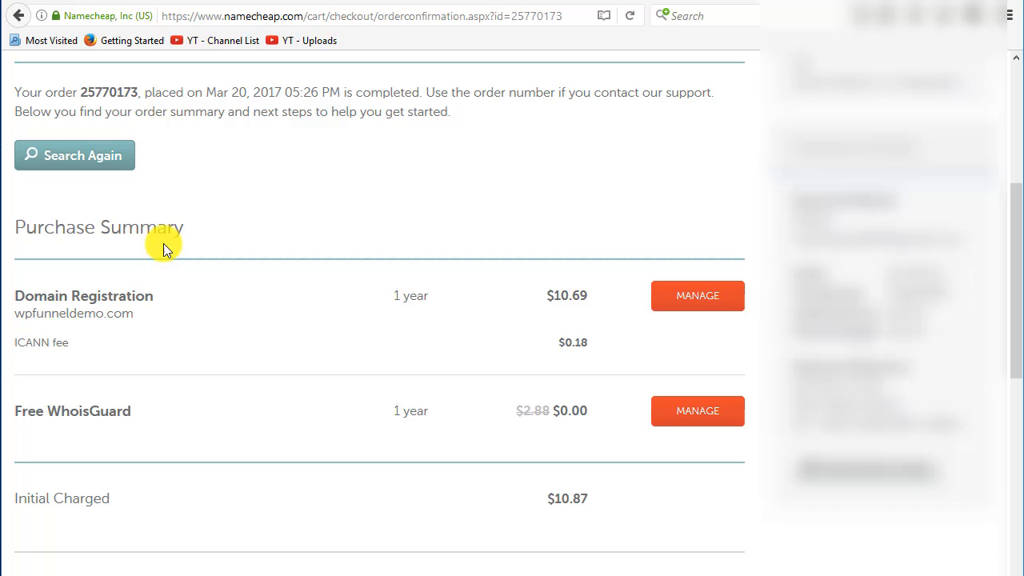
{"action": "mouse_move", "coordinate": [93, 298]}
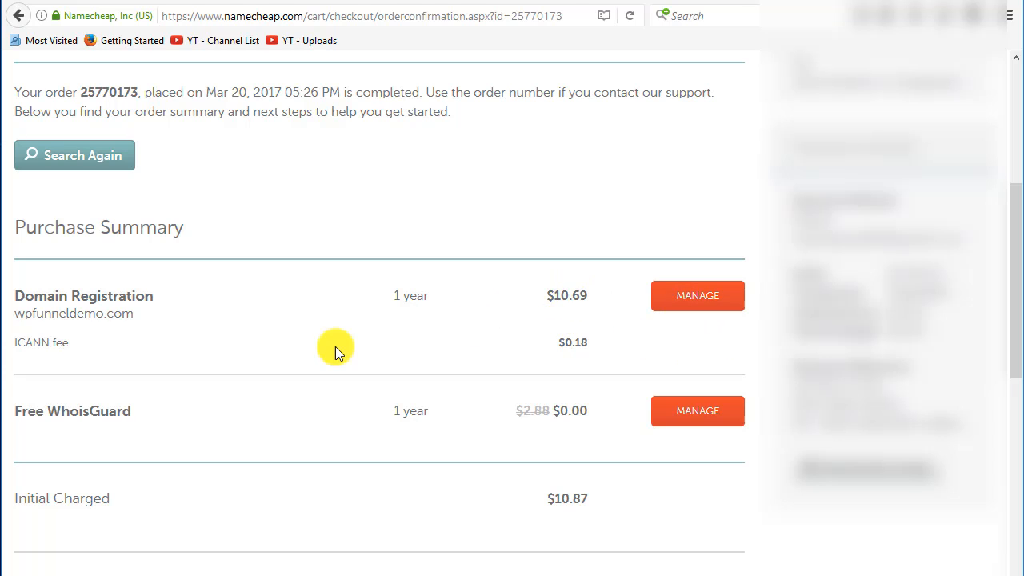
{"action": "scroll", "scroll_direction": "down", "scroll_amount": 3}
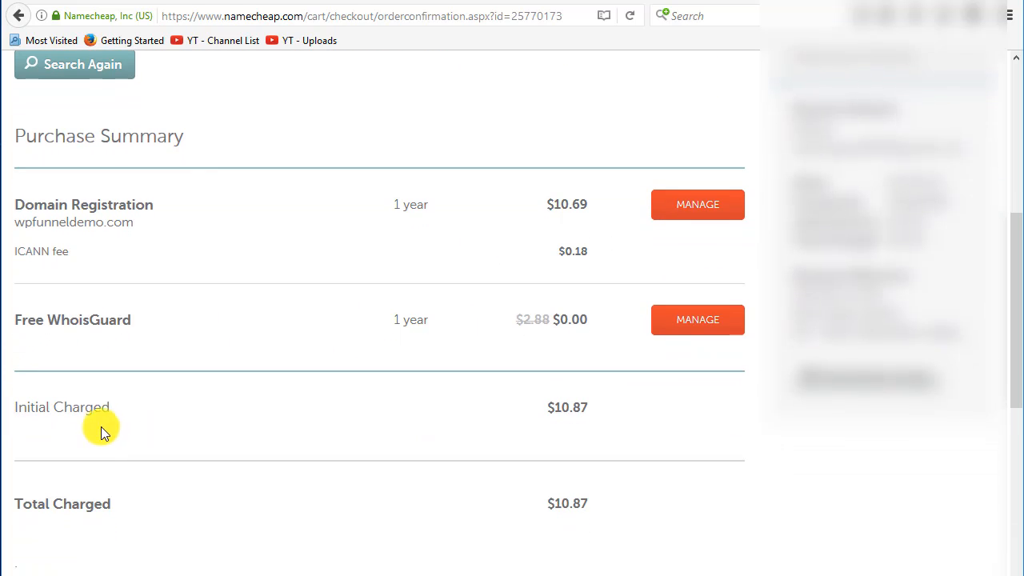
{"action": "mouse_move", "coordinate": [118, 418]}
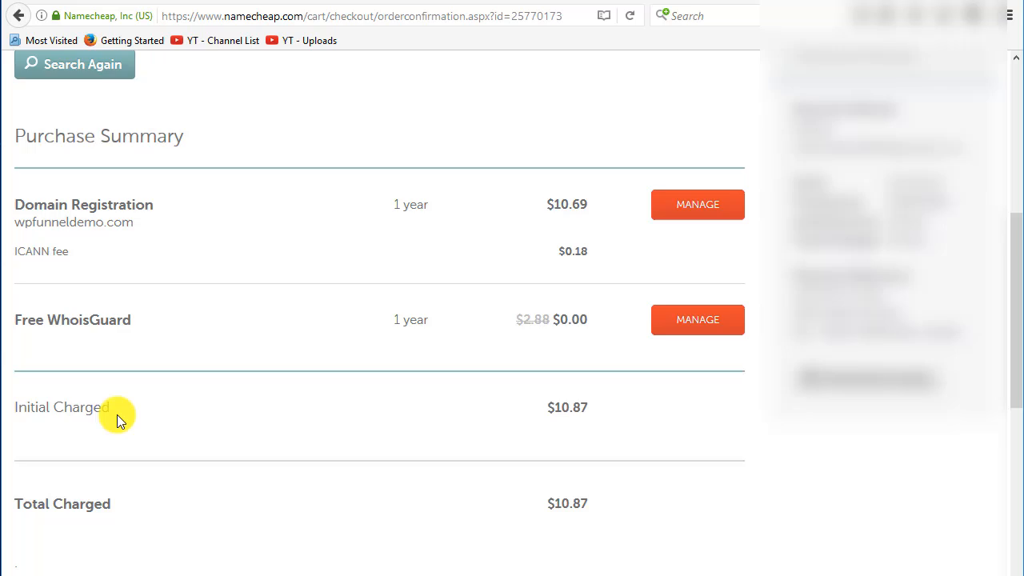
{"action": "scroll", "scroll_direction": "down", "scroll_amount": 3}
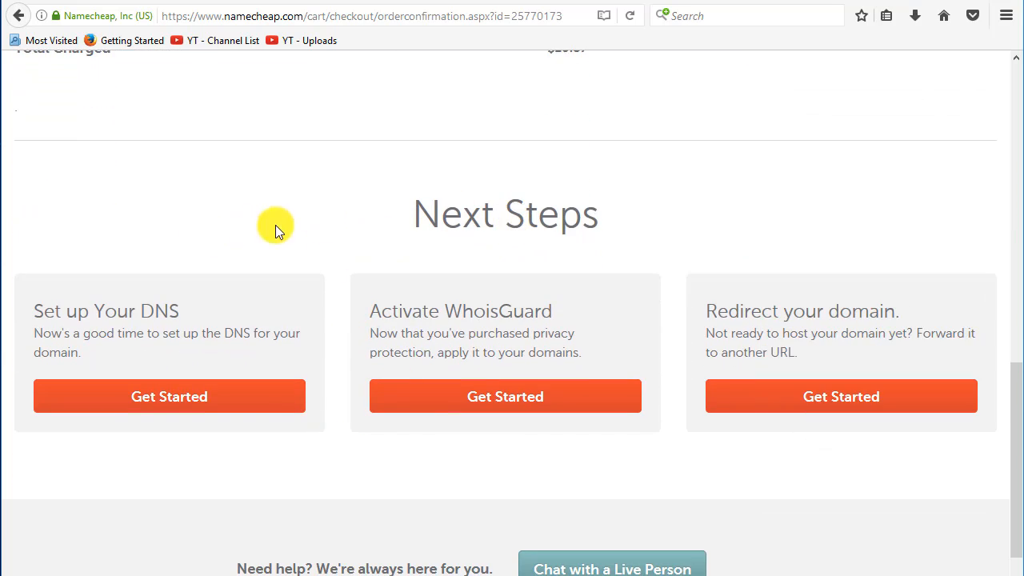
{"action": "mouse_move", "coordinate": [359, 330]}
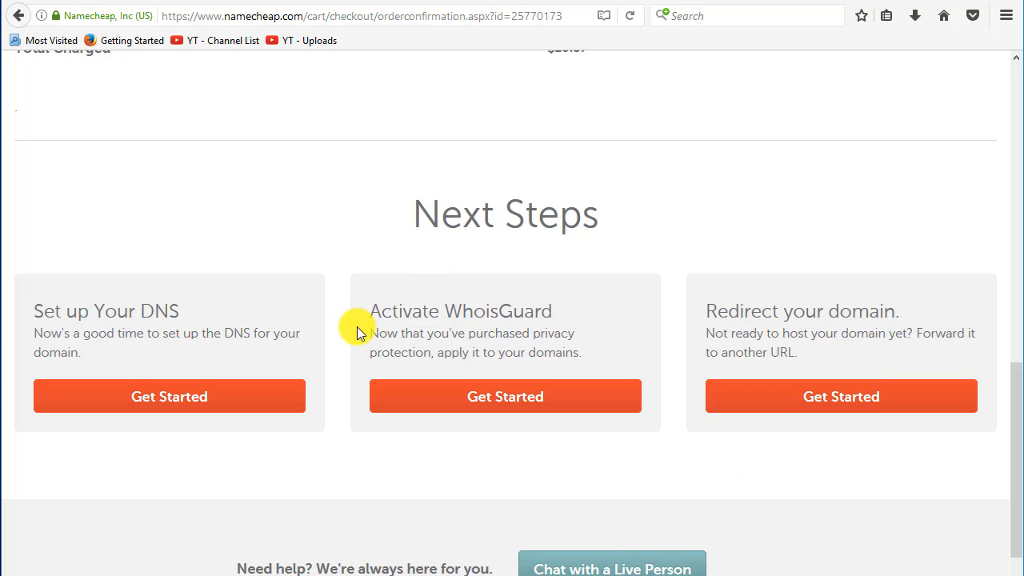
{"action": "mouse_move", "coordinate": [616, 424]}
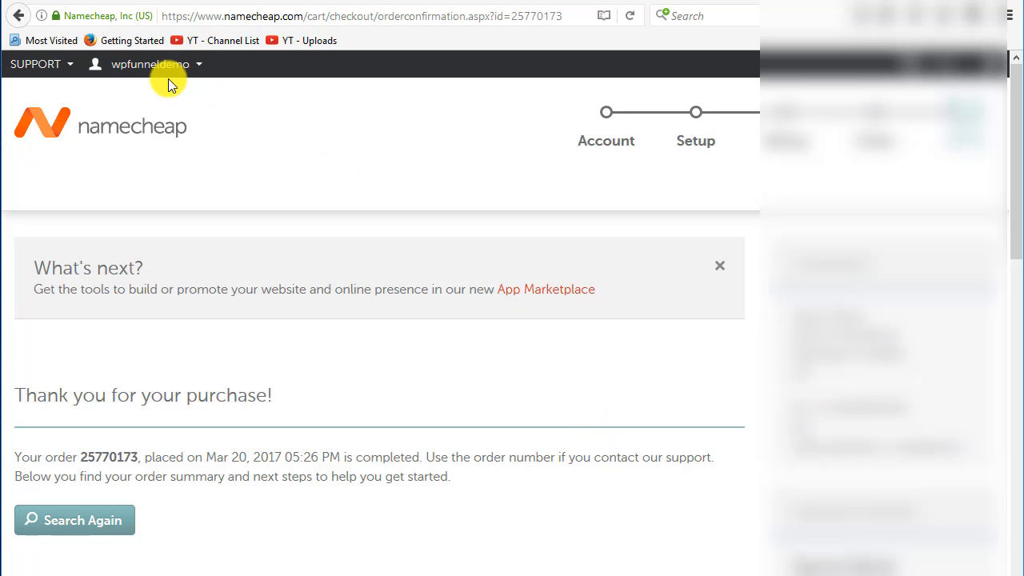
- Choose Dashboard from the account dropdown, listing wpfunneldemo.com expiring Mar 20, 2018
{"action": "left_click", "coordinate": [150, 64]}
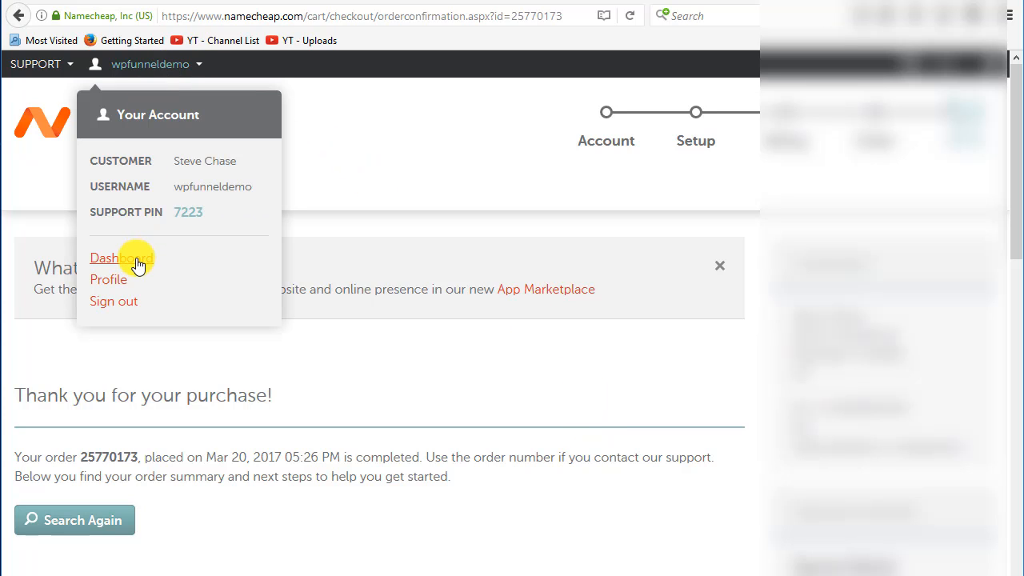
{"action": "left_click", "coordinate": [115, 257]}
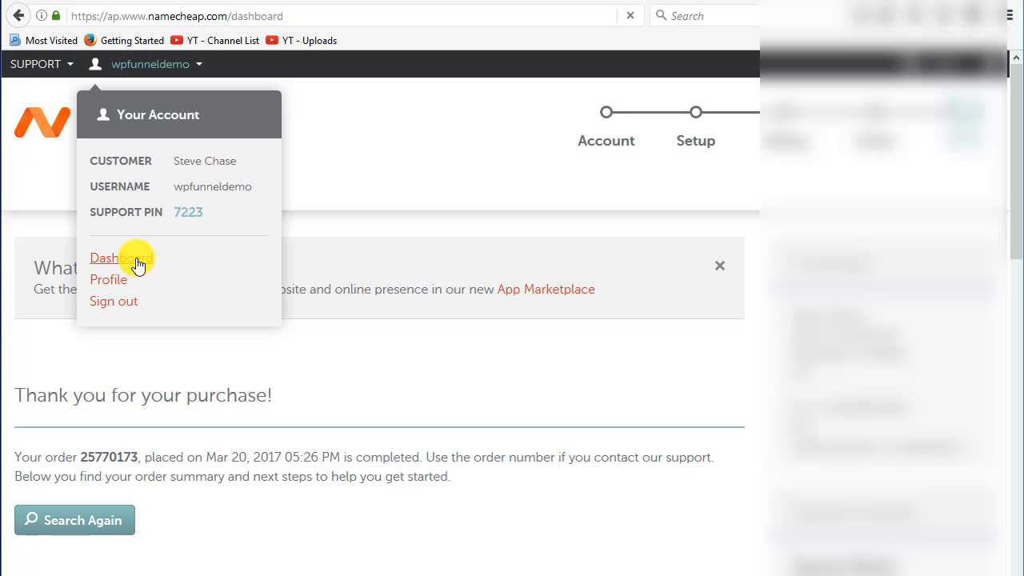
{"action": "left_click", "coordinate": [119, 258]}
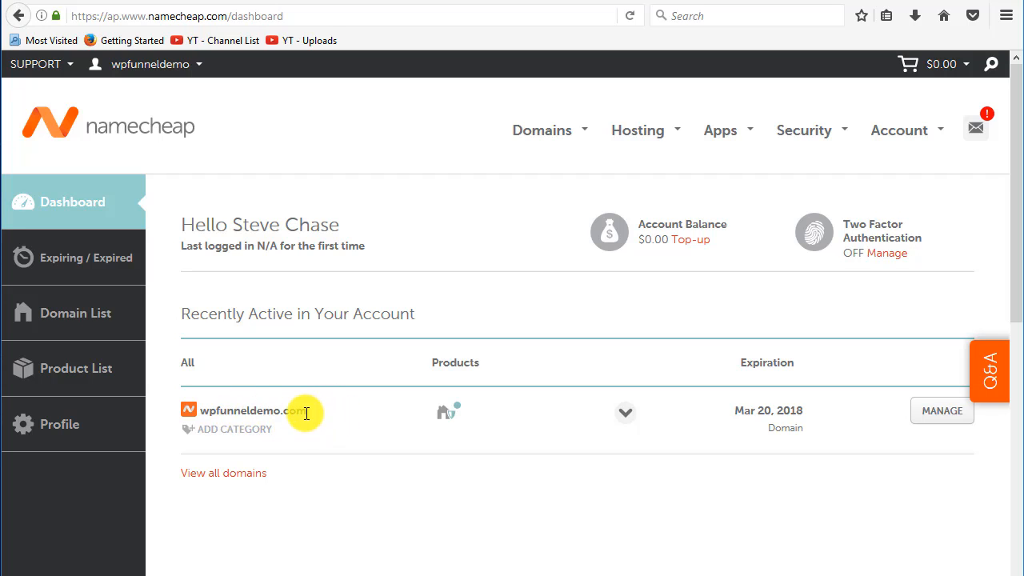
{"action": "mouse_move", "coordinate": [358, 416]}
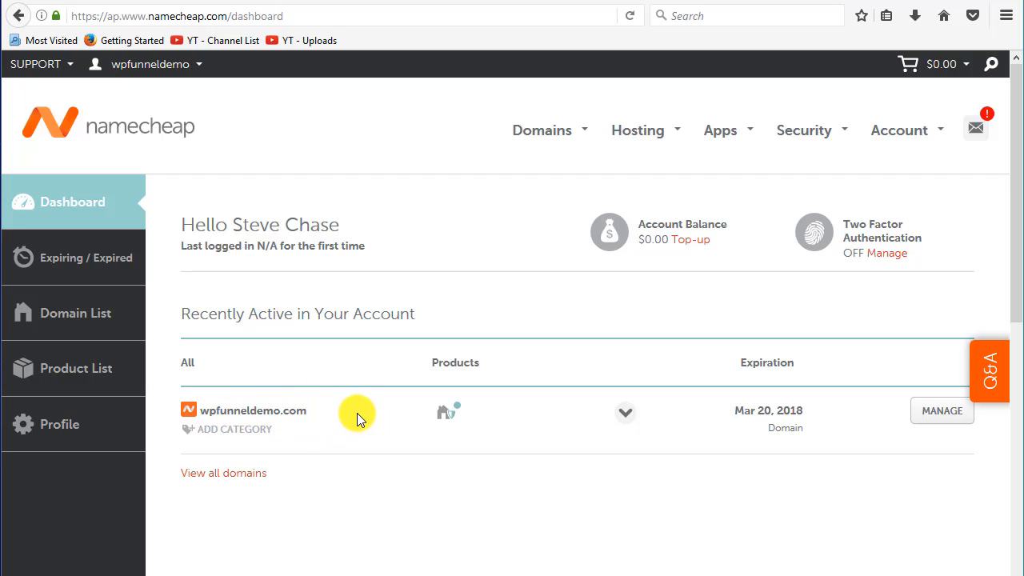
{"action": "mouse_move", "coordinate": [349, 415]}
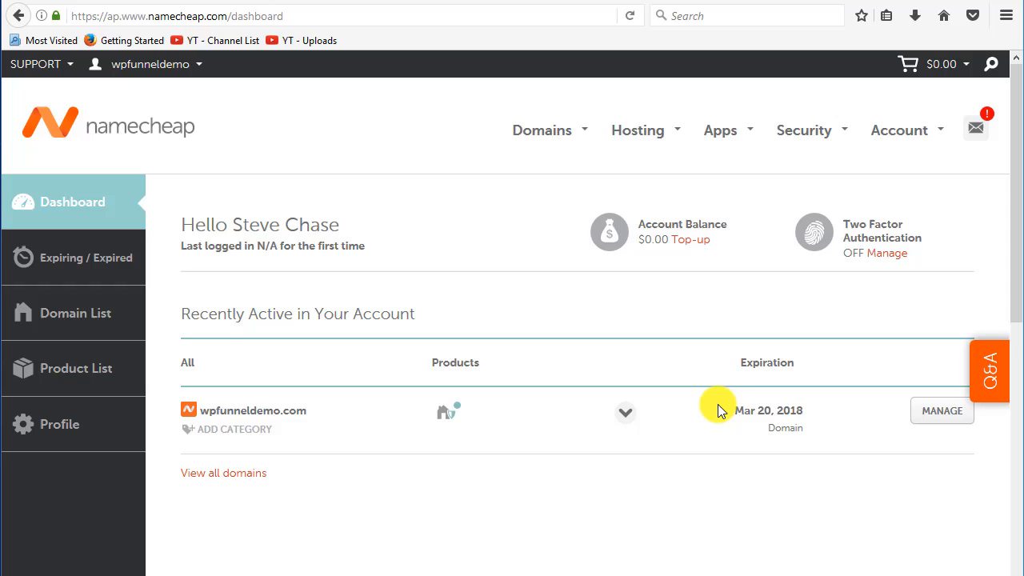
{"action": "mouse_move", "coordinate": [636, 531]}
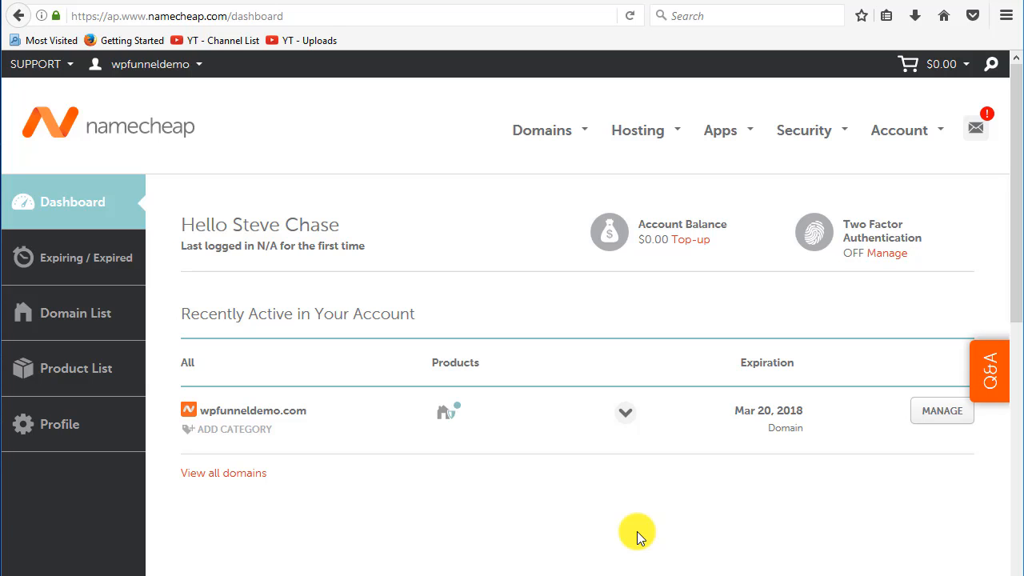
{"action": "mouse_move", "coordinate": [617, 529]}
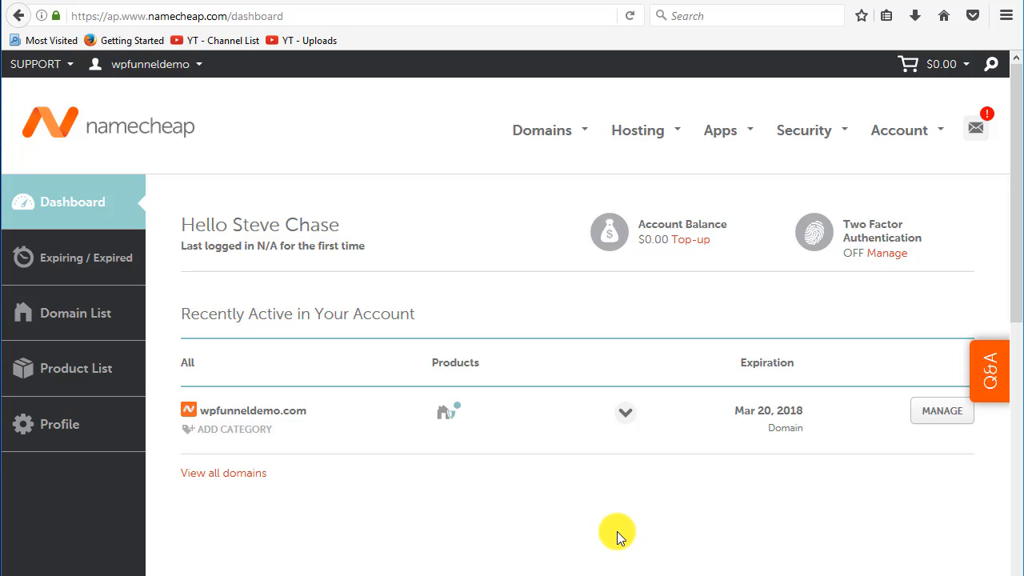